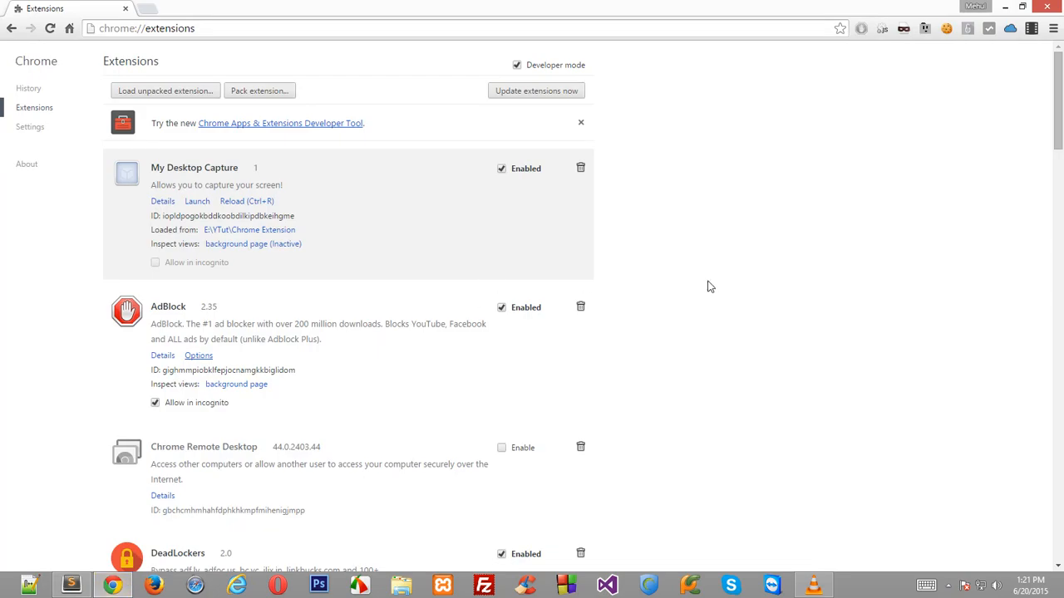
pyautogui.moveTo(734, 286)
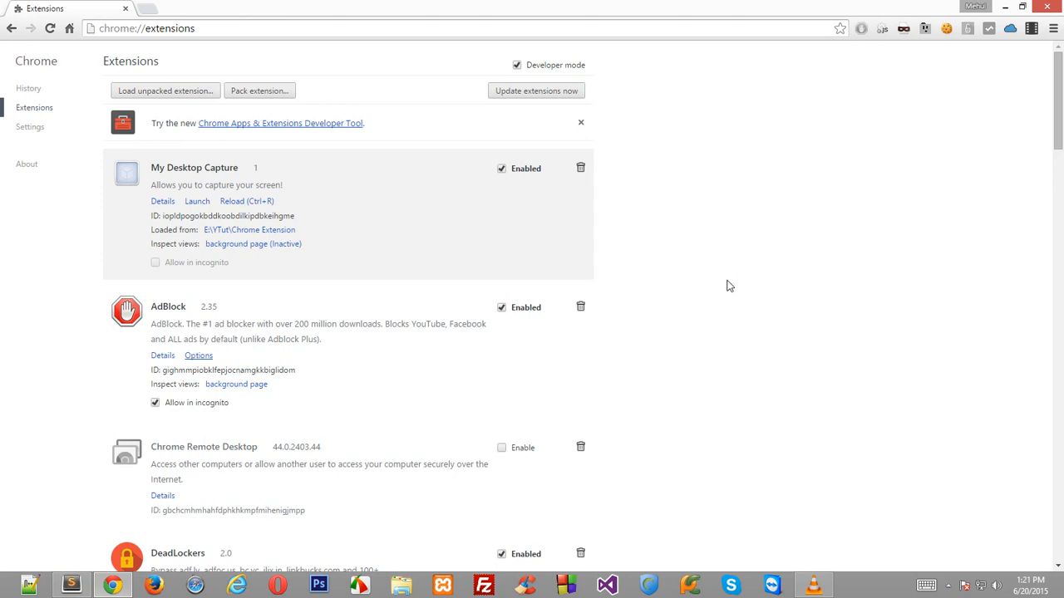
pyautogui.moveTo(380, 462)
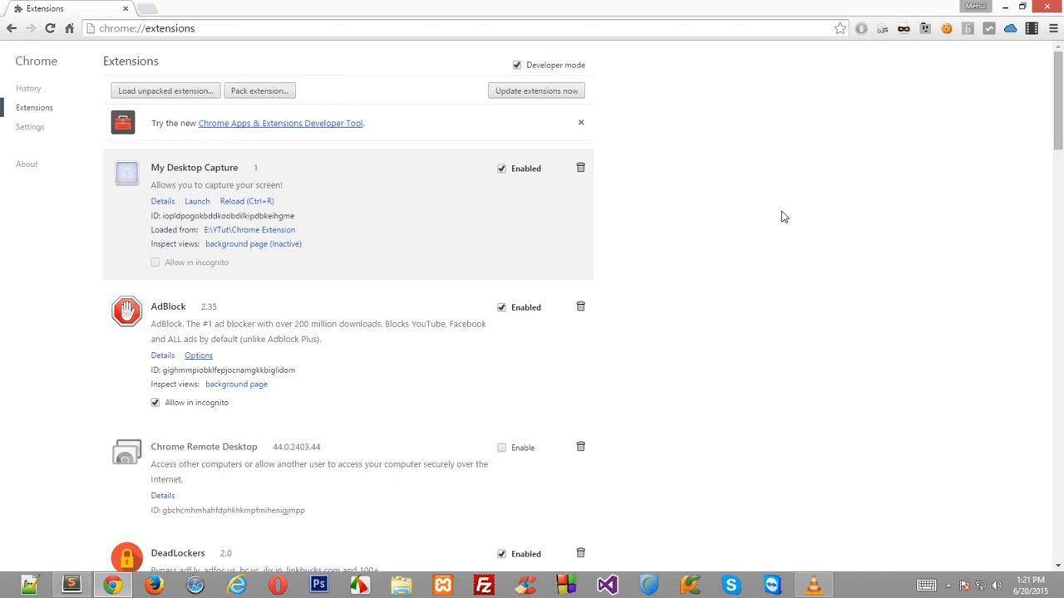
# Review the DeadLockers description and scroll back to My Desktop Capture on chrome://extensions.
pyautogui.scroll(-3)
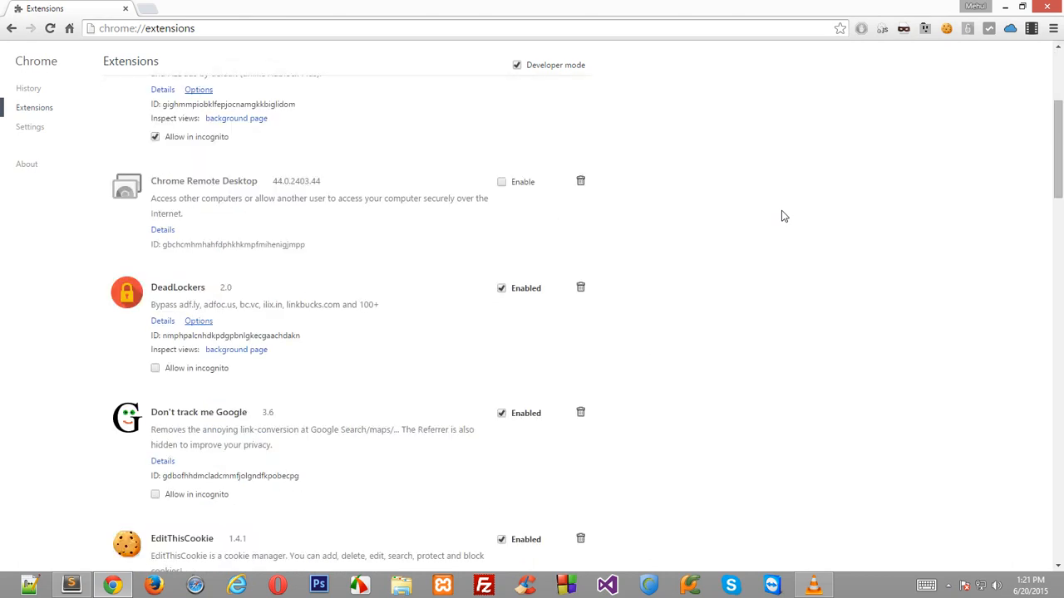
pyautogui.scroll(3)
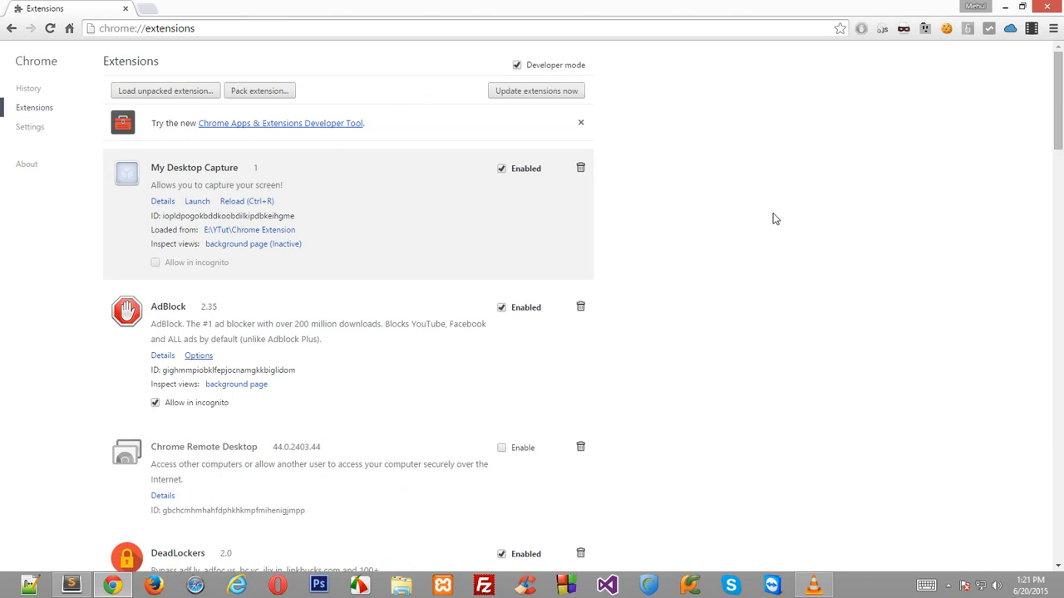
pyautogui.scroll(-3)
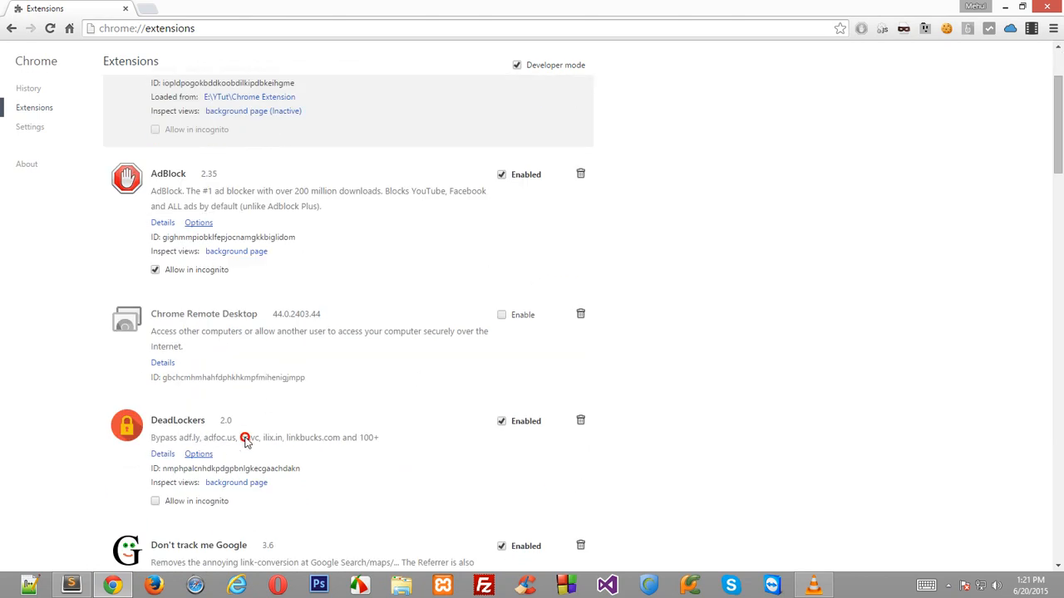
pyautogui.moveTo(177, 437); pyautogui.dragTo(339, 437)
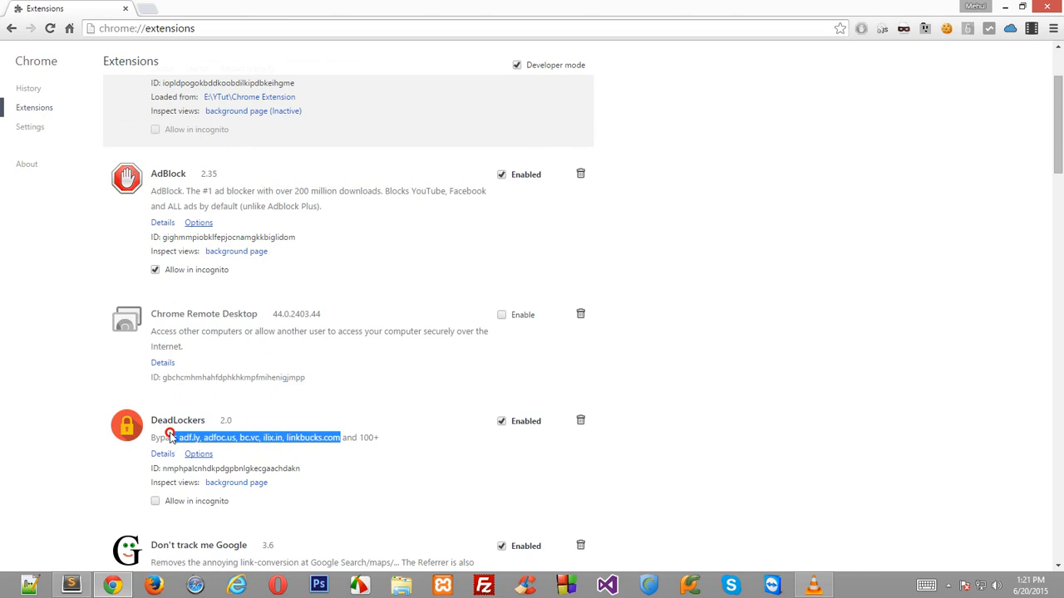
pyautogui.rightClick(172, 437)
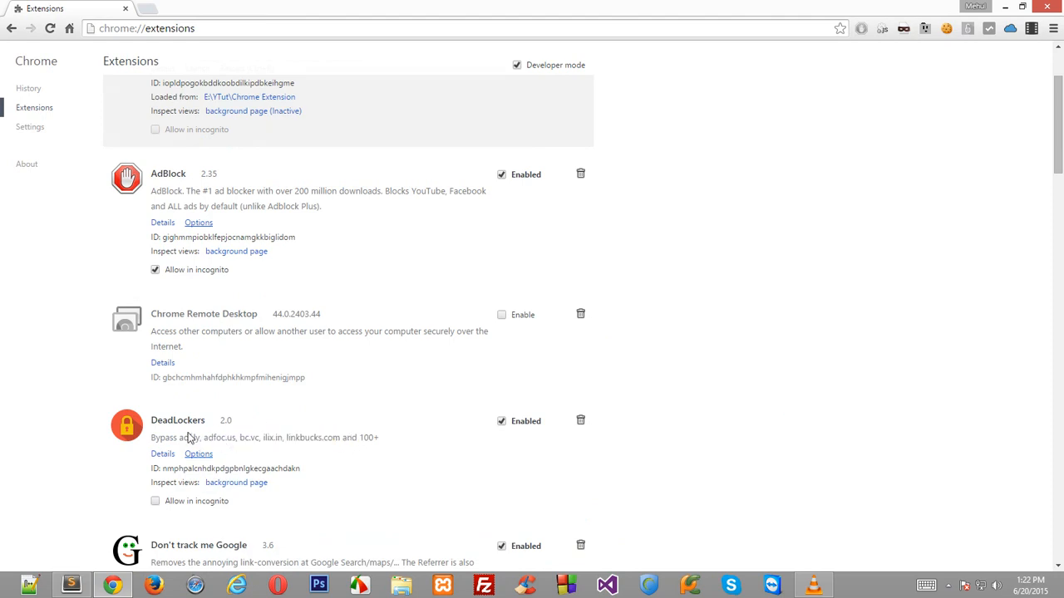
pyautogui.moveTo(189, 438); pyautogui.dragTo(347, 437)
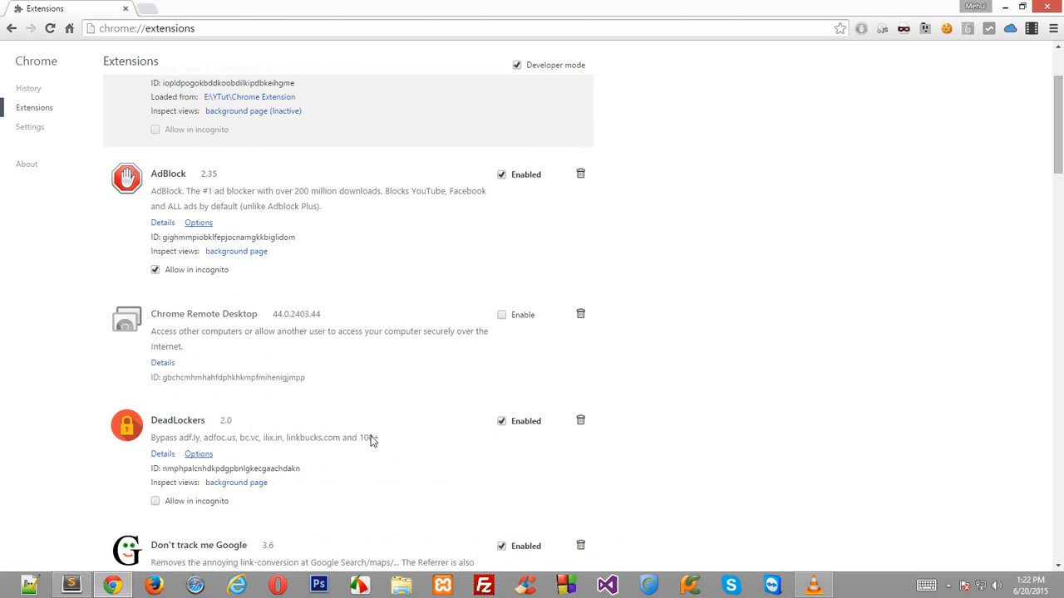
pyautogui.scroll(3)
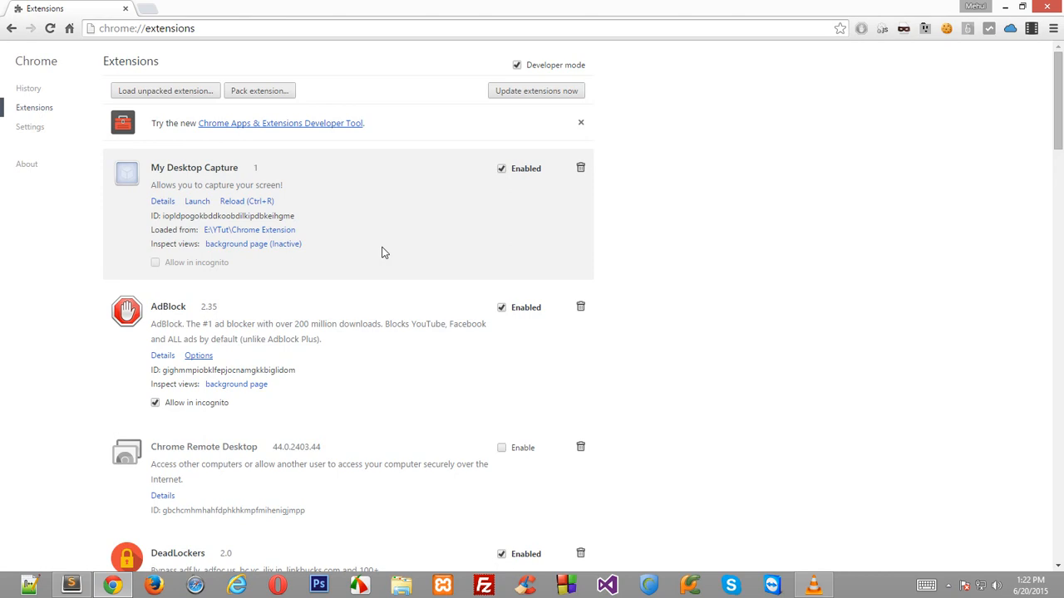
pyautogui.moveTo(350, 246)
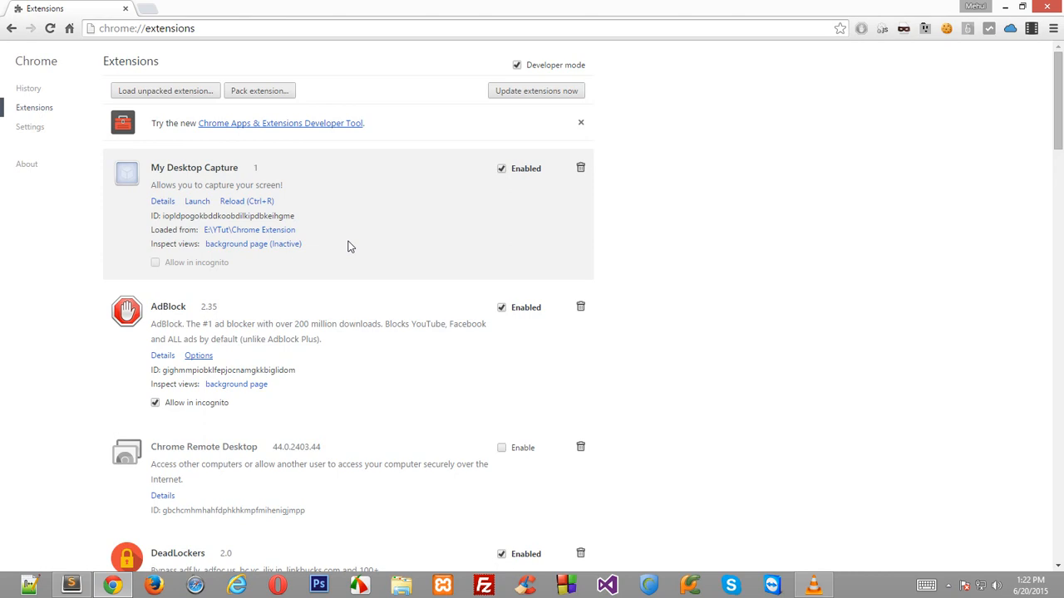
pyautogui.moveTo(316, 233)
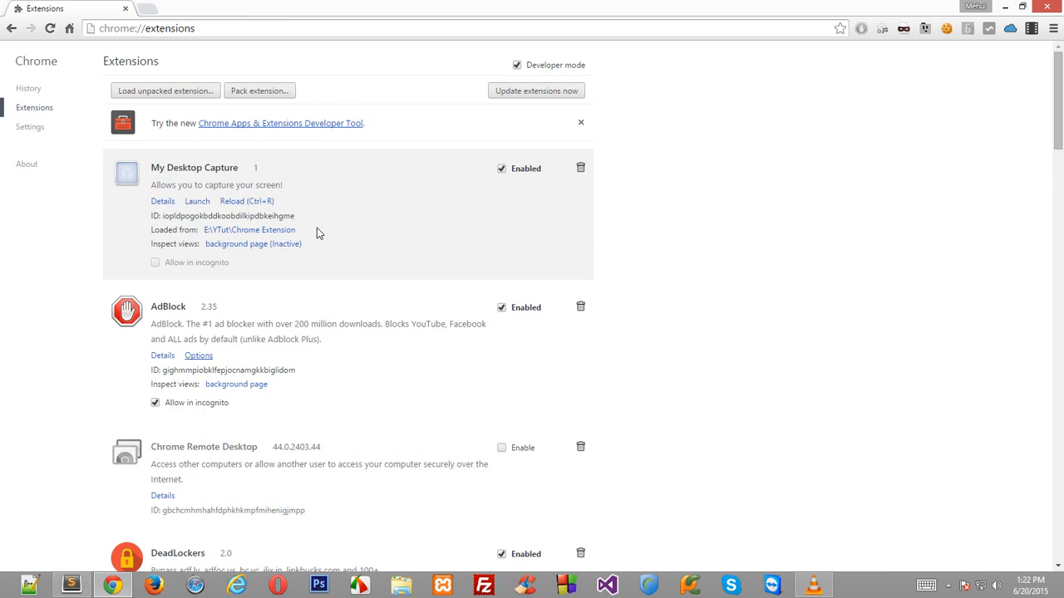
pyautogui.moveTo(308, 223)
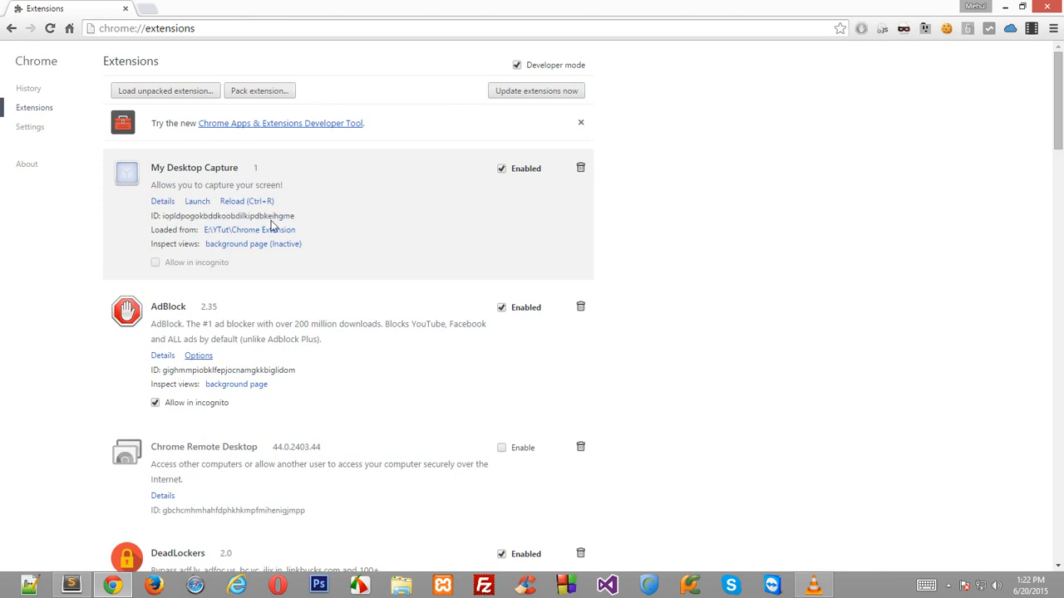
pyautogui.moveTo(341, 281)
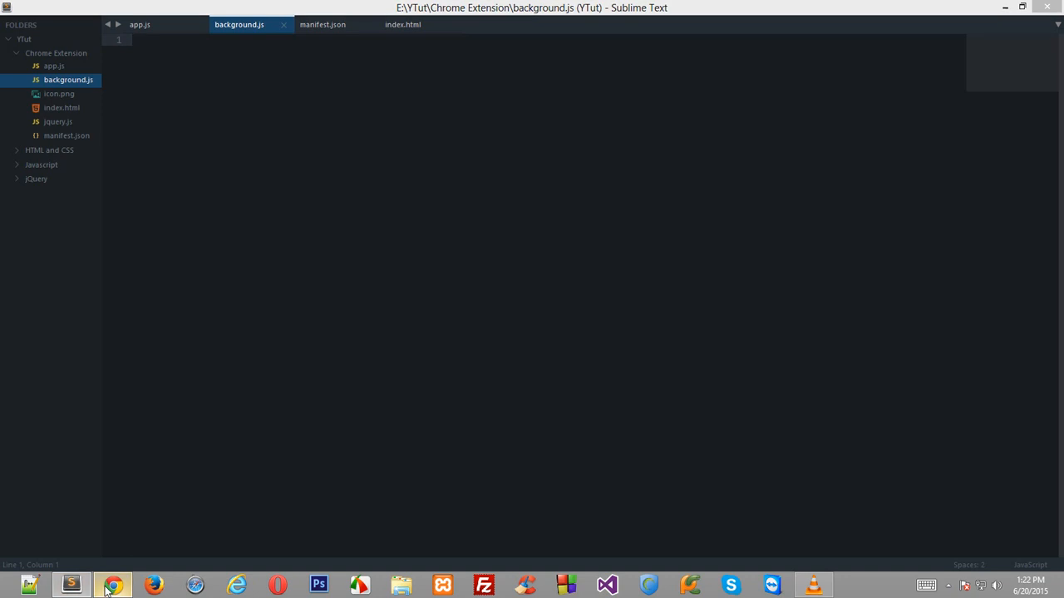
# Show manifest.json, with background.js and the desktopCapture permission, in Sublime Text.
pyautogui.click(113, 586)
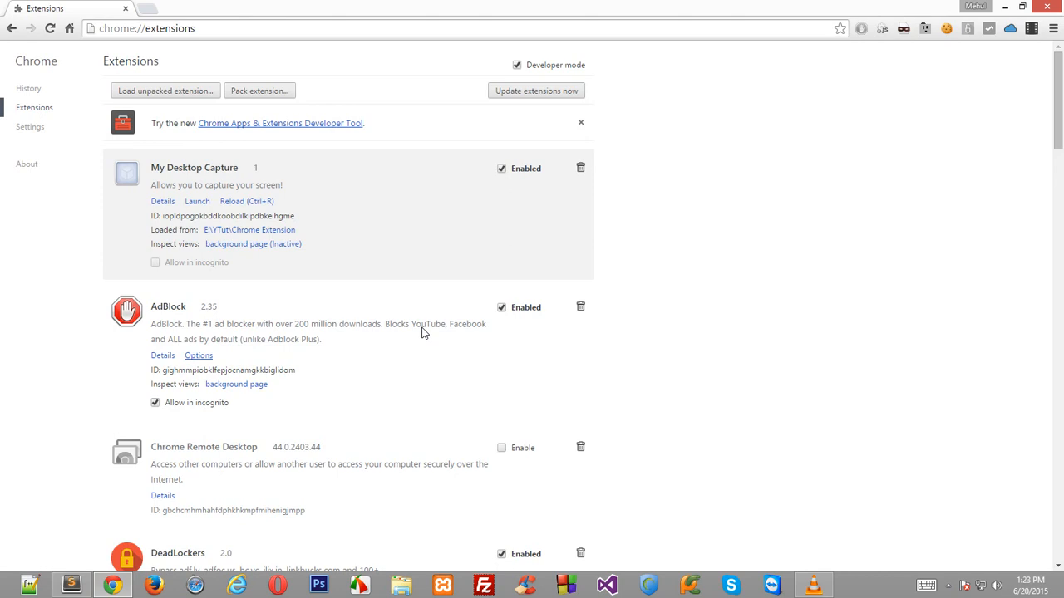
pyautogui.moveTo(151, 324); pyautogui.dragTo(432, 339)
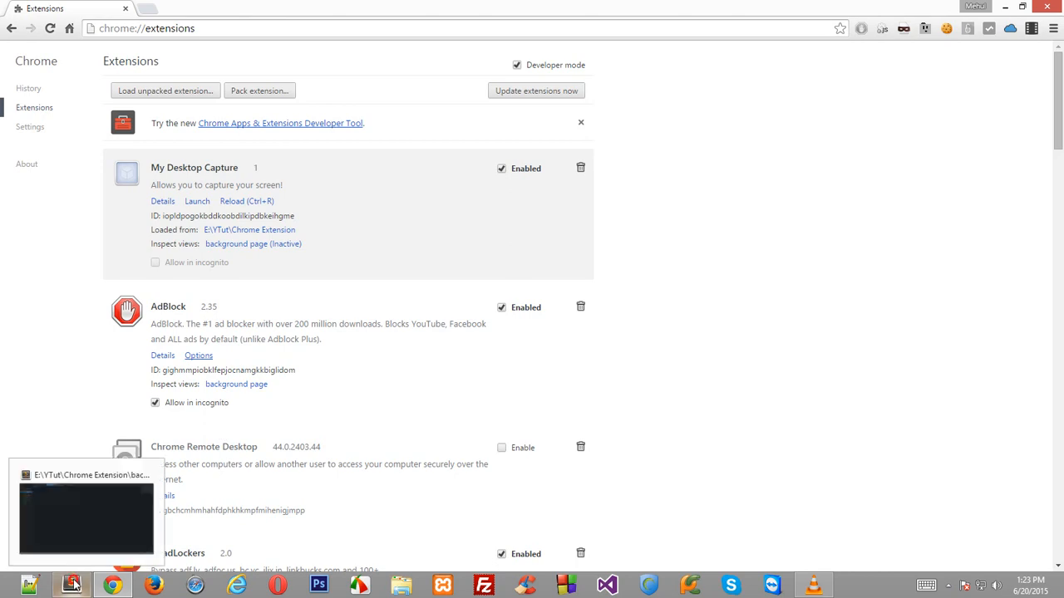
pyautogui.click(70, 586)
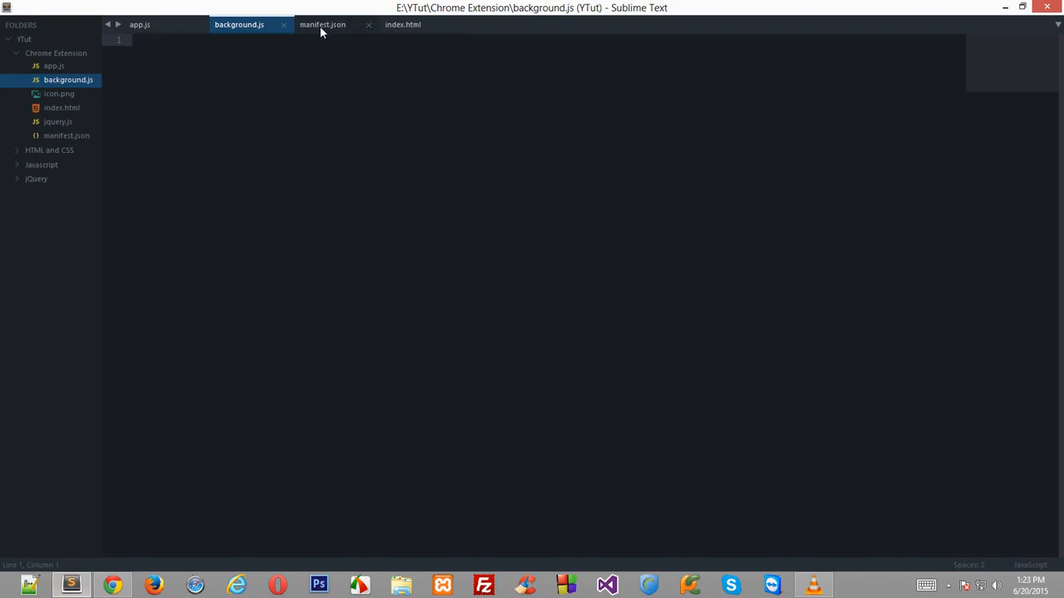
pyautogui.click(323, 24)
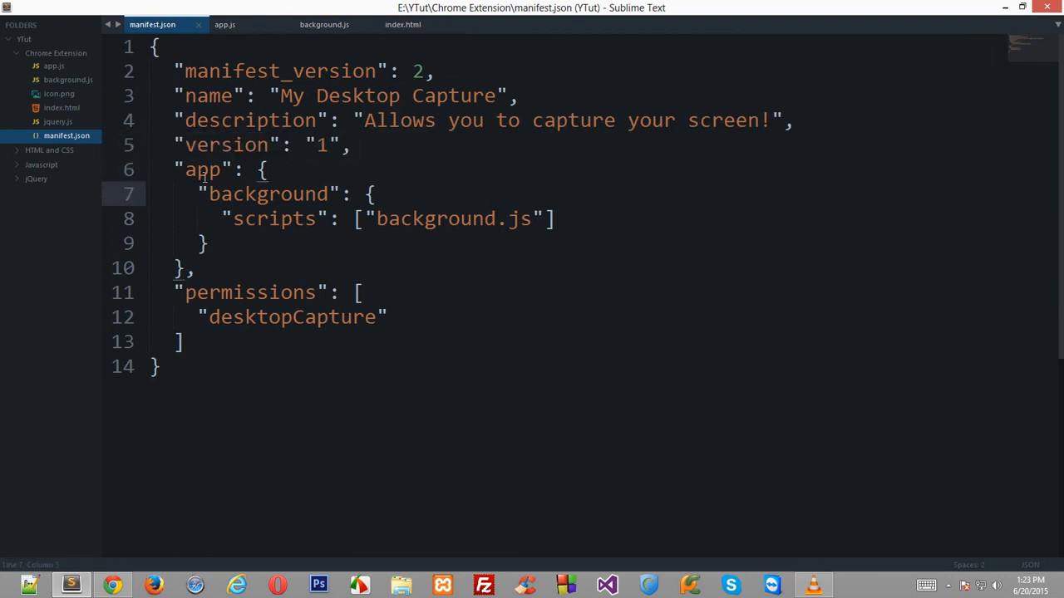
pyautogui.doubleClick(203, 170)
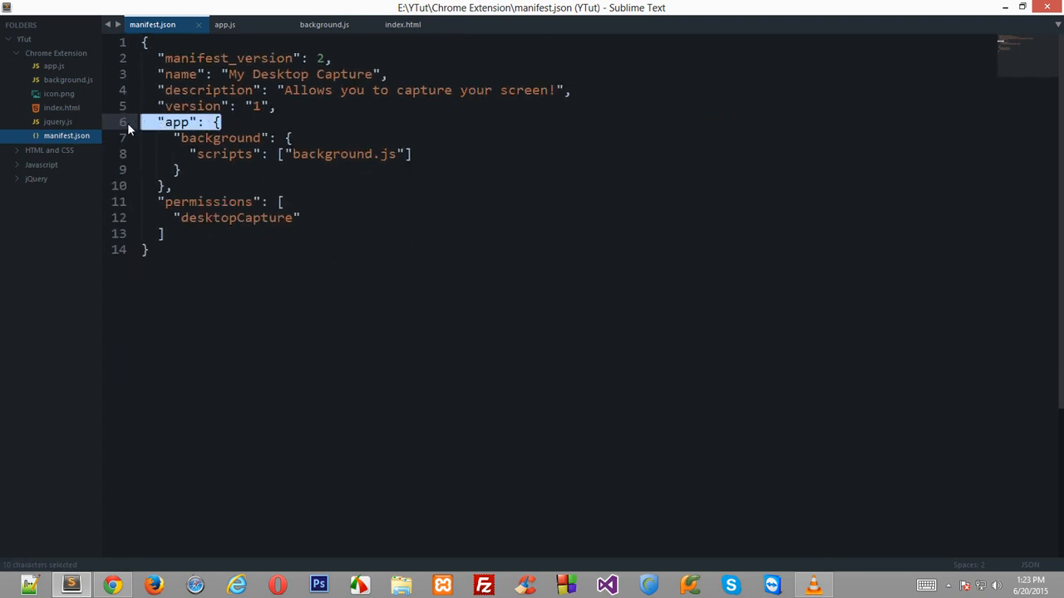
pyautogui.press('Delete')
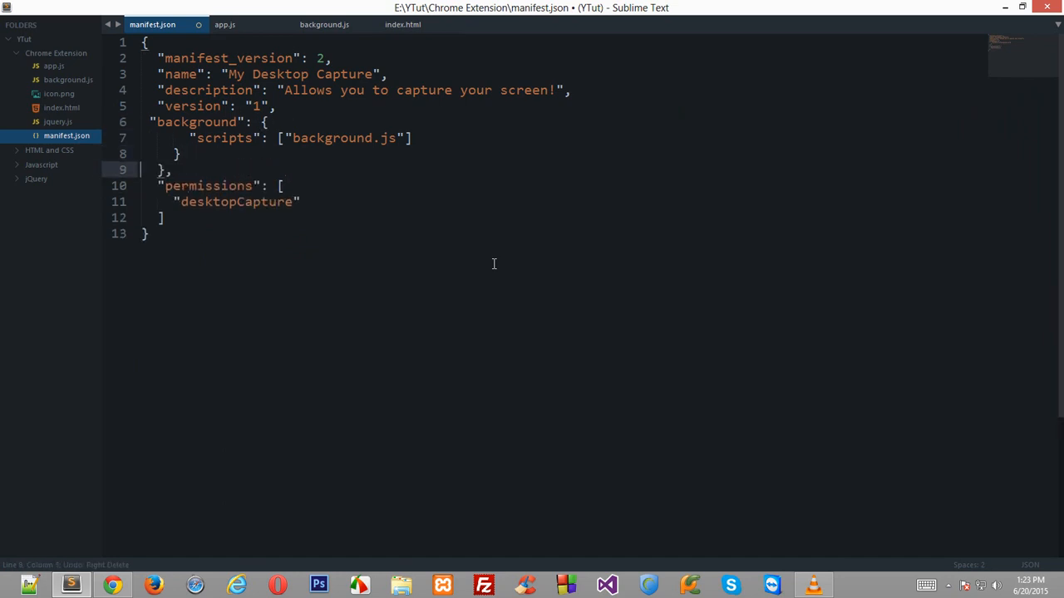
pyautogui.write('"app": {')
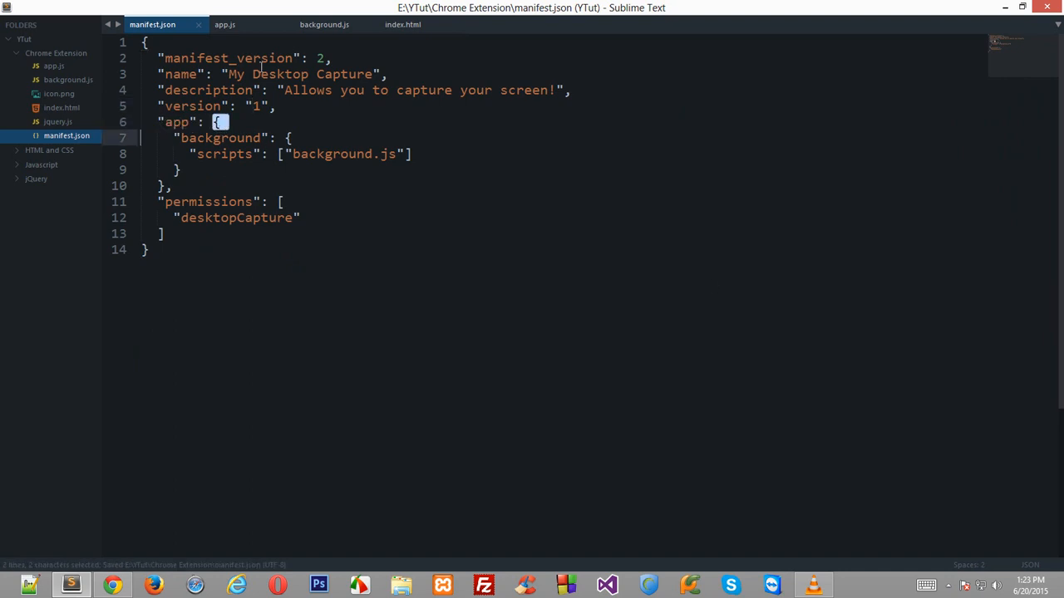
pyautogui.click(212, 201)
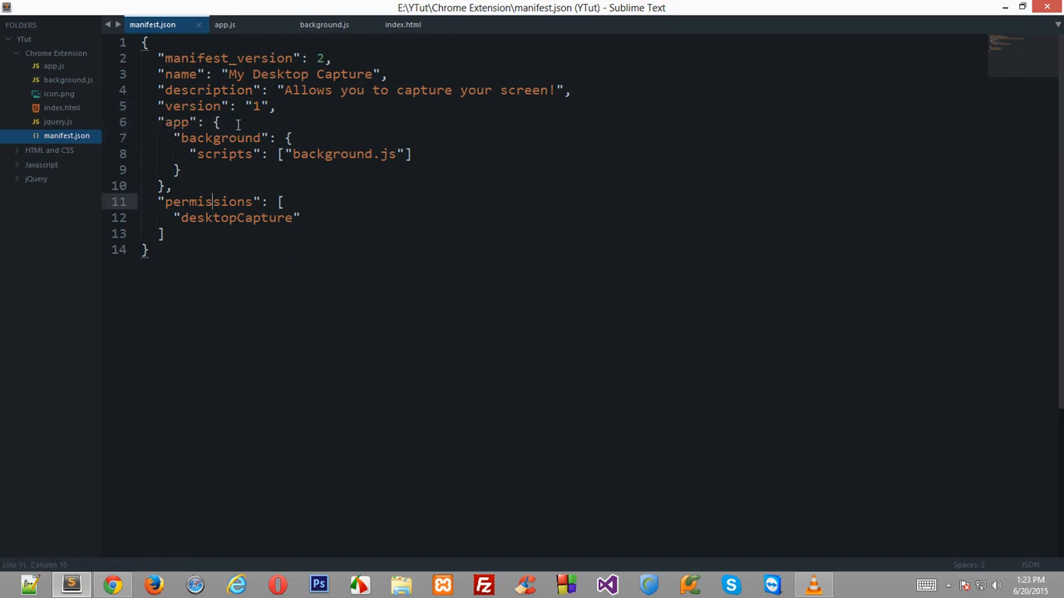
pyautogui.doubleClick(220, 138)
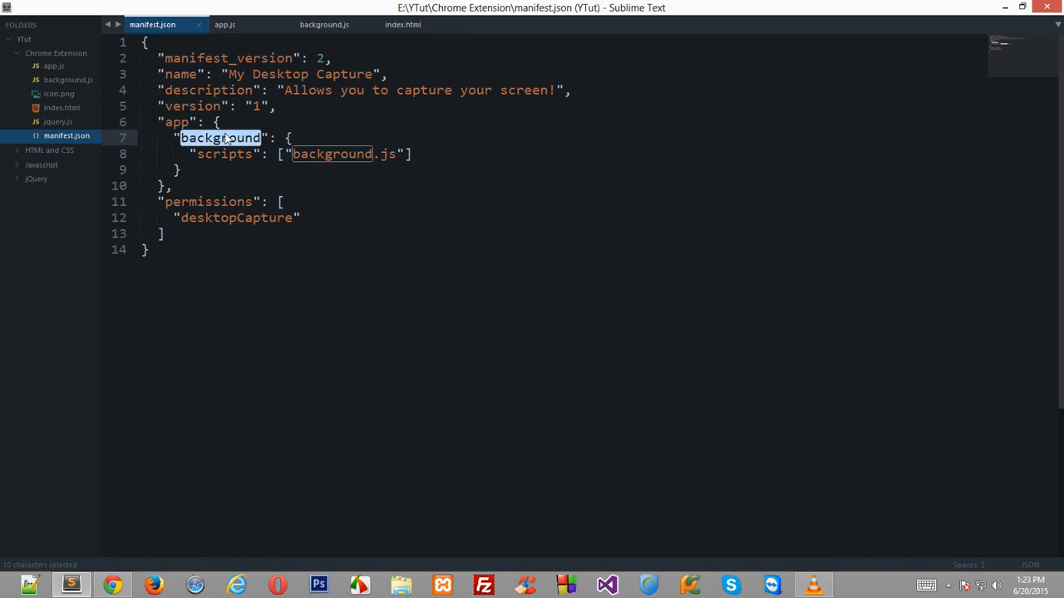
pyautogui.doubleClick(223, 153)
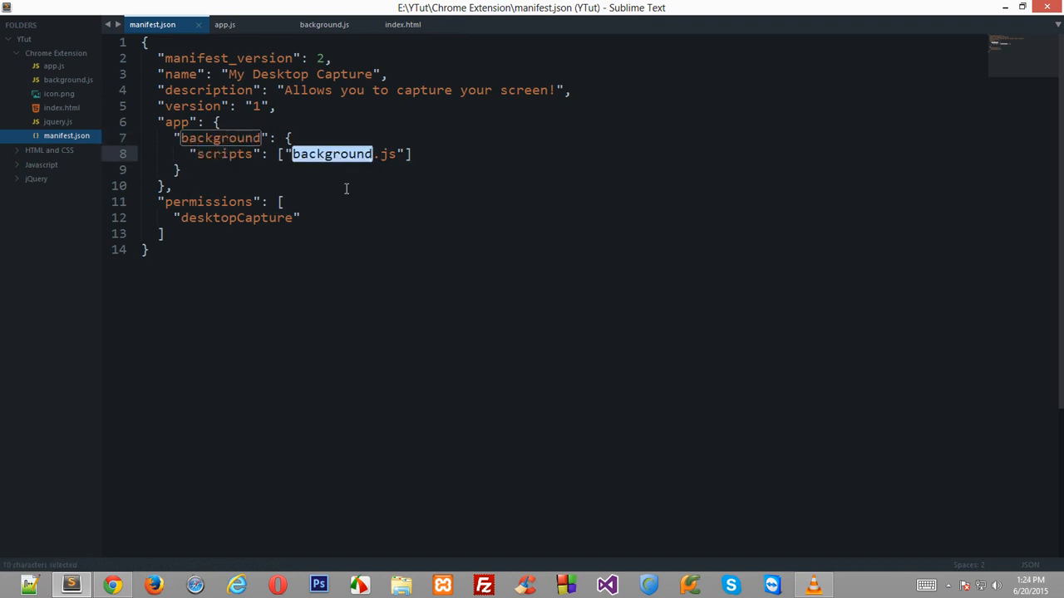
pyautogui.click(324, 24)
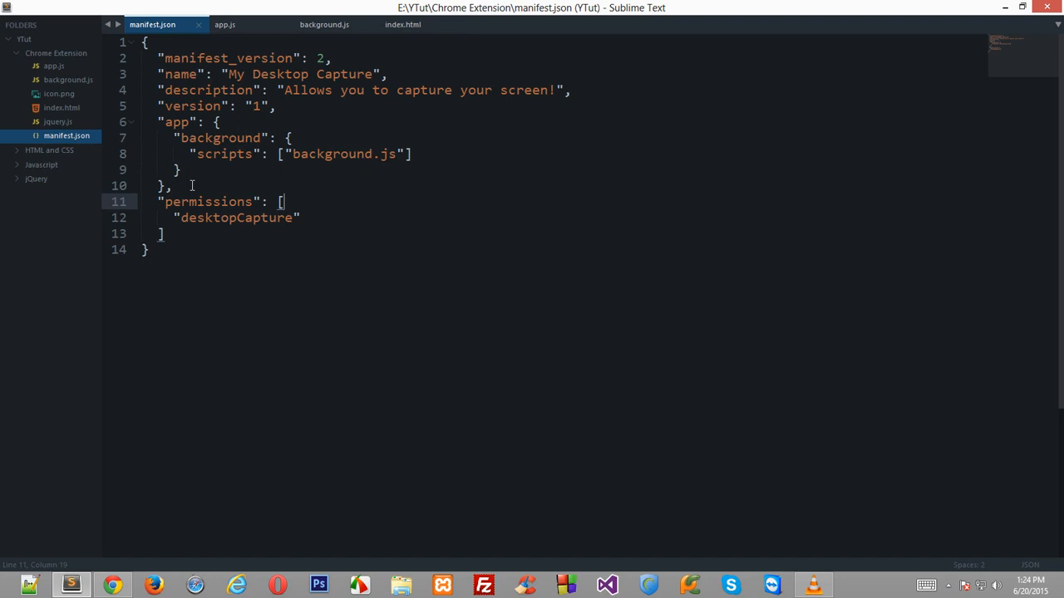
pyautogui.doubleClick(209, 201)
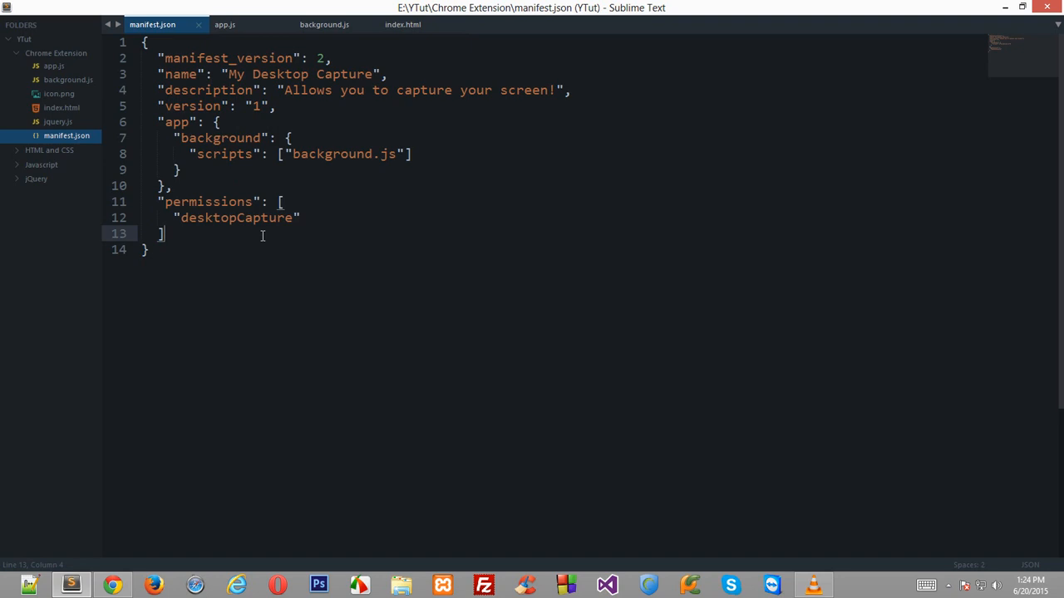
pyautogui.moveTo(238, 24)
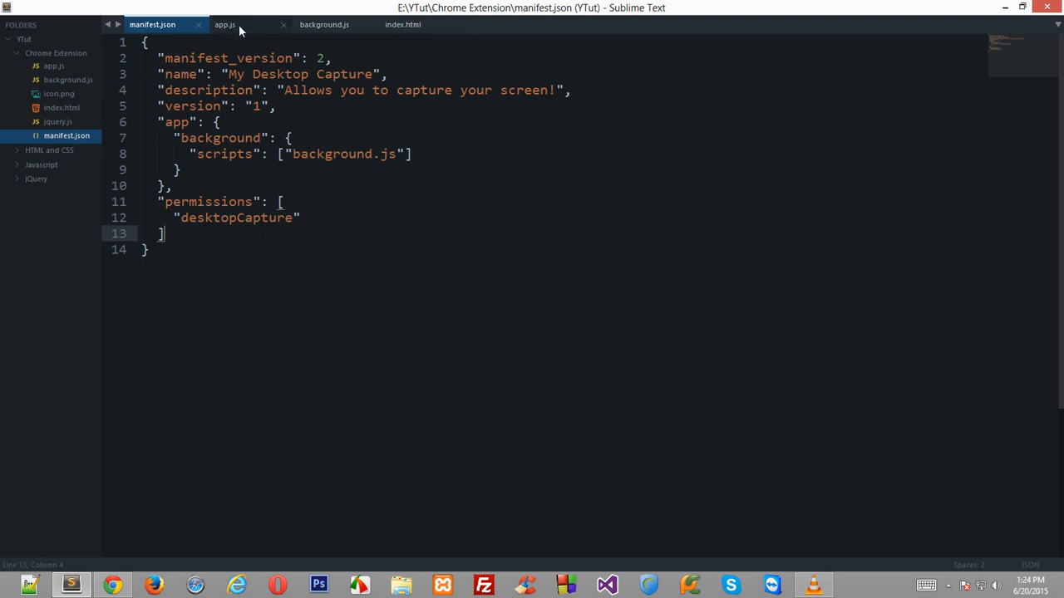
# Compare manifest.json's background entry with app.js and background.js, then return to Chrome extensions.
pyautogui.click(224, 24)
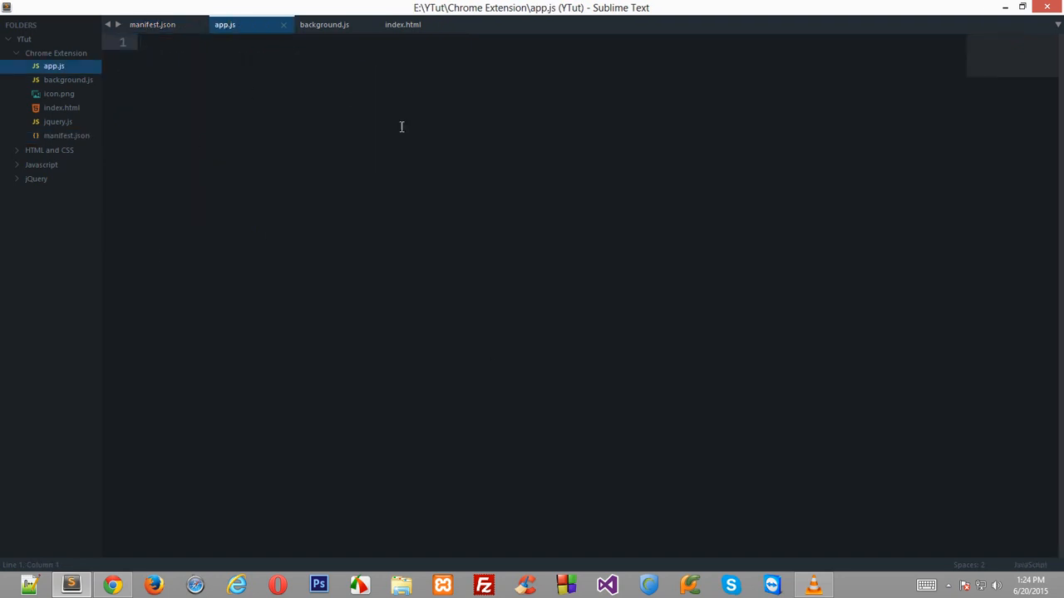
pyautogui.click(152, 24)
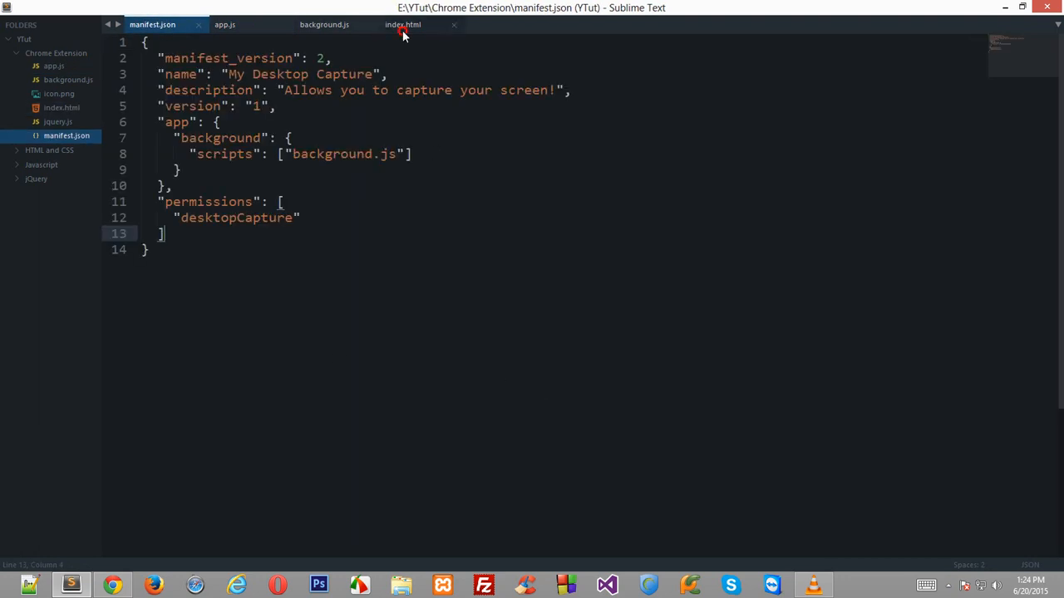
pyautogui.click(404, 24)
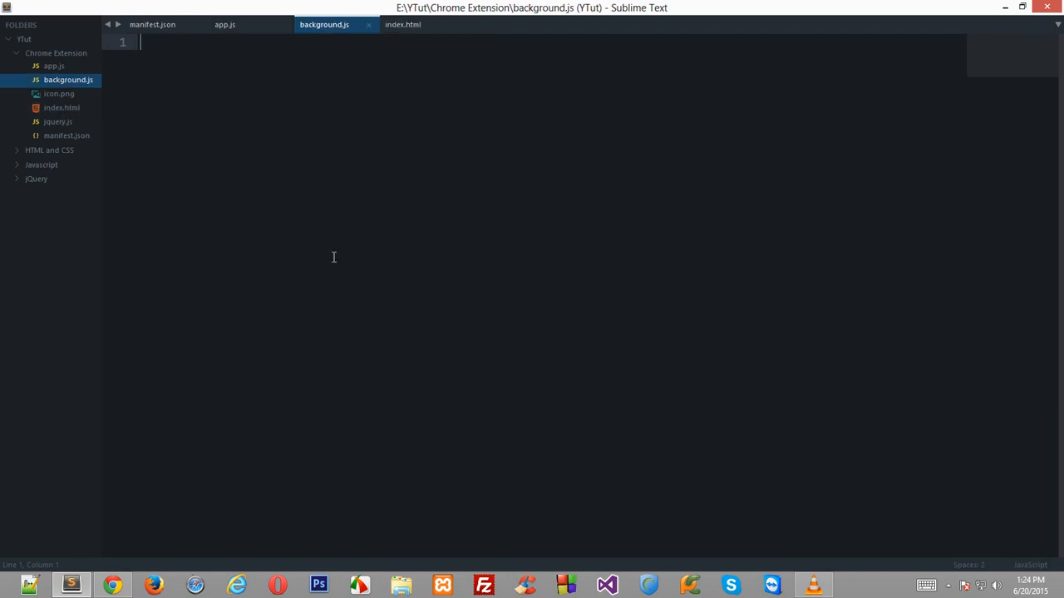
pyautogui.moveTo(233, 166)
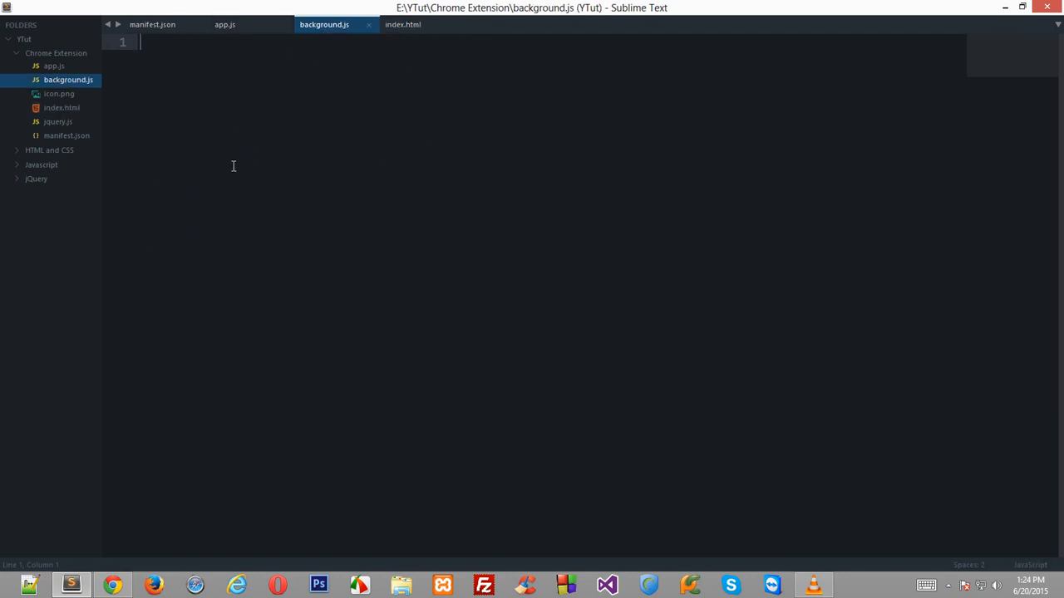
pyautogui.click(112, 585)
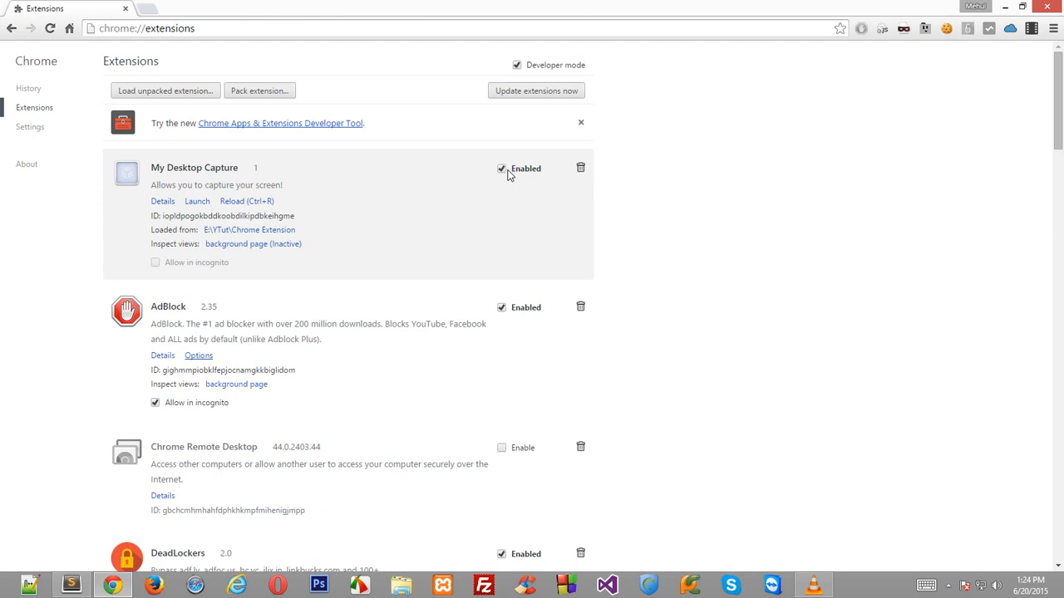
pyautogui.click(70, 585)
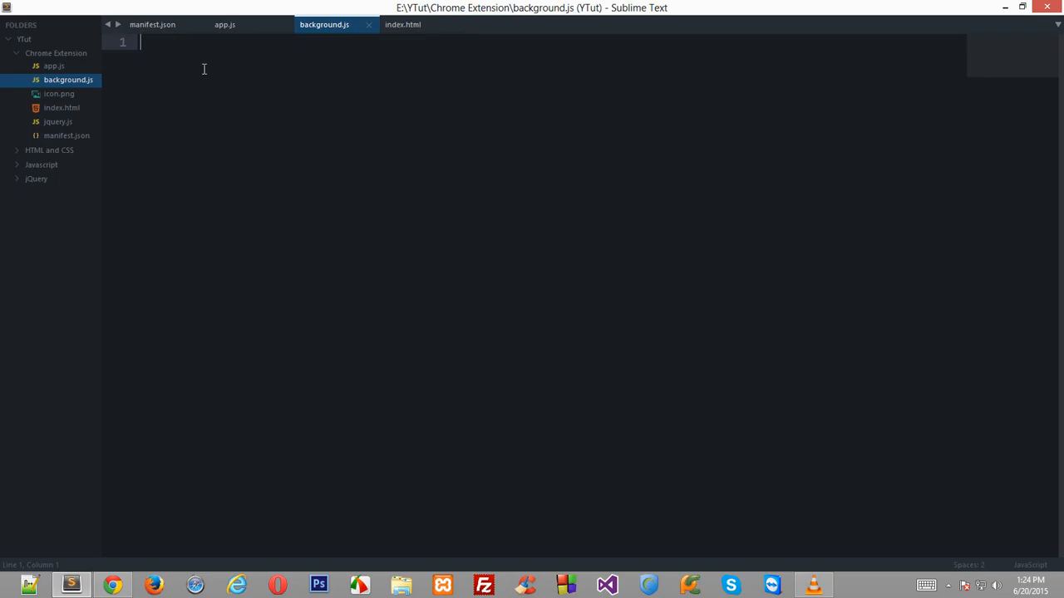
pyautogui.click(152, 24)
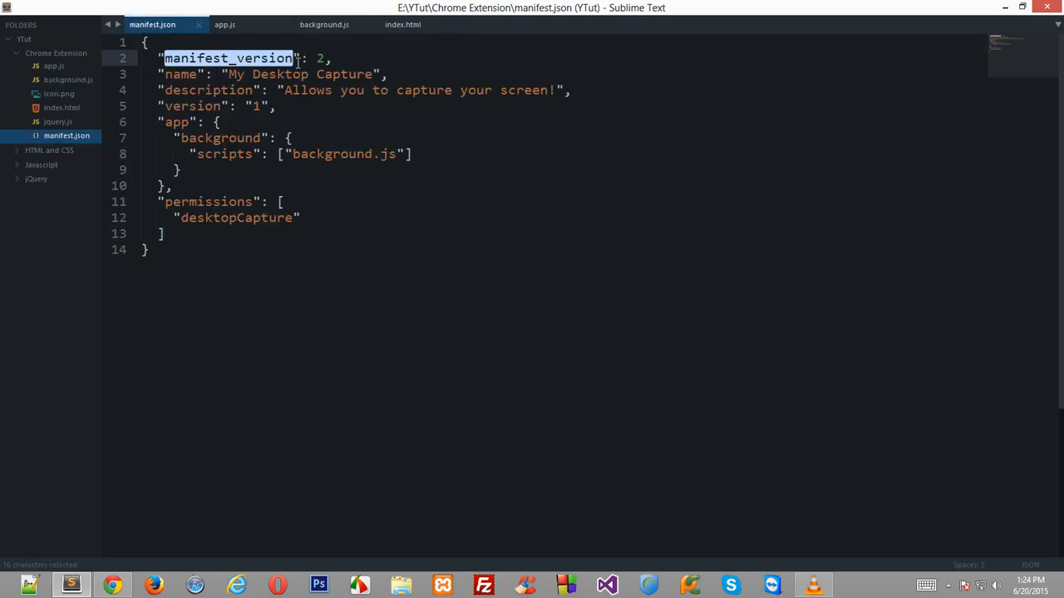
pyautogui.click(112, 585)
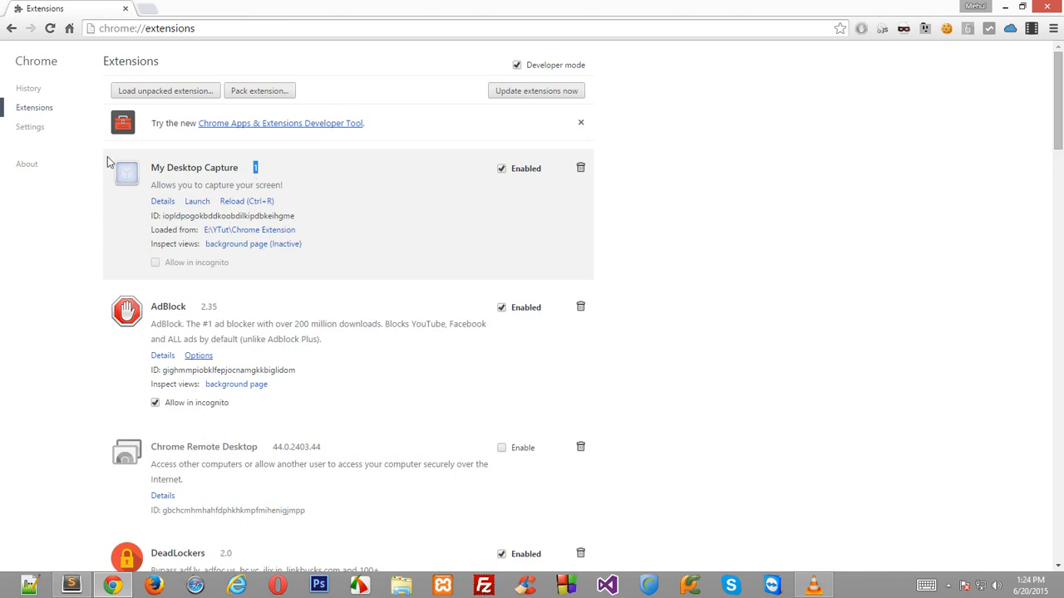
pyautogui.moveTo(215, 282)
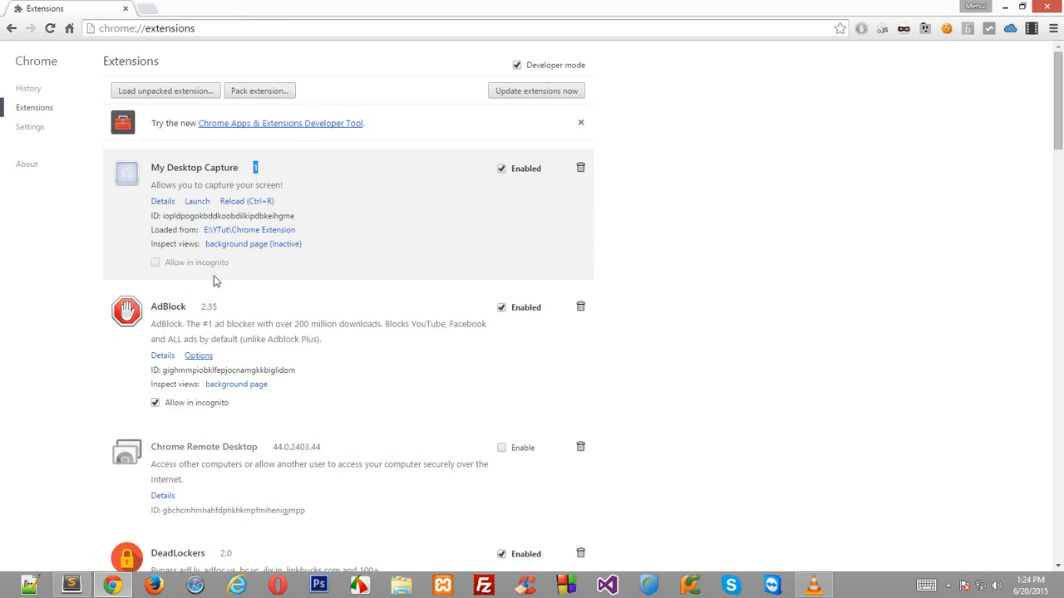
pyautogui.moveTo(78, 407)
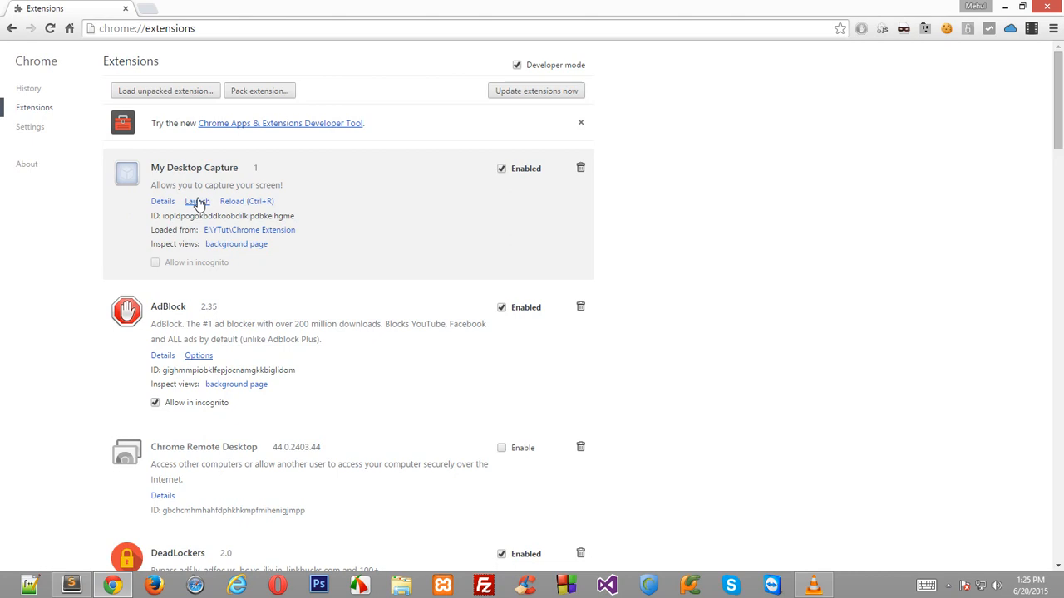
pyautogui.moveTo(212, 204)
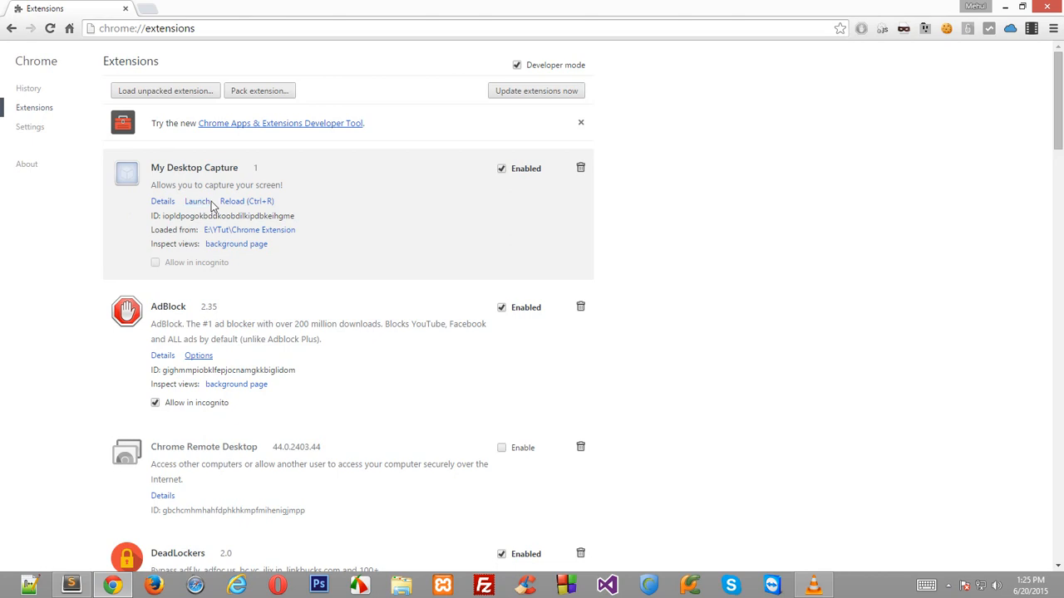
pyautogui.moveTo(214, 208)
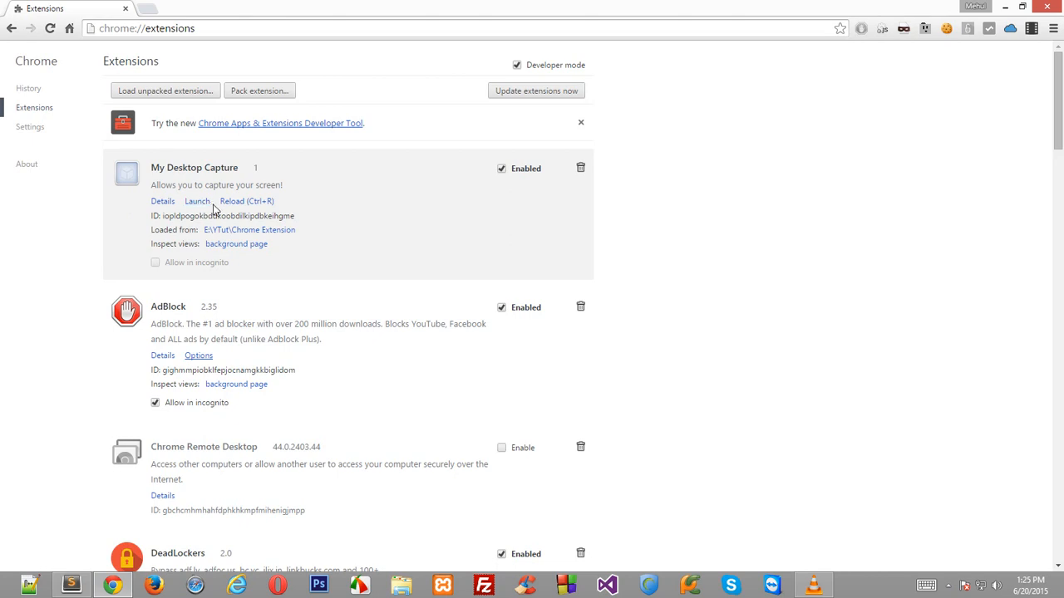
# Browse installed extensions, view Chrome Remote Desktop details, and turn it off.
pyautogui.scroll(-3)
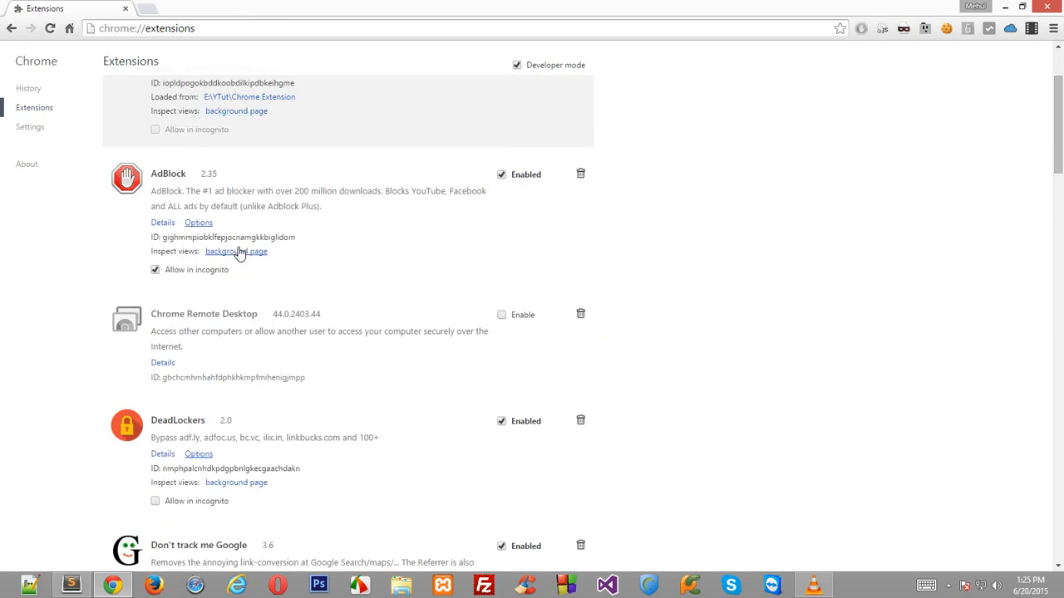
pyautogui.scroll(3)
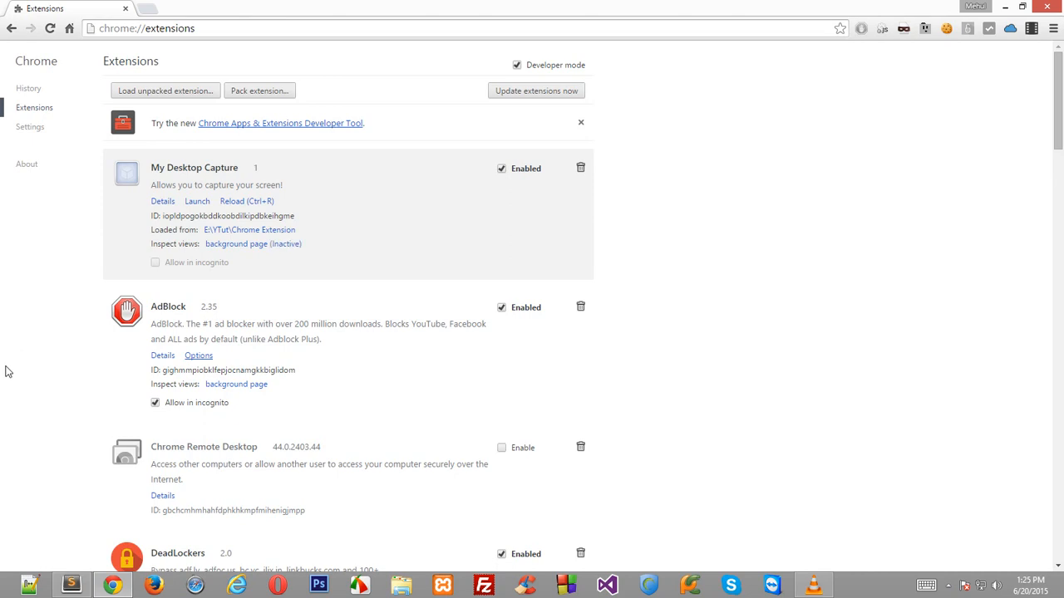
pyautogui.scroll(-3)
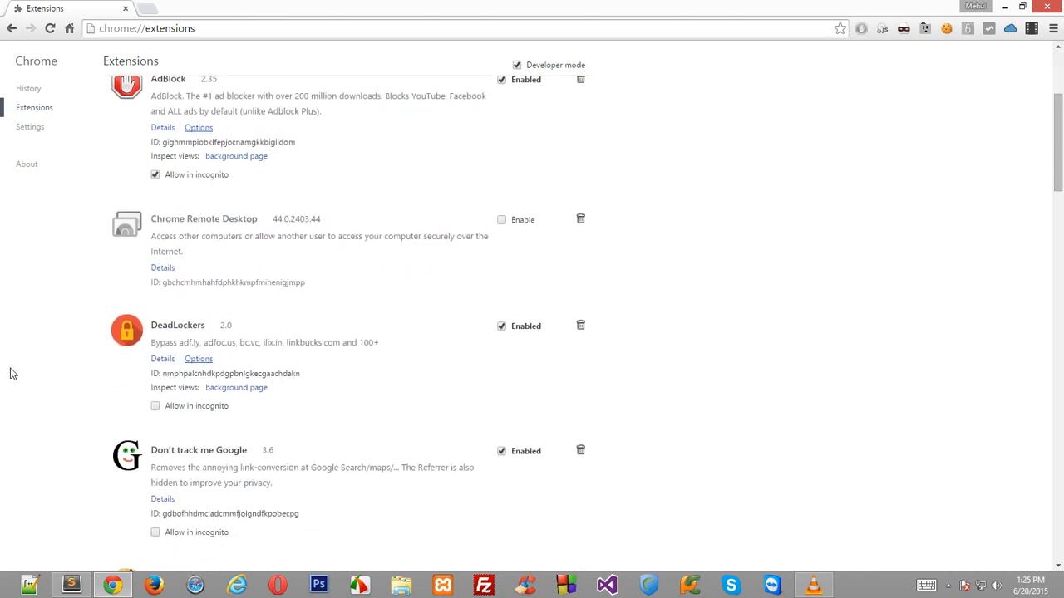
pyautogui.scroll(-3)
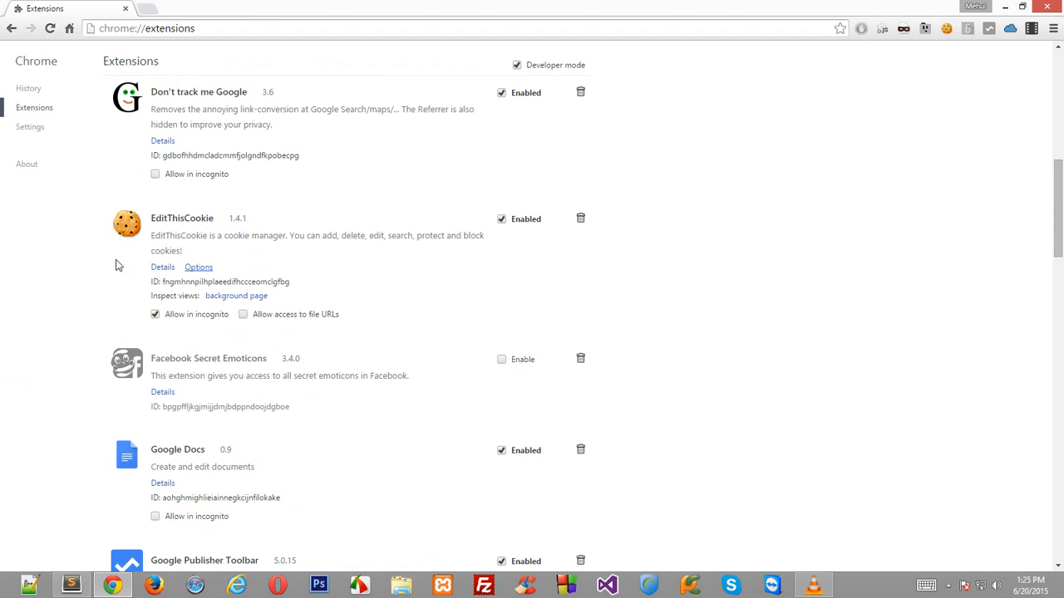
pyautogui.scroll(-3)
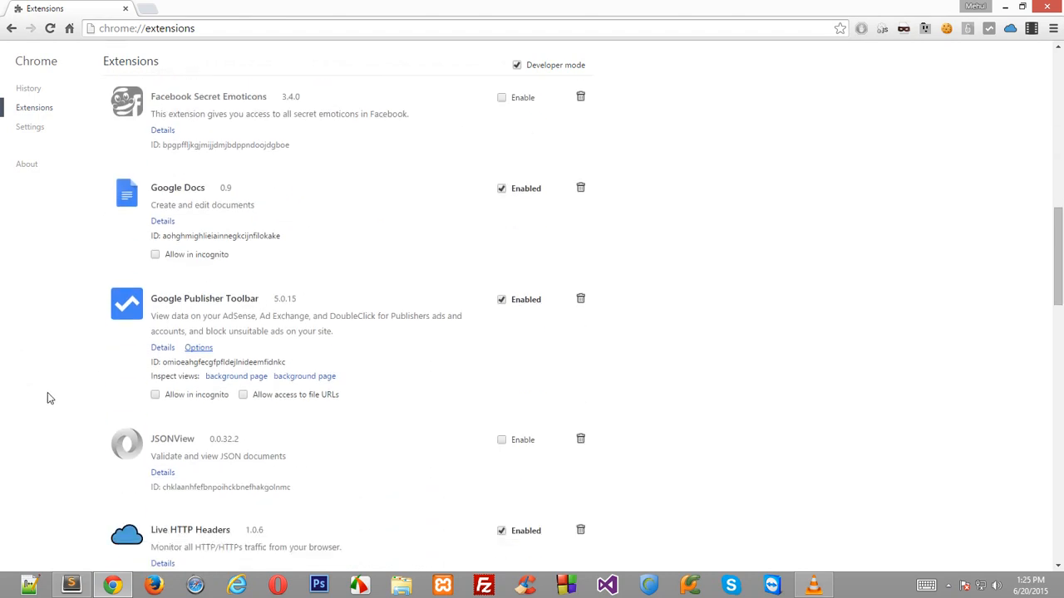
pyautogui.scroll(-3)
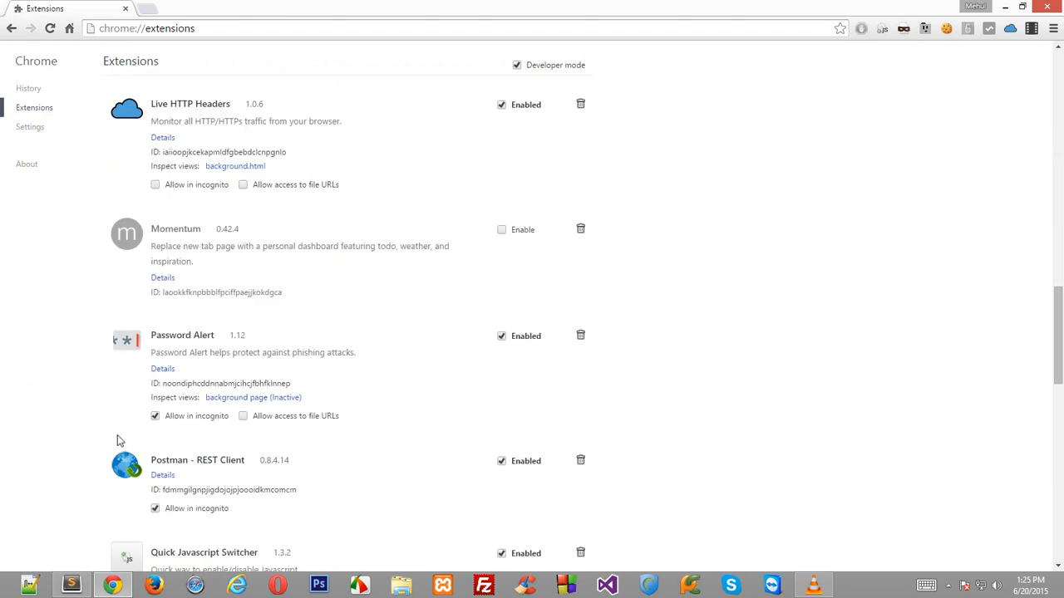
pyautogui.scroll(-3)
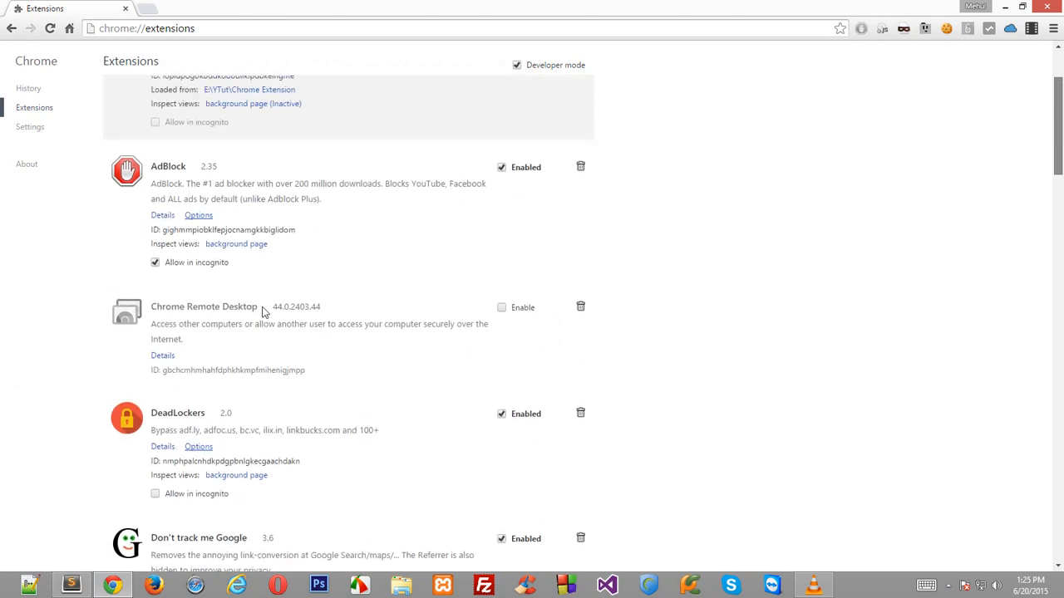
pyautogui.click(501, 308)
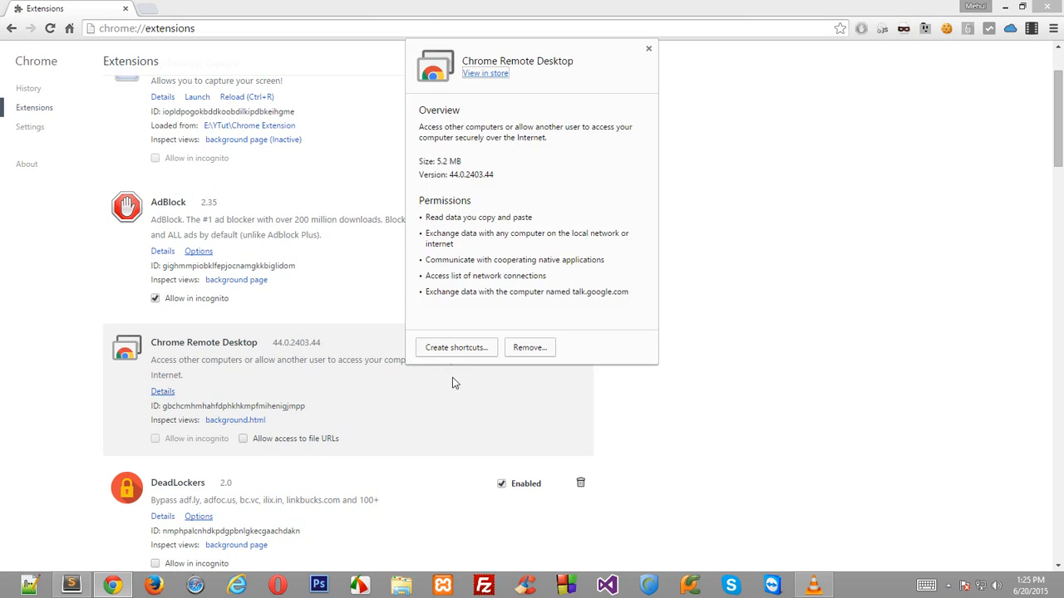
pyautogui.click(648, 47)
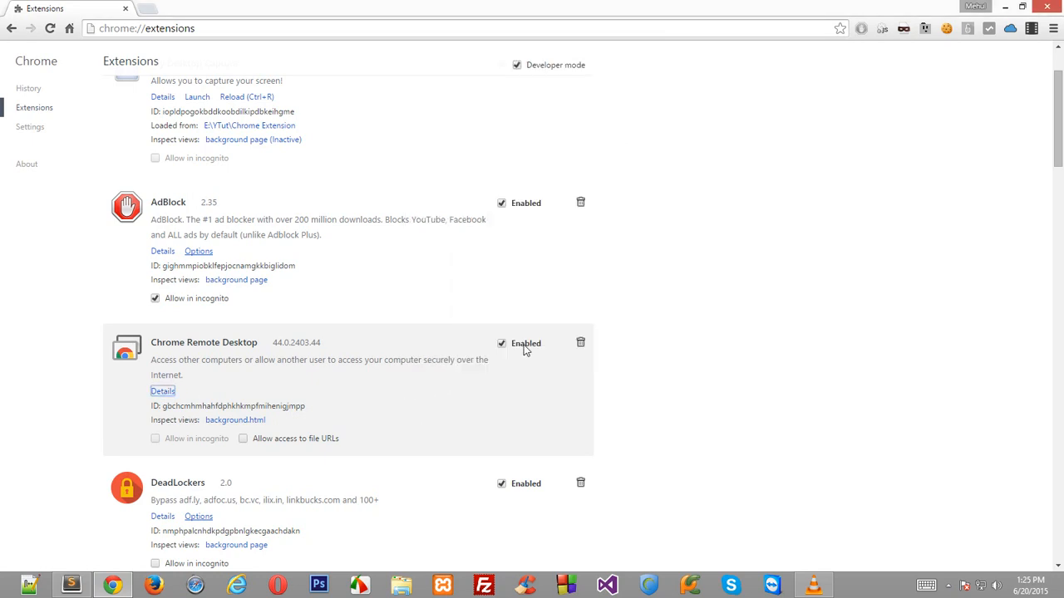
pyautogui.click(501, 343)
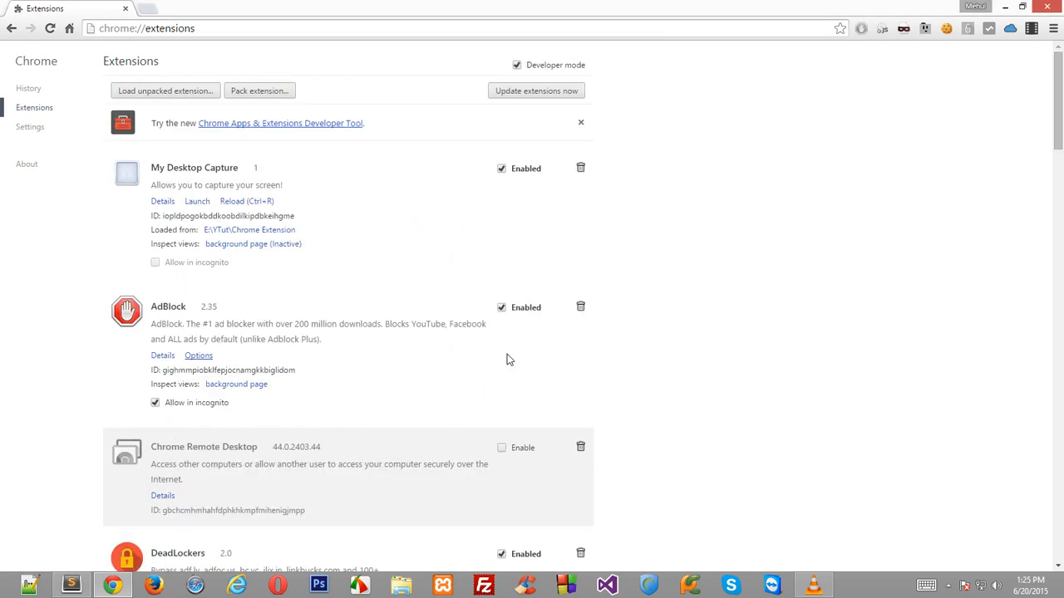
pyautogui.click(580, 122)
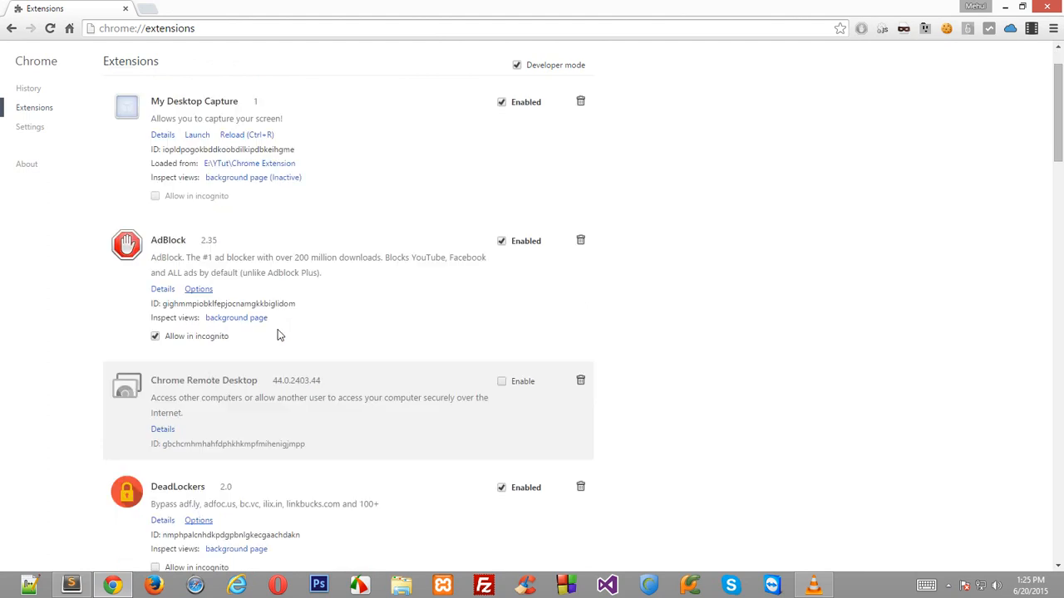
# Scroll further down the extensions list, then return to the empty background.js.
pyautogui.scroll(-3)
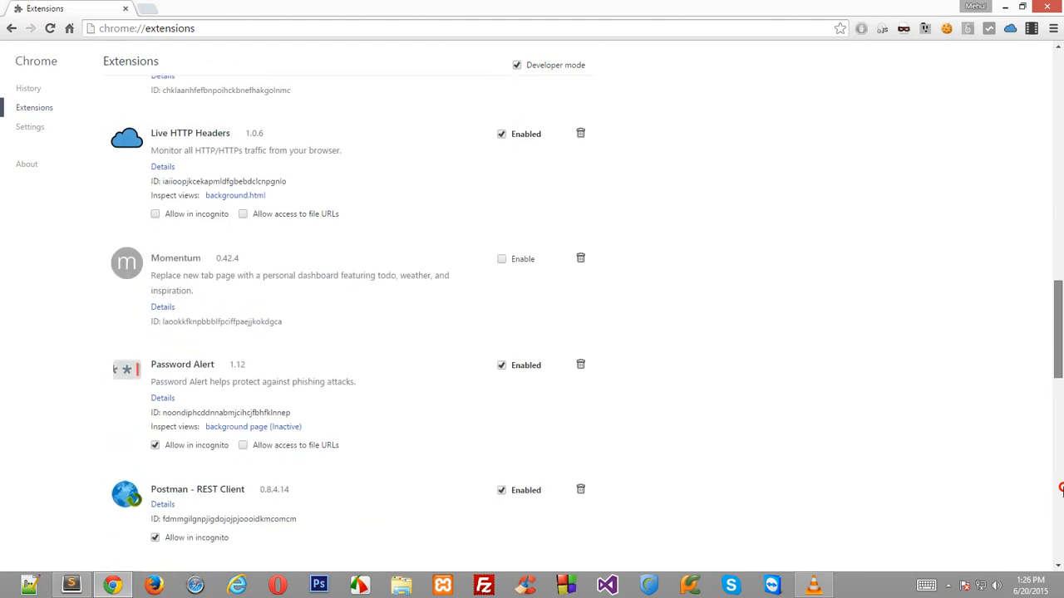
pyautogui.scroll(-3)
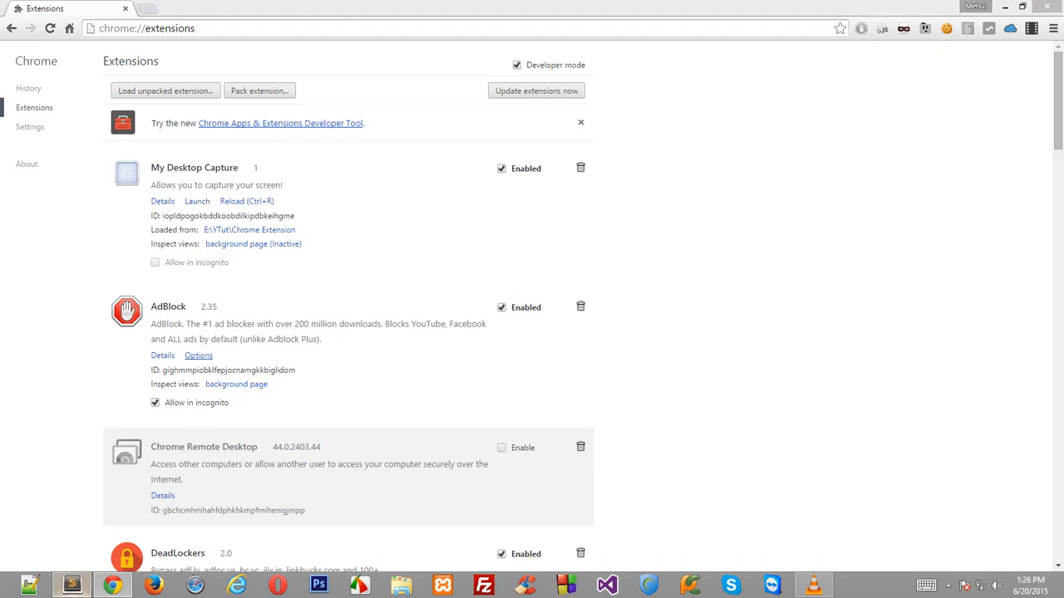
pyautogui.click(72, 584)
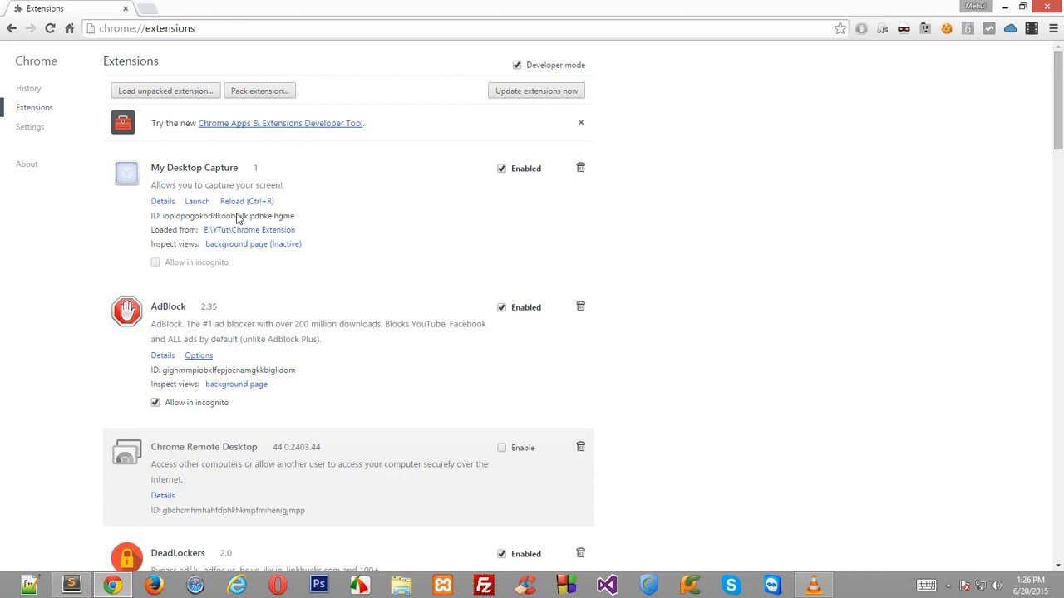
pyautogui.click(71, 585)
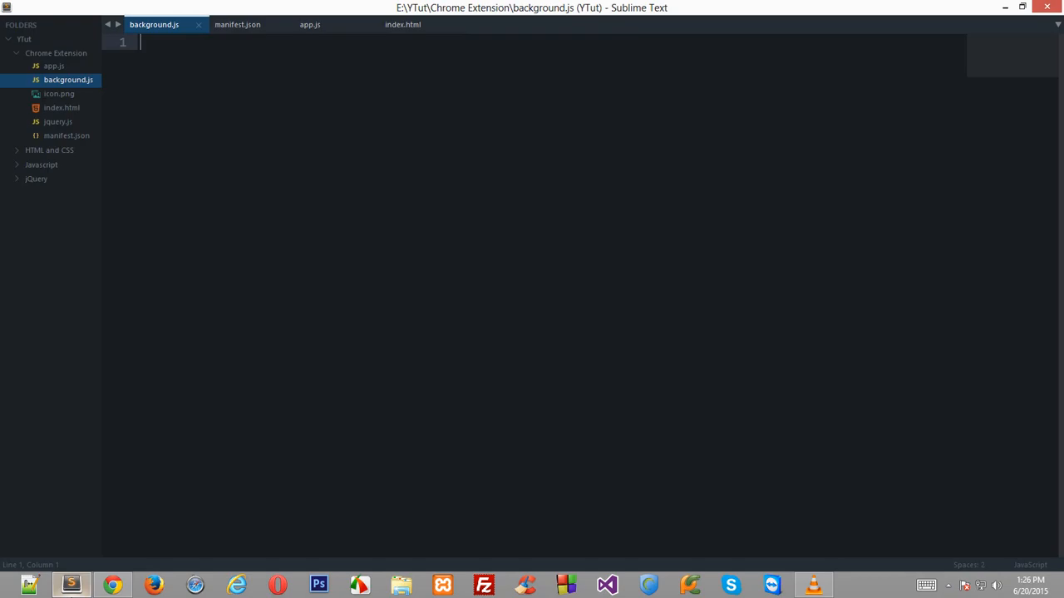
# Type chrome.app.runTime.onLaunched into background.js, correcting a mistyped 'extensio'.
pyautogui.press('ctrl+s')
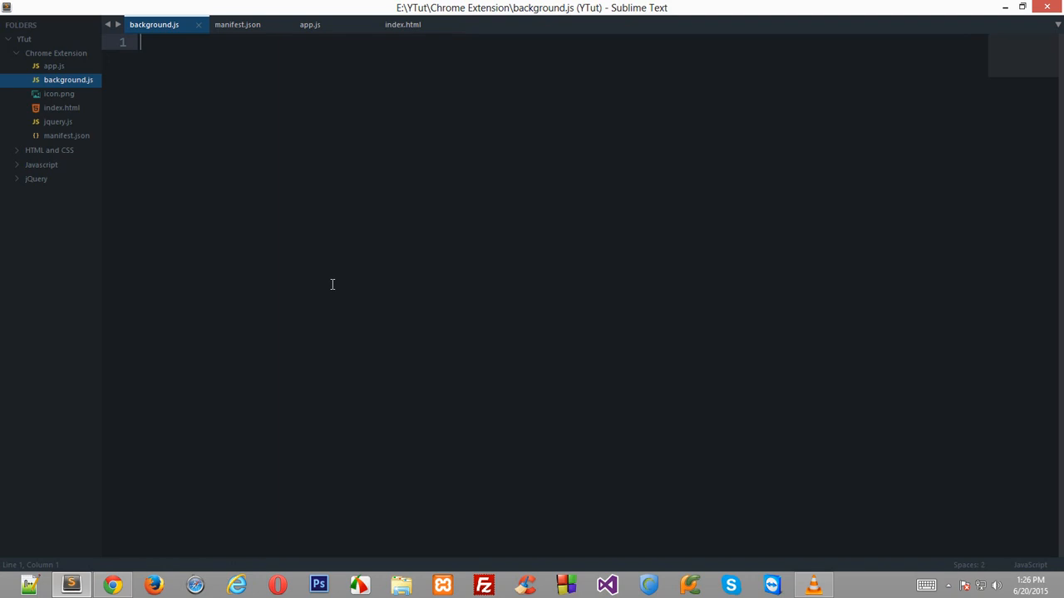
pyautogui.write('chrome')
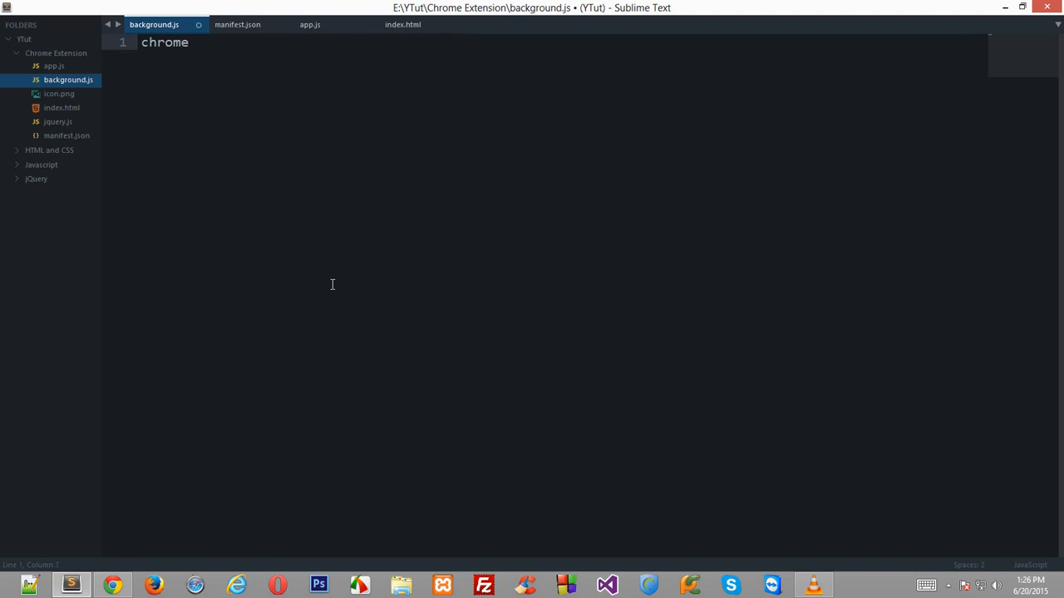
pyautogui.write('.')
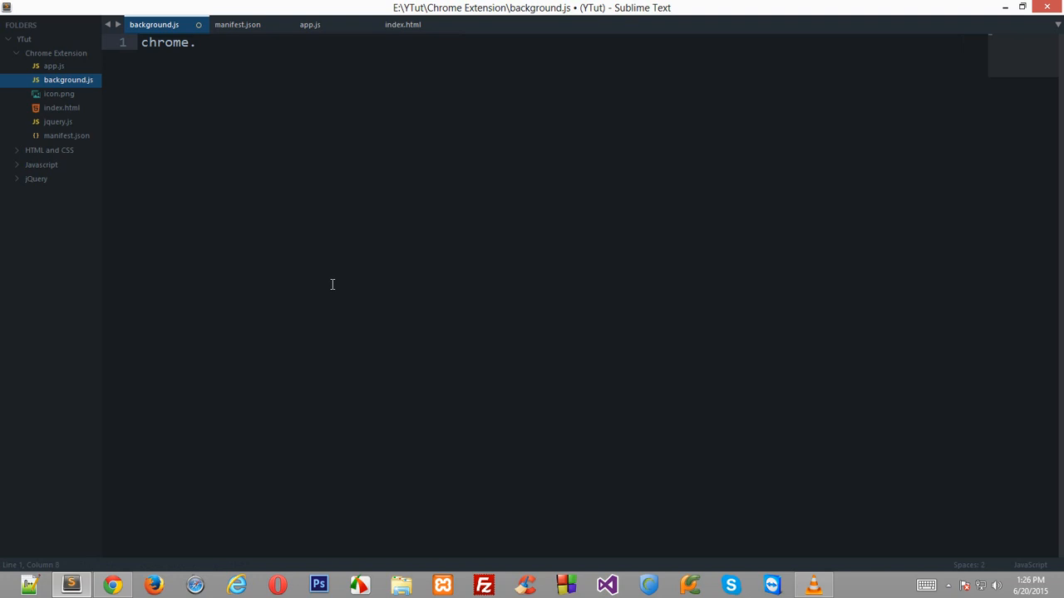
pyautogui.write('ex')
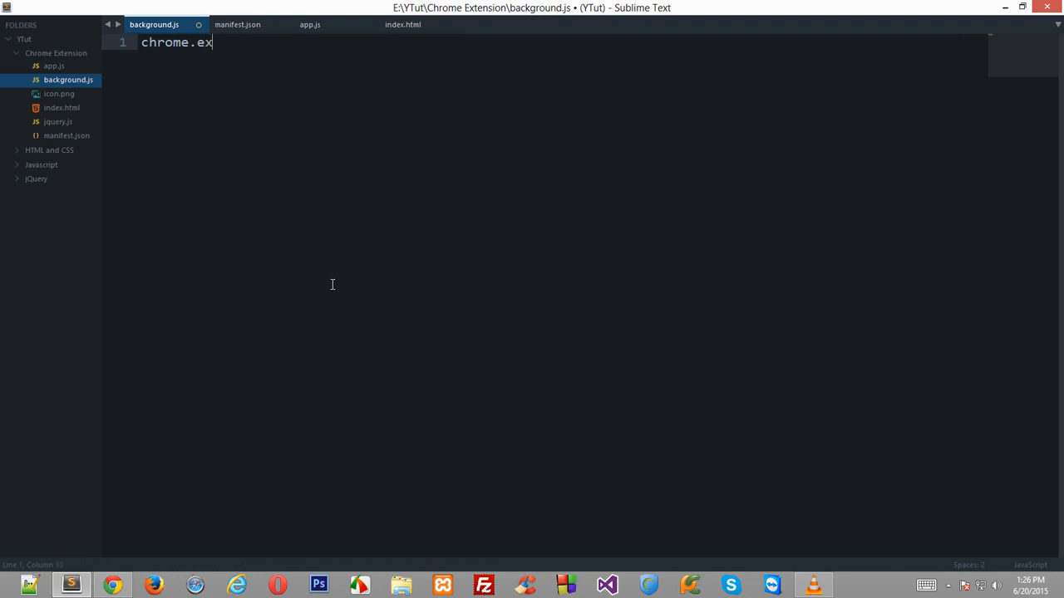
pyautogui.write('tensio')
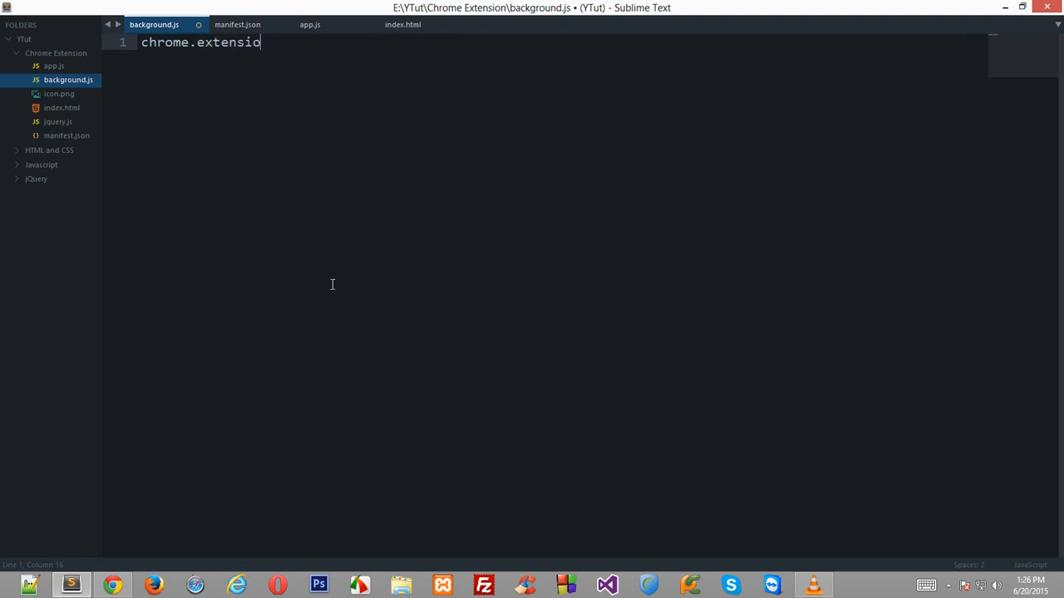
pyautogui.press('BackSpace')
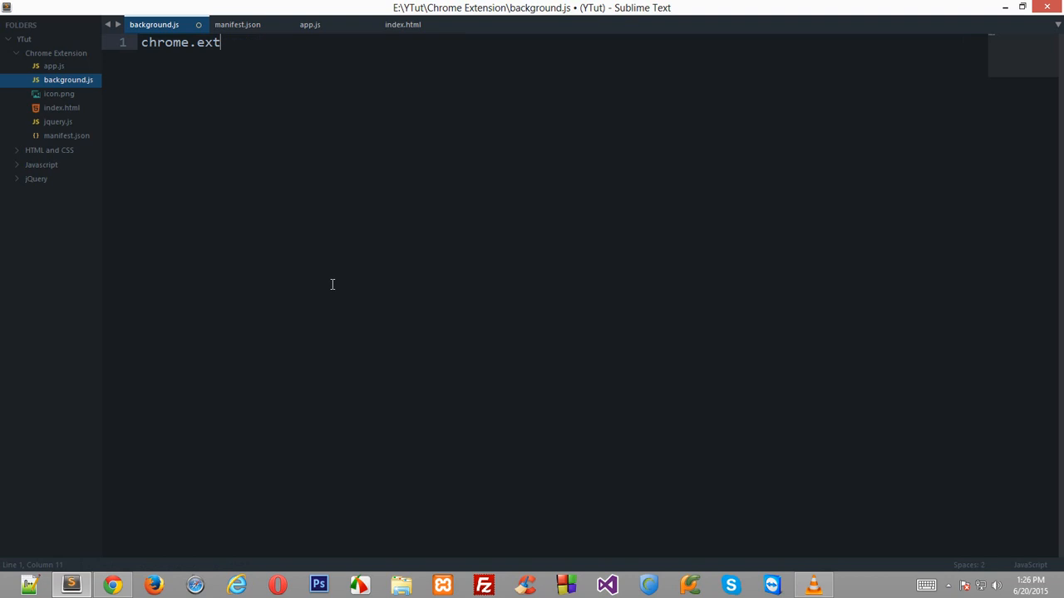
pyautogui.write('app')
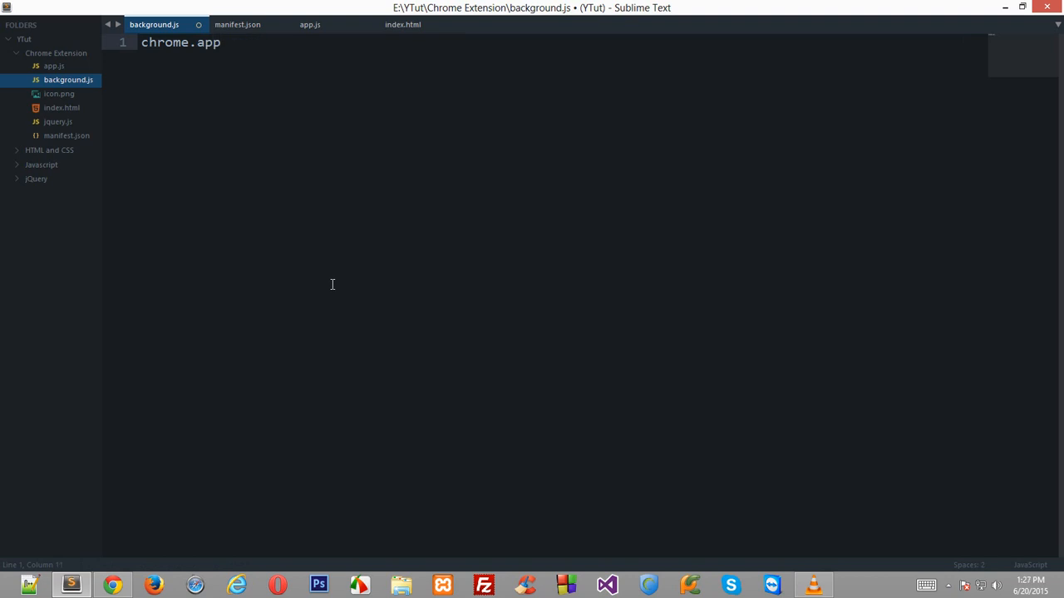
pyautogui.write('.')
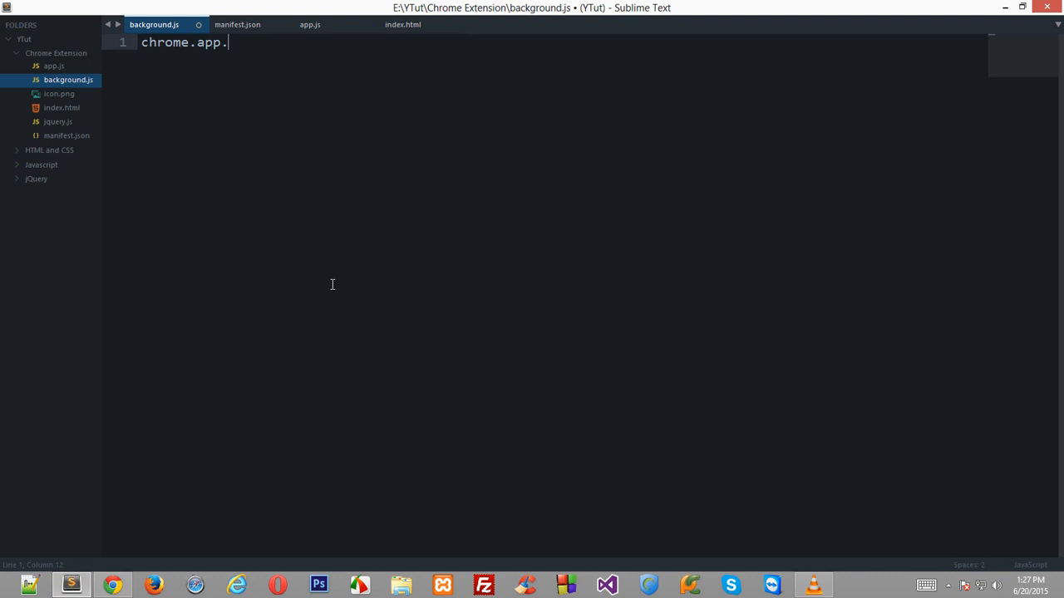
pyautogui.write('runTime')
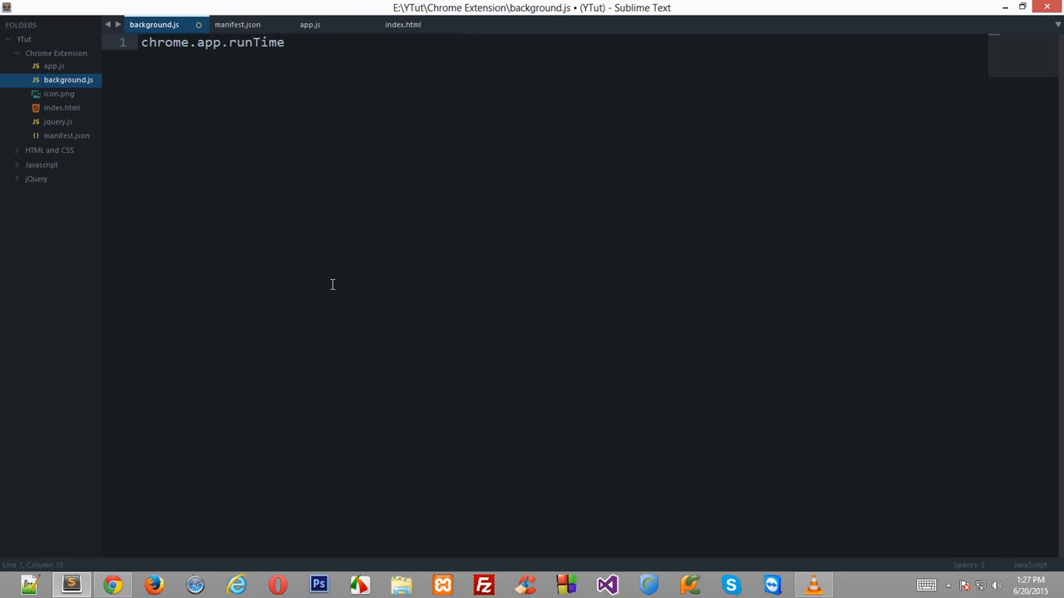
pyautogui.write('.onL')
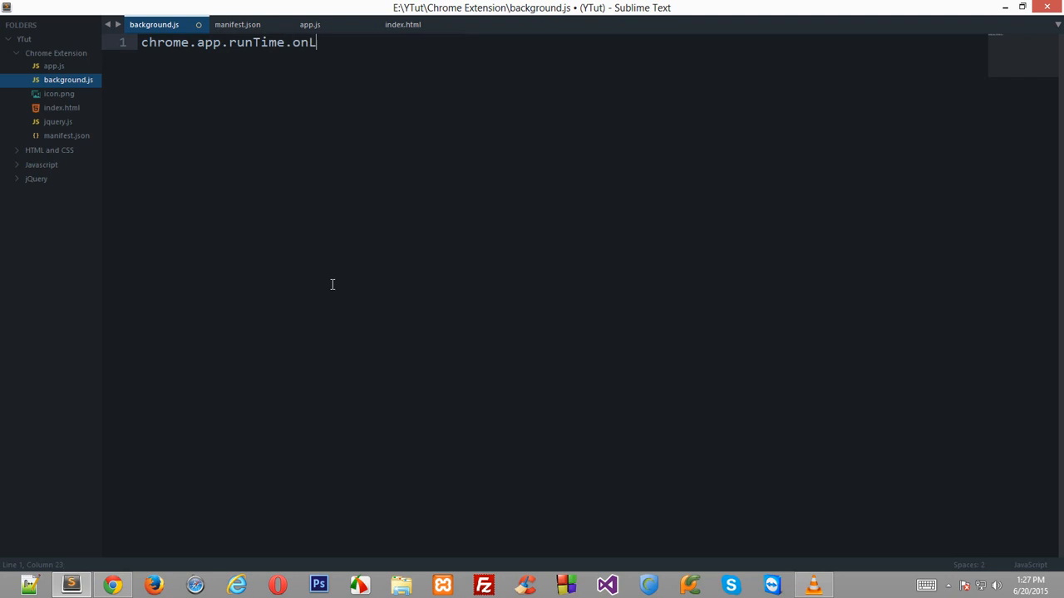
pyautogui.write('aunched')
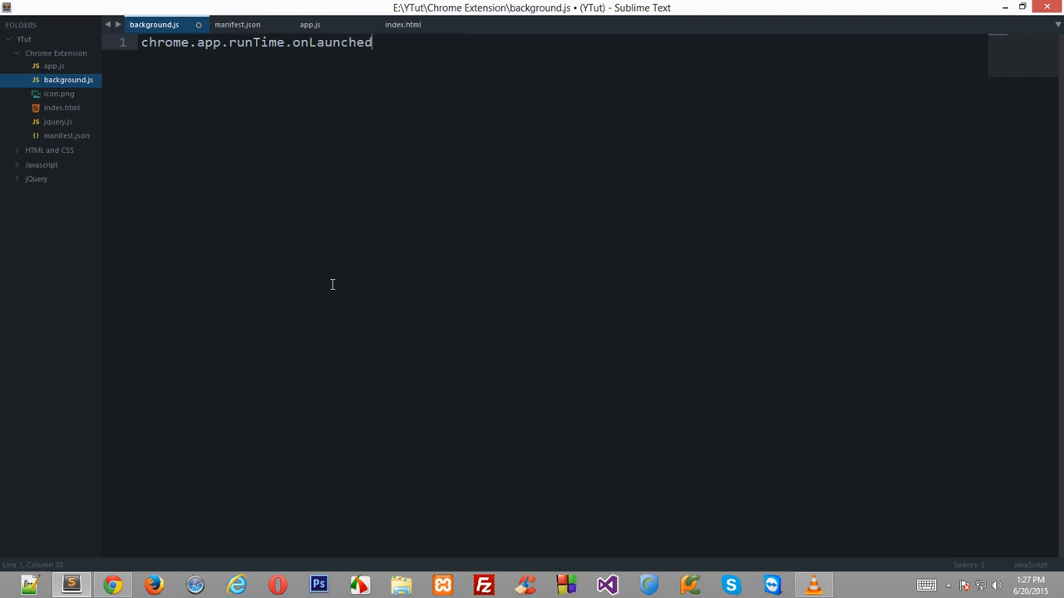
# Change runTime to runtime, append .addListener(function() { }); and save.
pyautogui.click(260, 42)
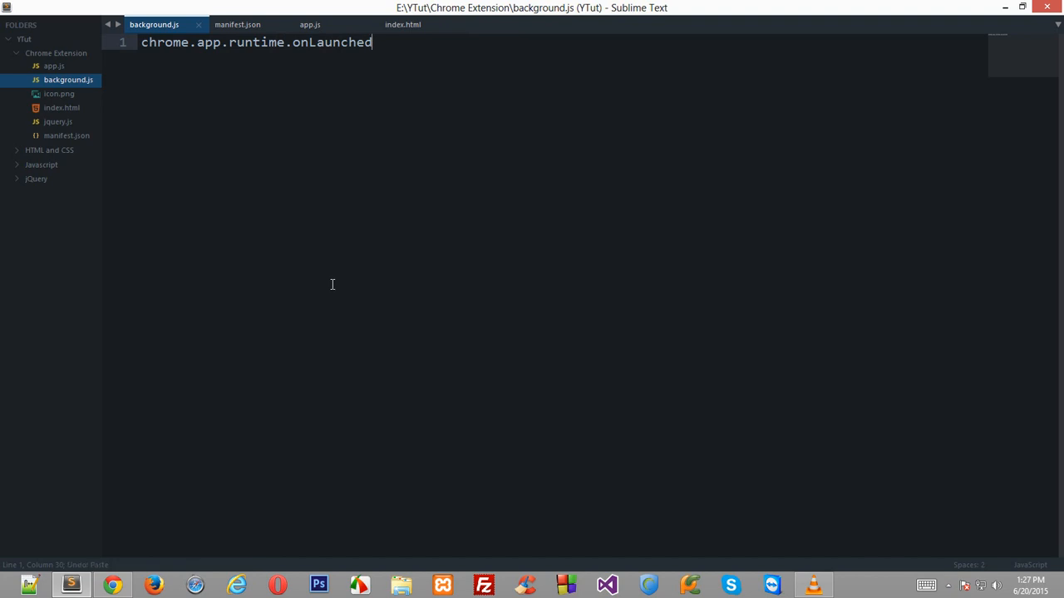
pyautogui.write('.addLis')
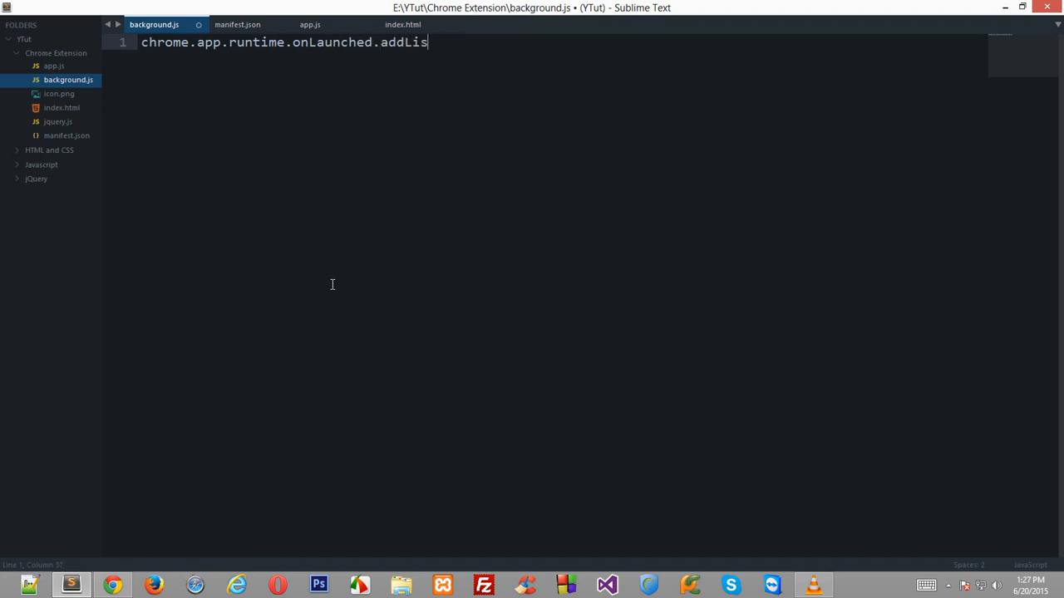
pyautogui.write('tener(function() {')
pyautogui.write('});')
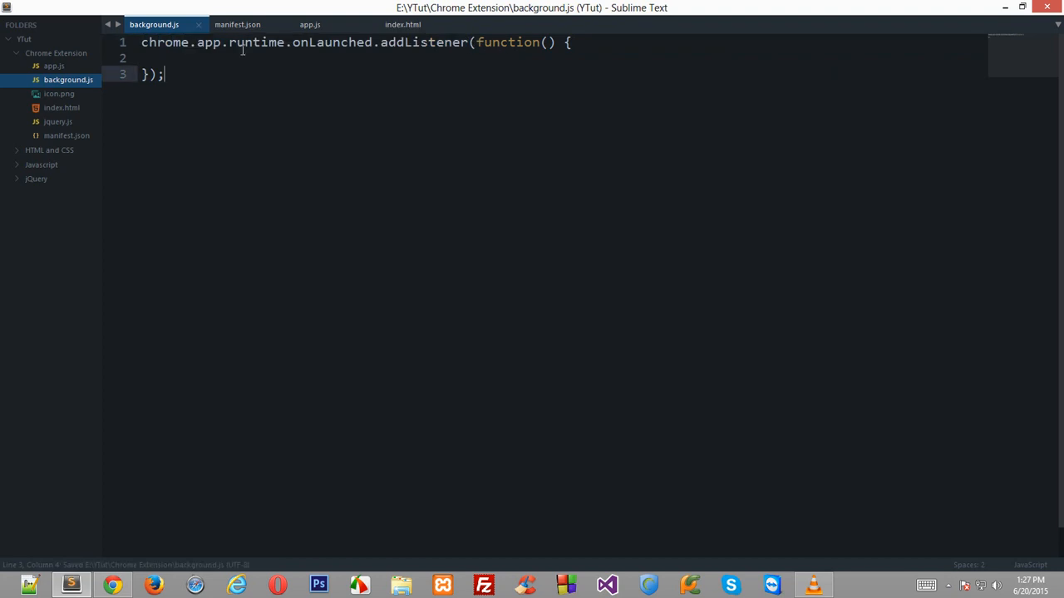
pyautogui.doubleClick(164, 42)
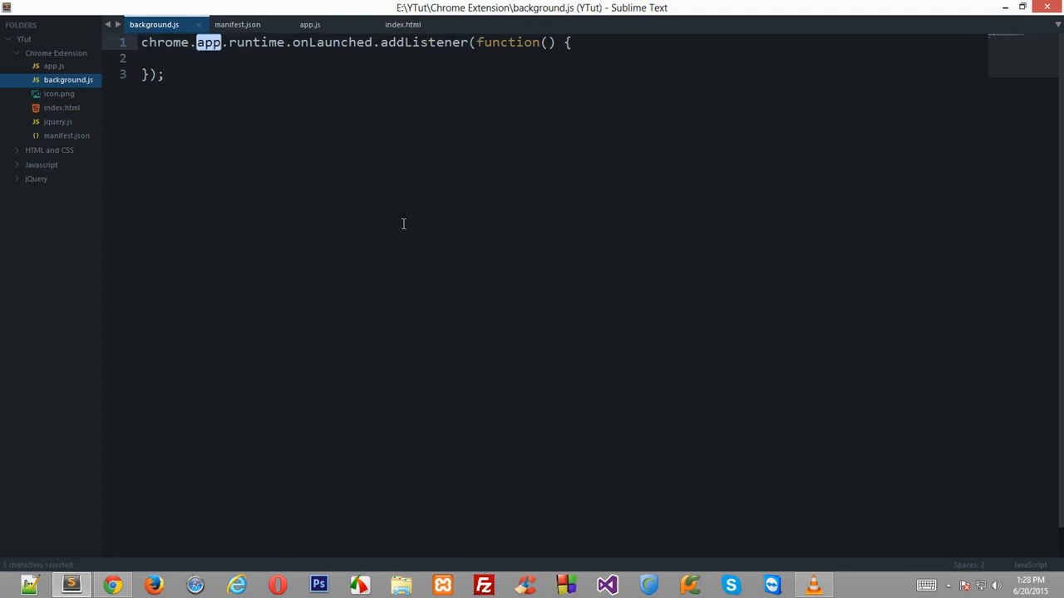
pyautogui.doubleClick(256, 43)
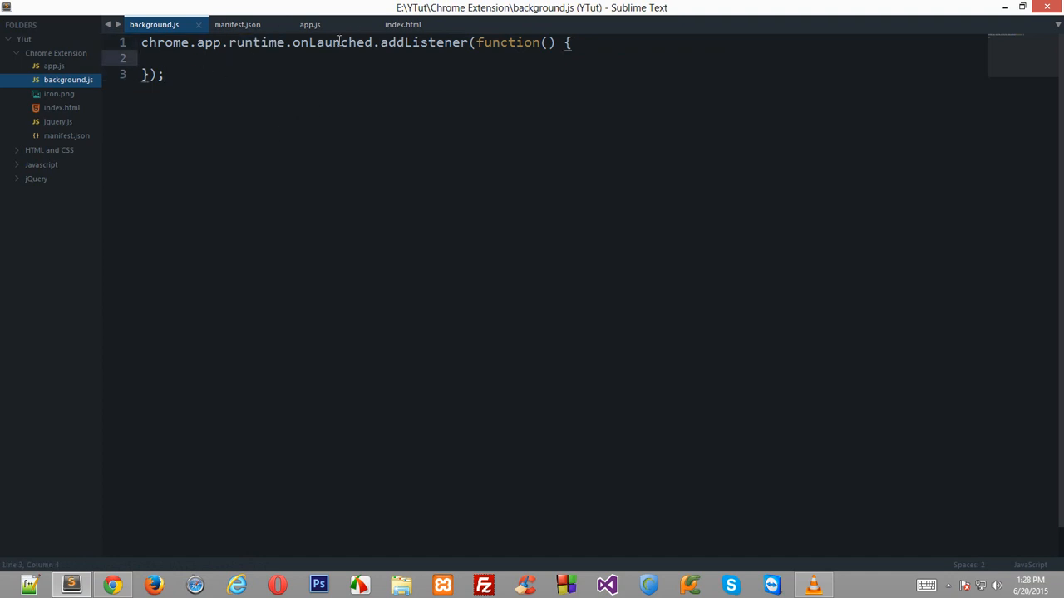
pyautogui.press('ctrl+s')
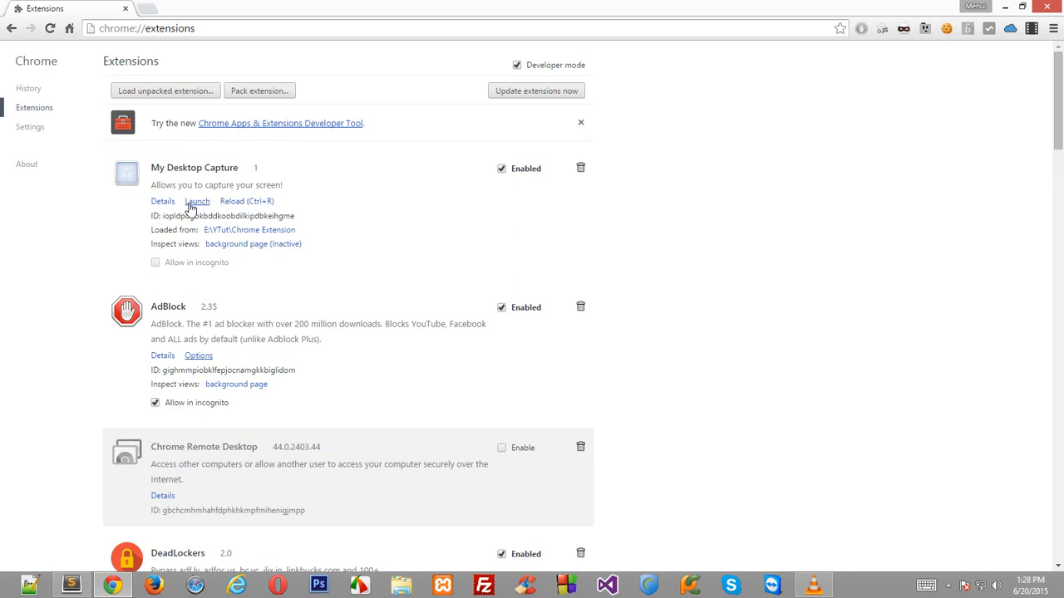
# Type console.log('Link Clicked!'); inside the onLaunched listener function.
pyautogui.click(71, 584)
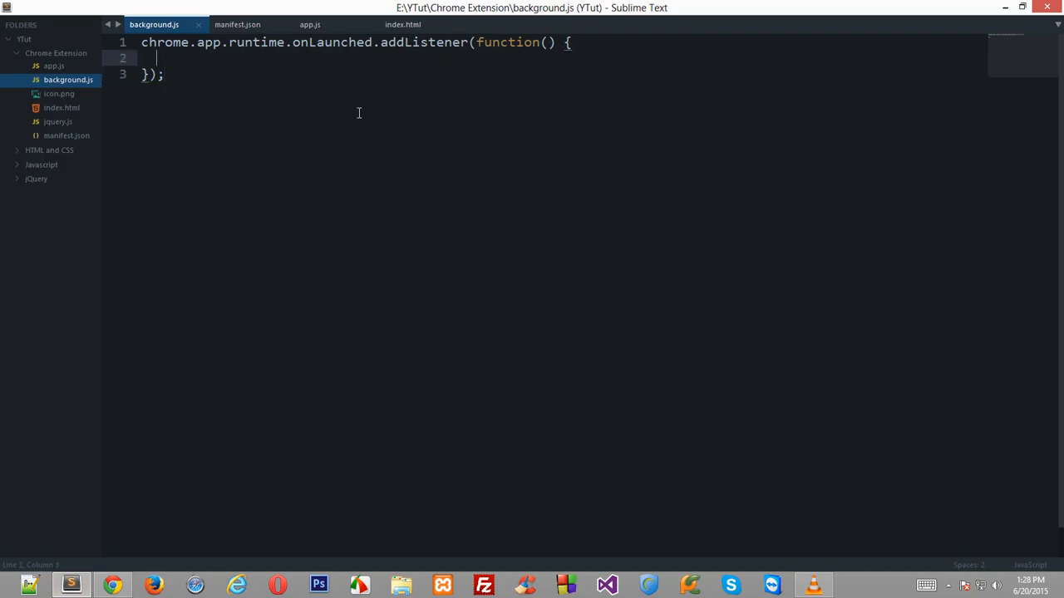
pyautogui.moveTo(480, 35)
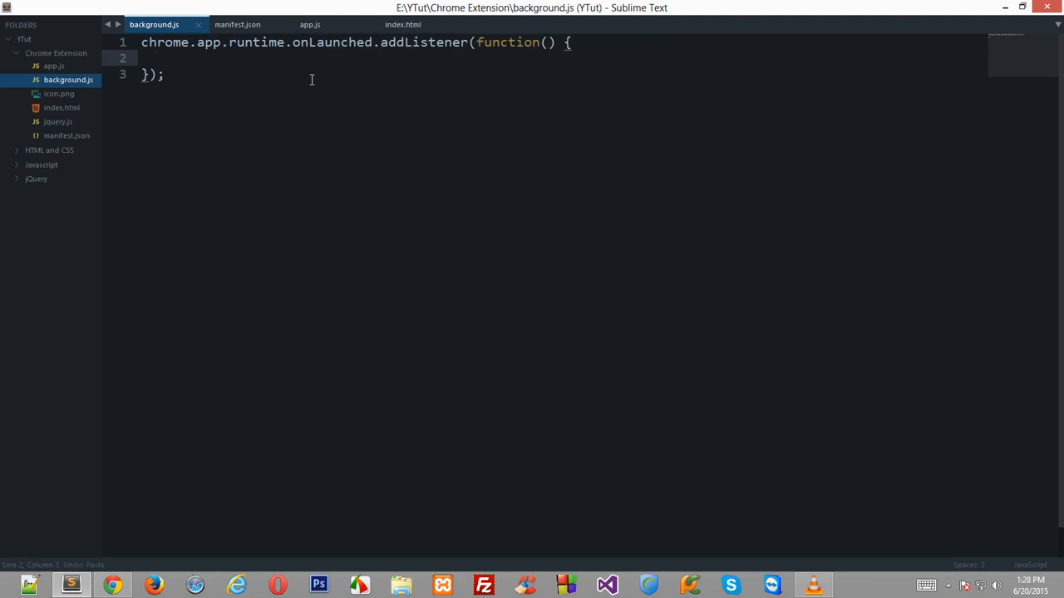
pyautogui.write('console.log()')
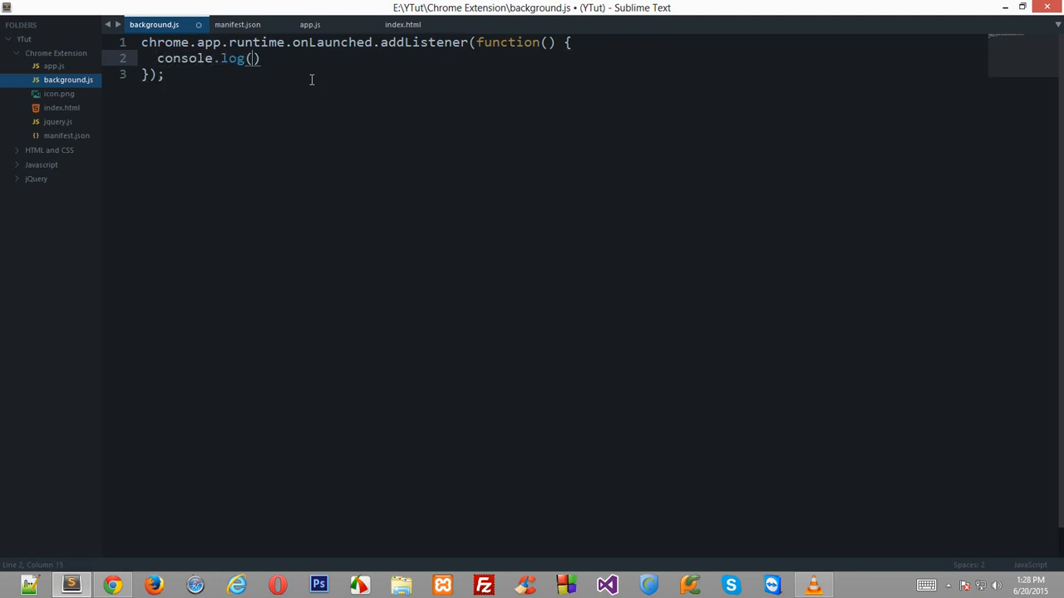
pyautogui.write("''")
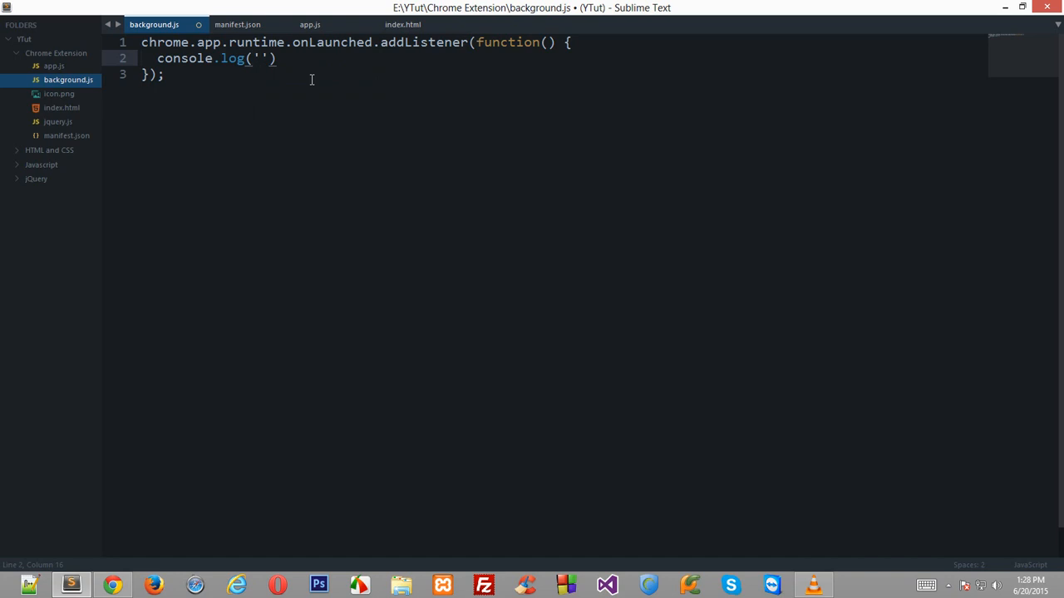
pyautogui.write('Link Clicked')
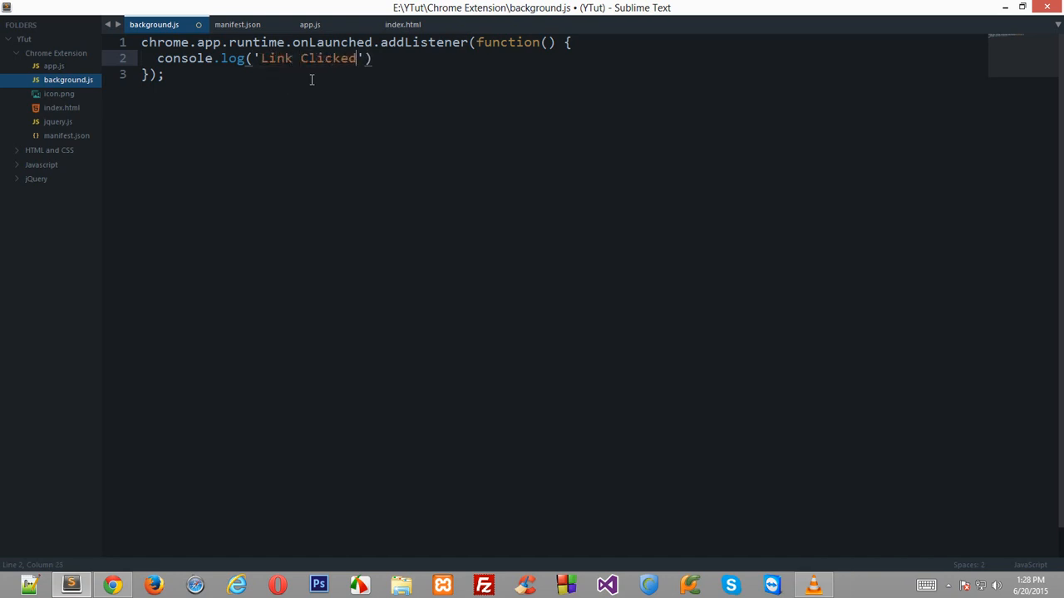
pyautogui.write("!');")
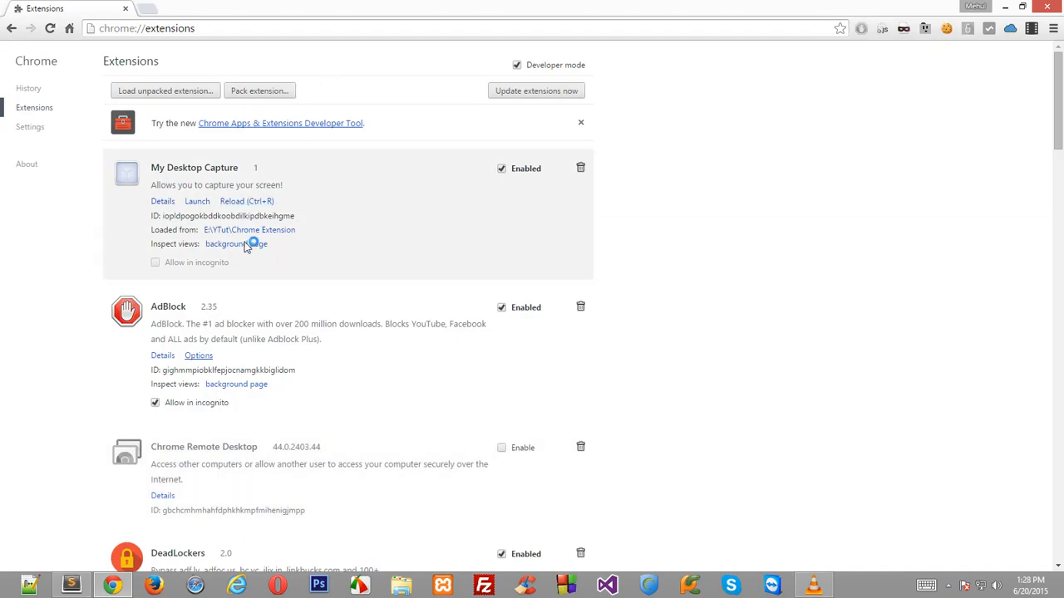
# Open the background page's DevTools Console, confirm 'Link Clicked!', and close DevTools.
pyautogui.click(236, 244)
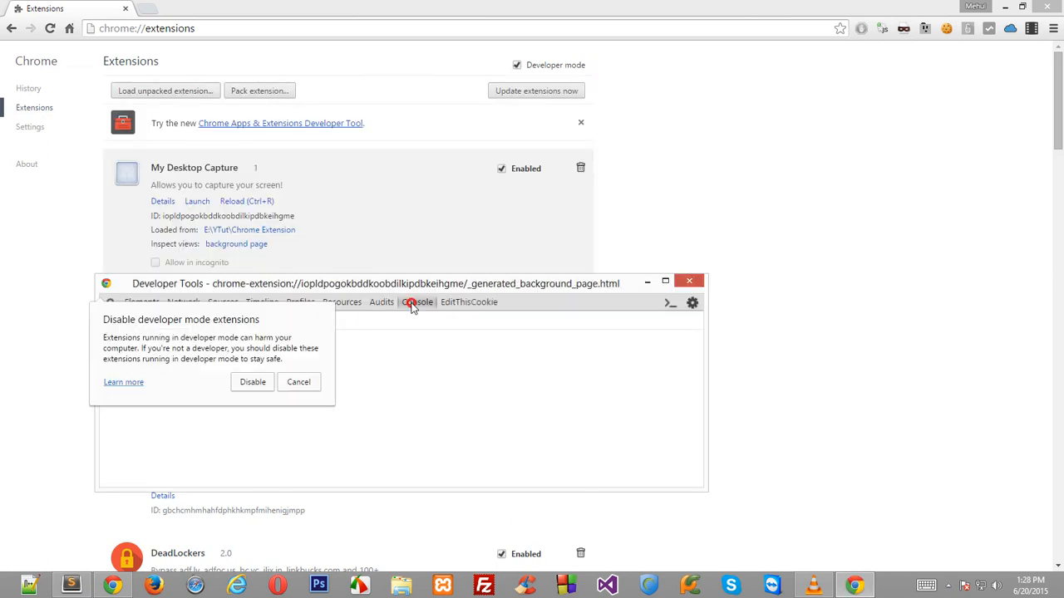
pyautogui.click(298, 382)
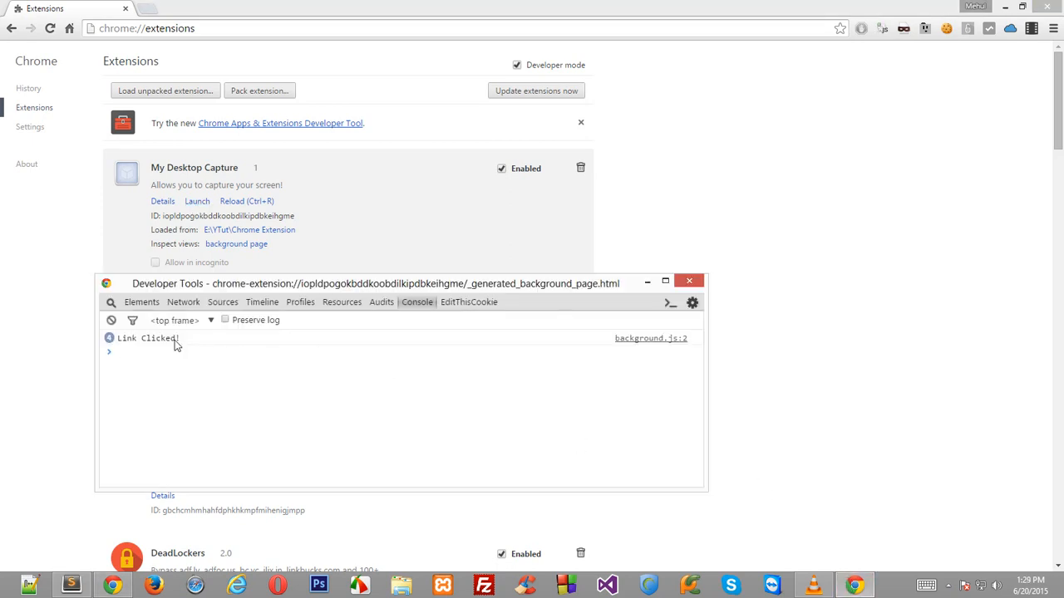
pyautogui.doubleClick(147, 338)
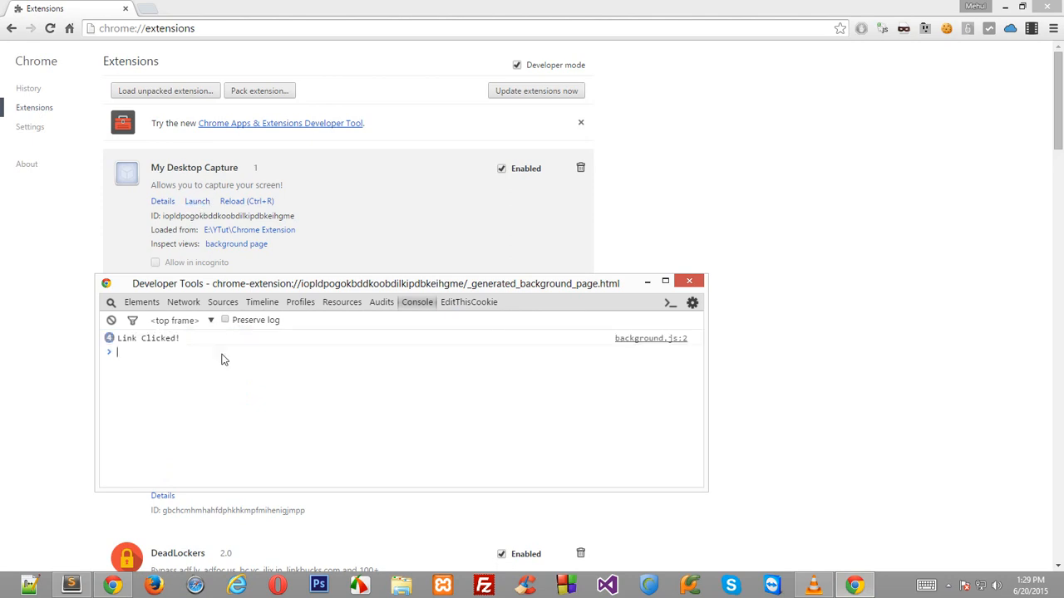
pyautogui.click(689, 281)
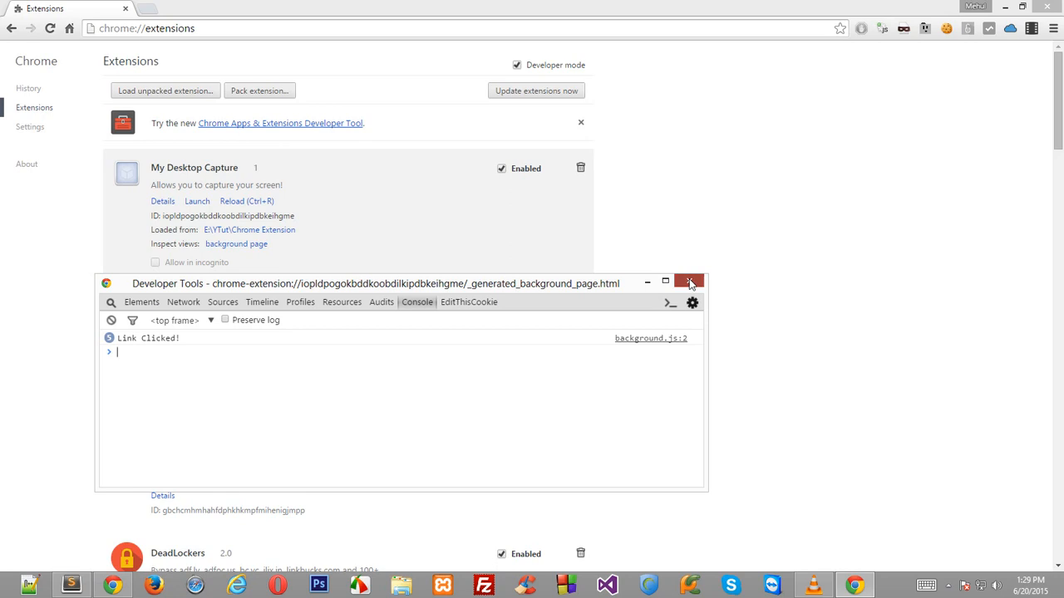
pyautogui.click(71, 584)
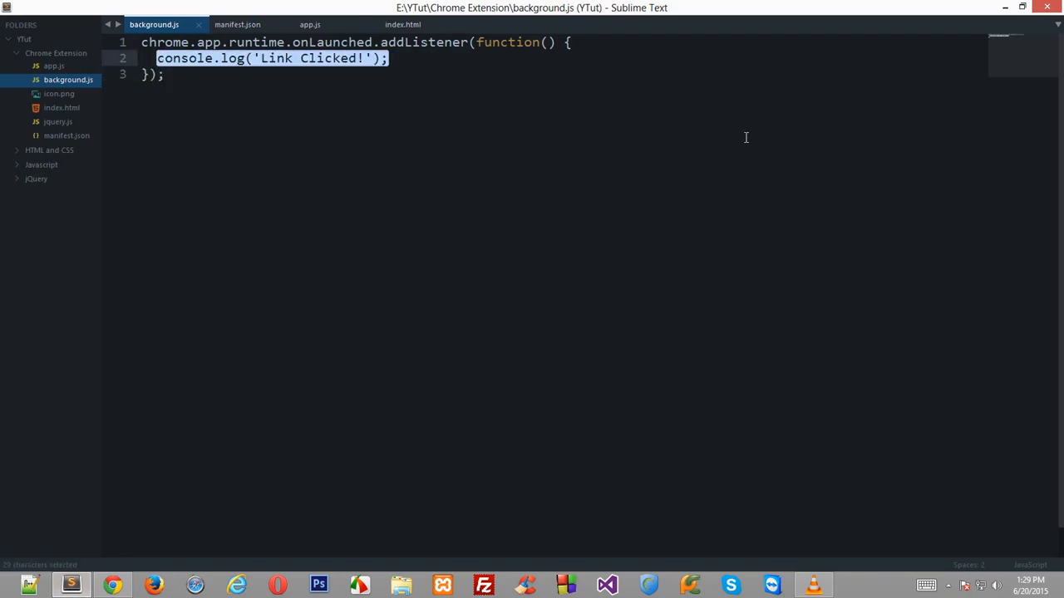
# Delete the console.log line and type chrome.app.window.create, glancing at index.html.
pyautogui.press('delete')
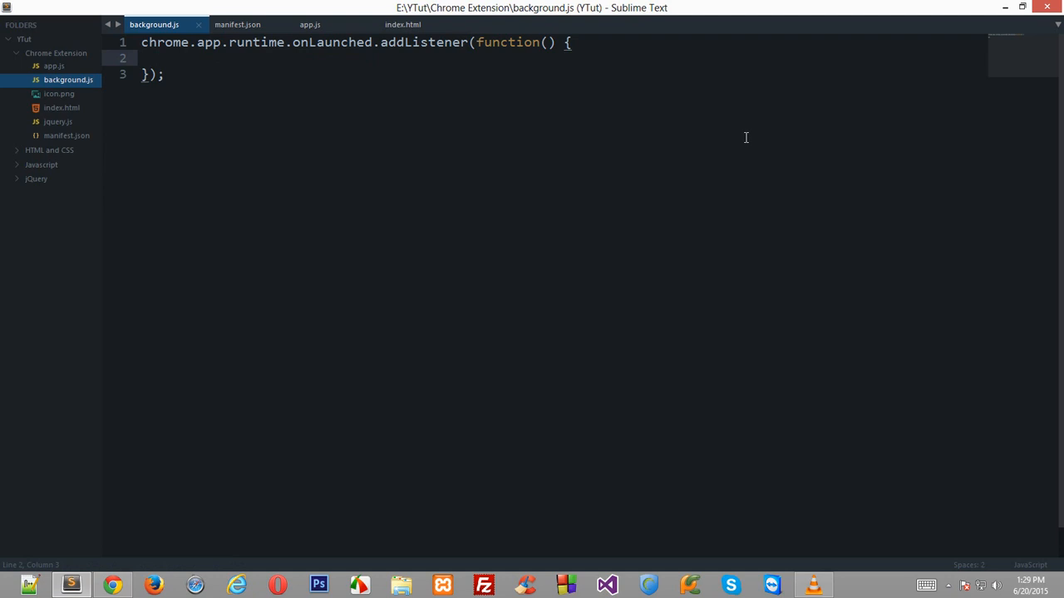
pyautogui.write('chrome.')
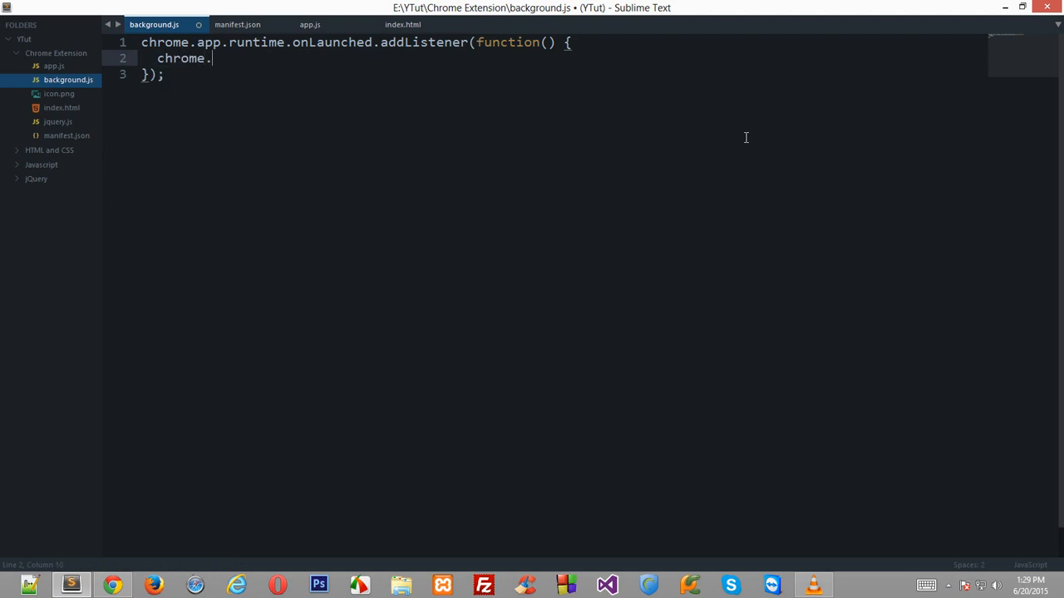
pyautogui.write('app.window.crea')
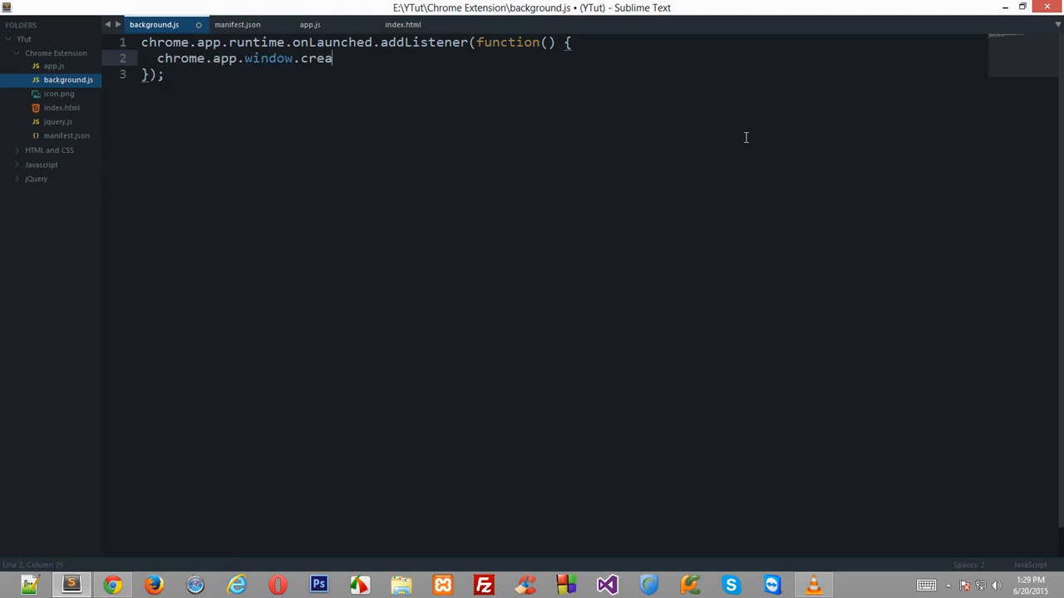
pyautogui.write('te')
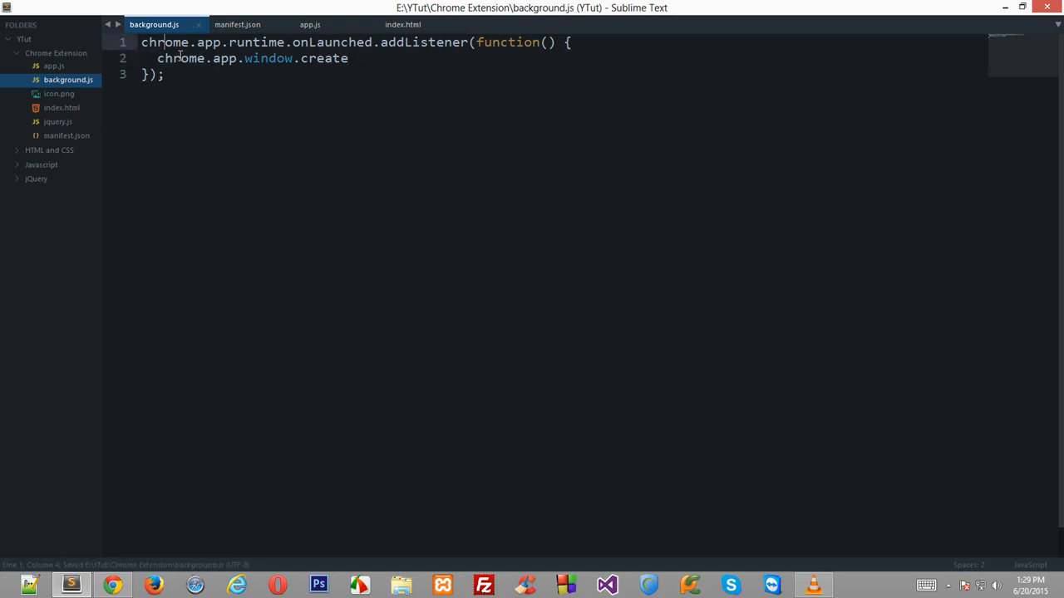
pyautogui.doubleClick(223, 59)
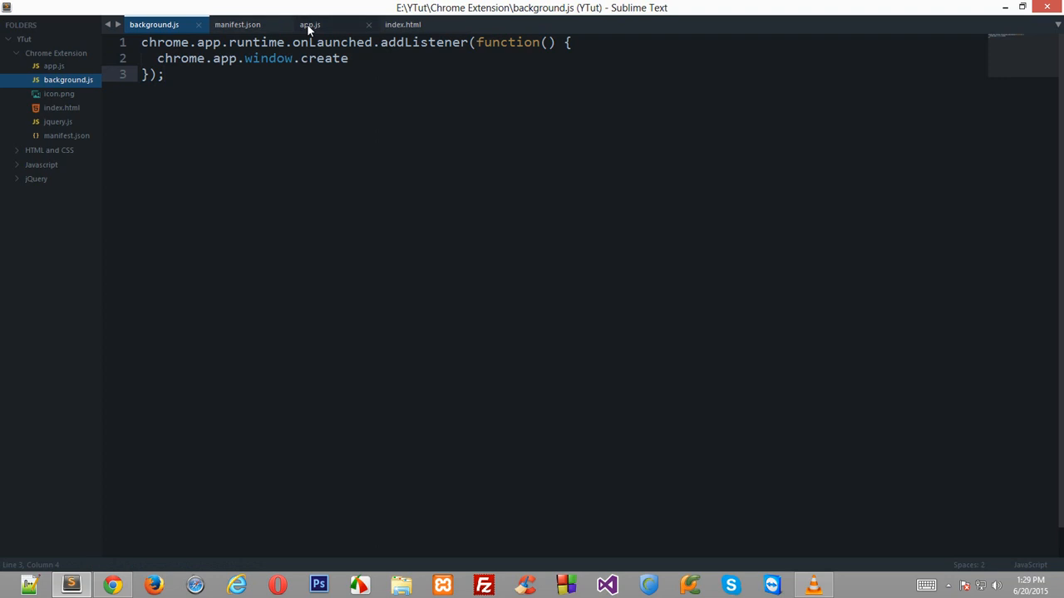
pyautogui.click(402, 24)
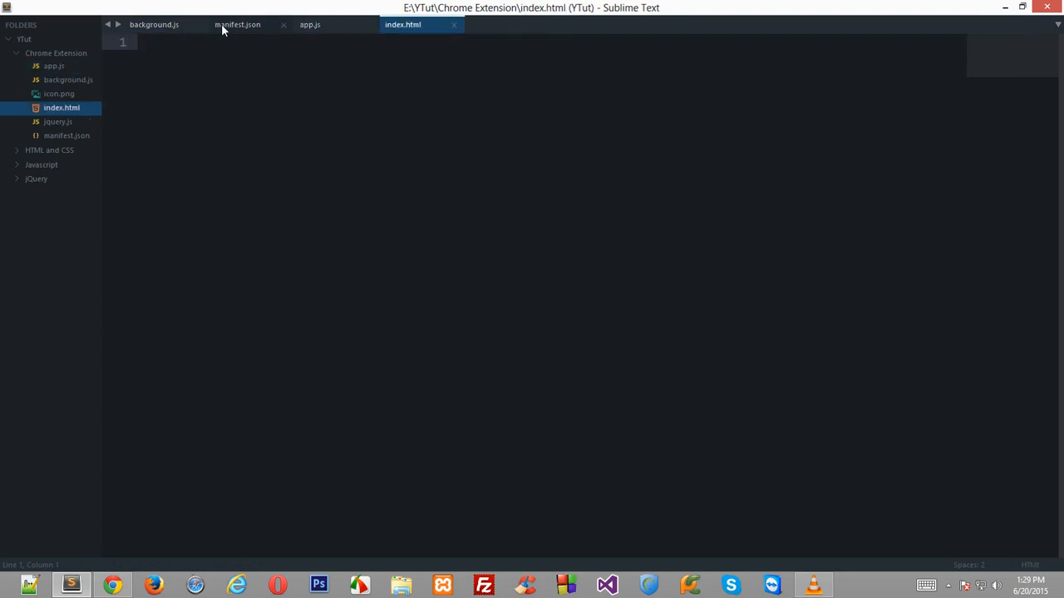
pyautogui.click(238, 24)
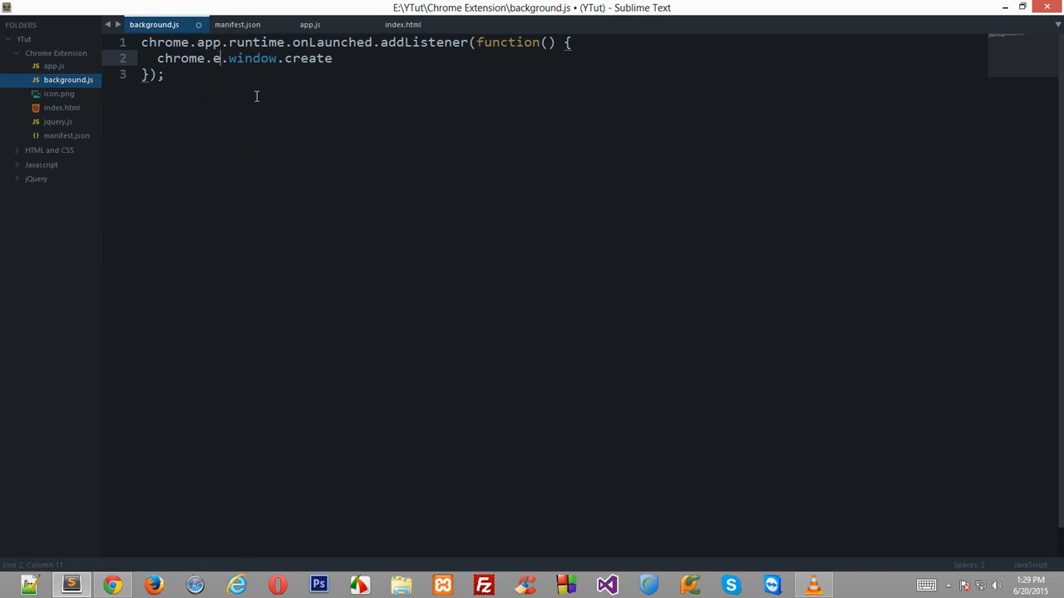
pyautogui.write('xtensio')
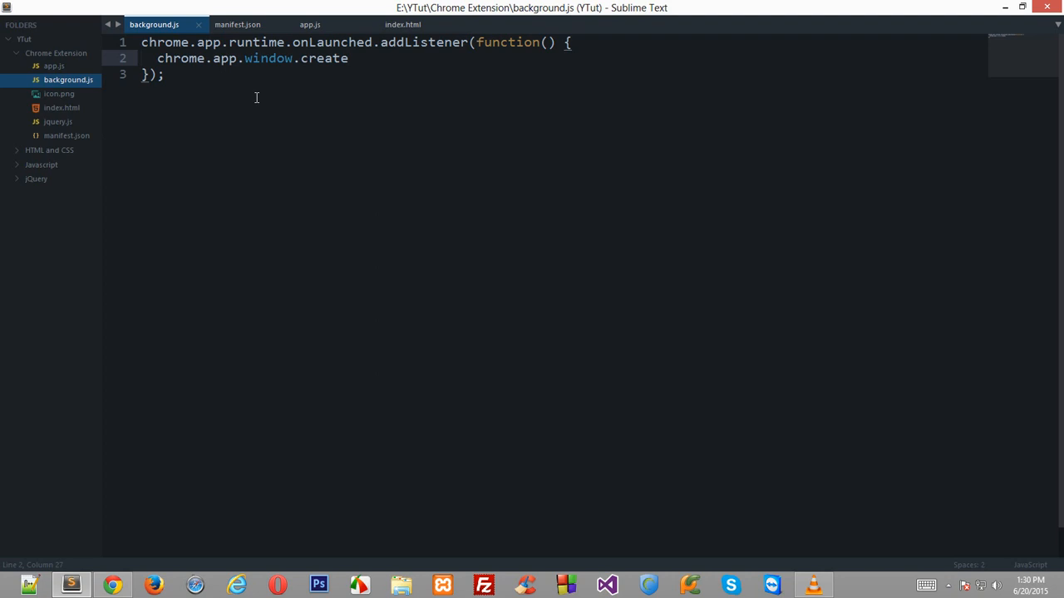
# Pass 'myFile.html' as the argument to chrome.app.window.create().
pyautogui.write('()')
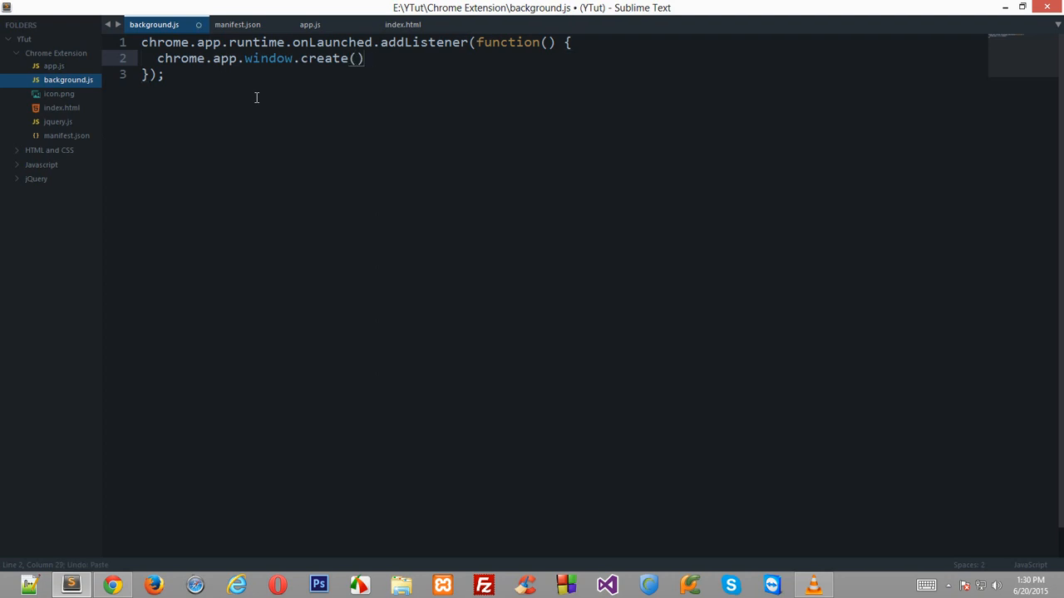
pyautogui.write("'';")
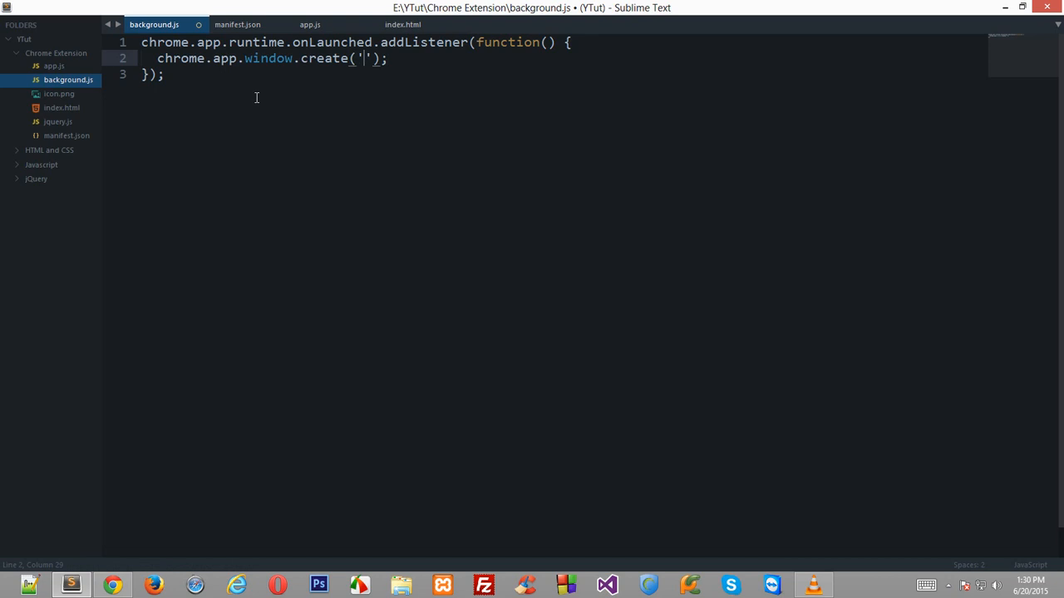
pyautogui.write('my')
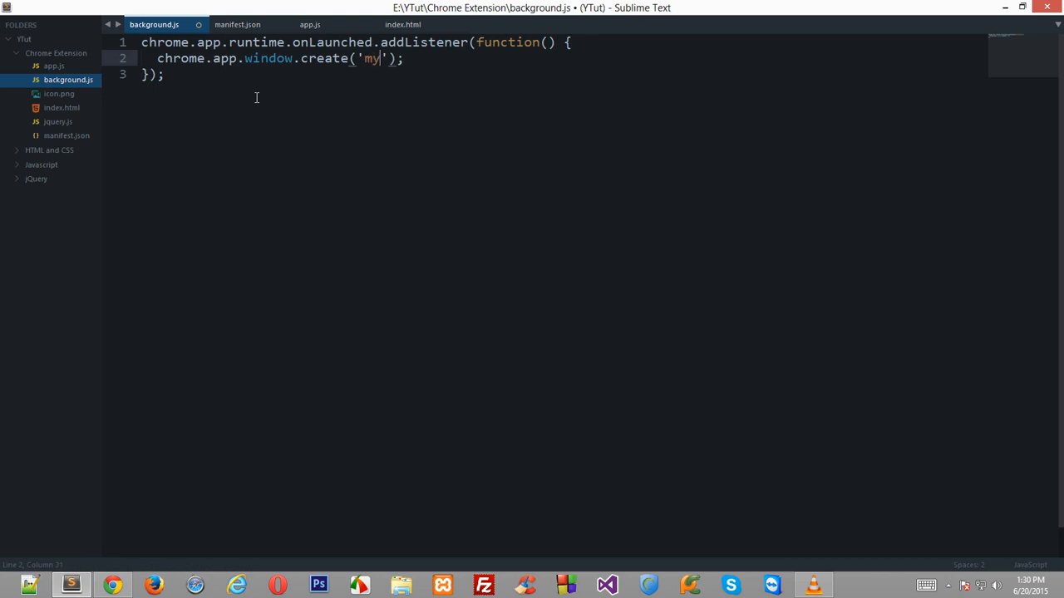
pyautogui.write('File.html')
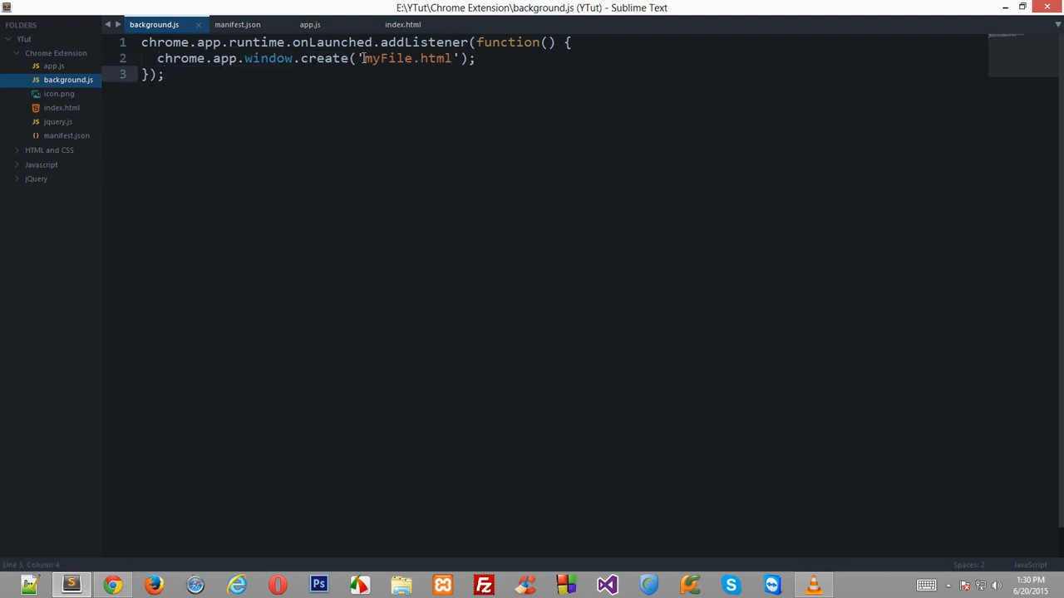
# Replace myFile with index so the window loads 'index.html'.
pyautogui.doubleClick(389, 58)
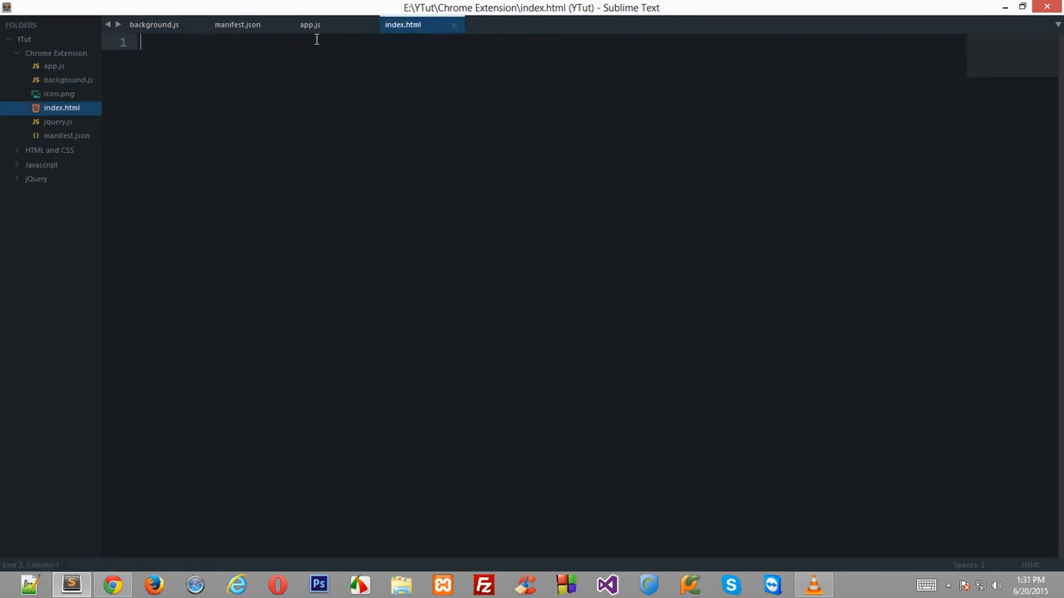
pyautogui.click(153, 24)
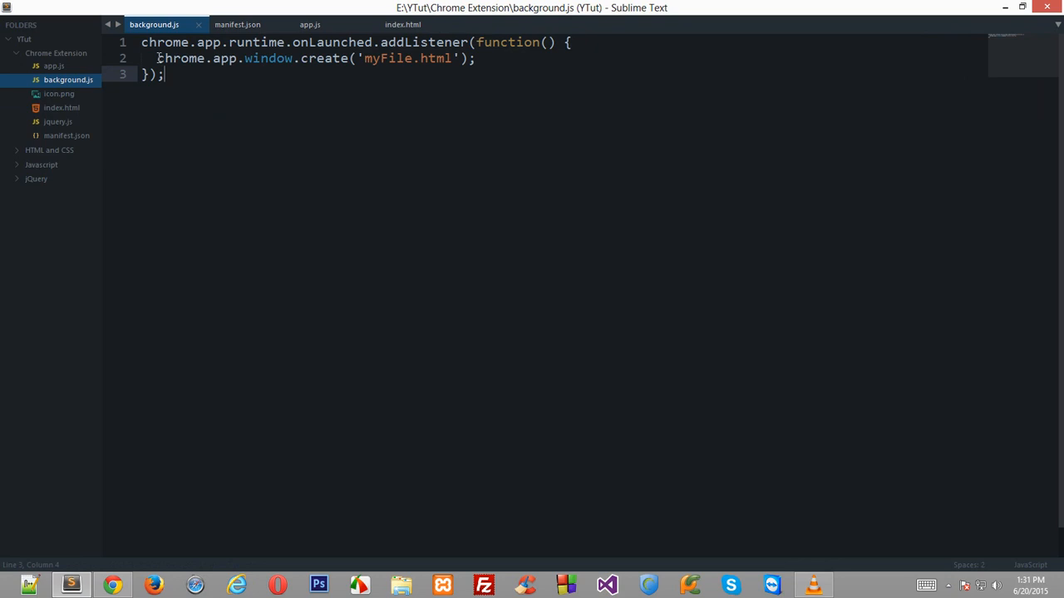
pyautogui.doubleClick(387, 58)
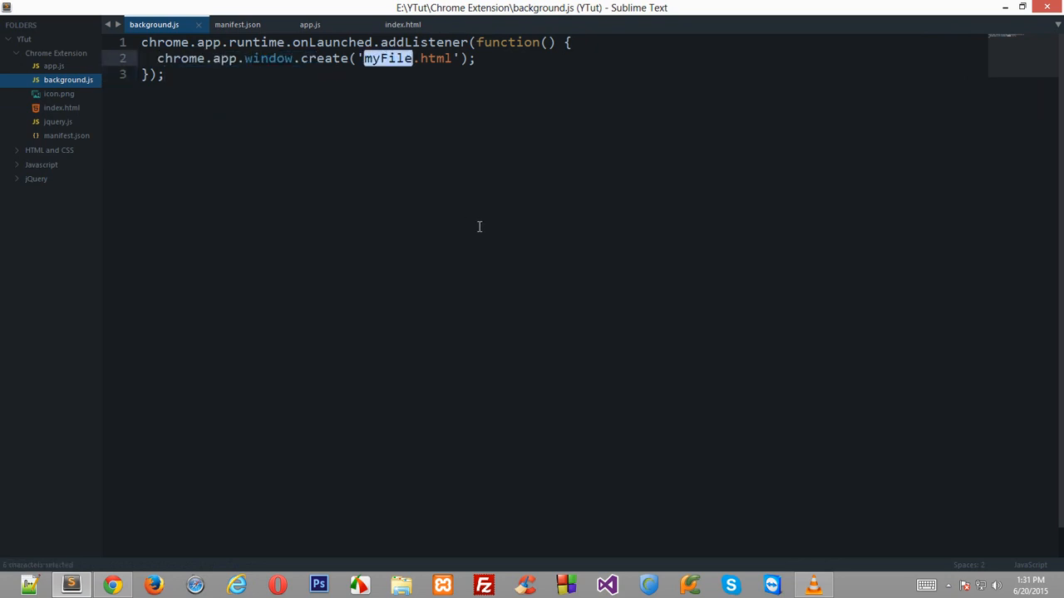
pyautogui.write('index')
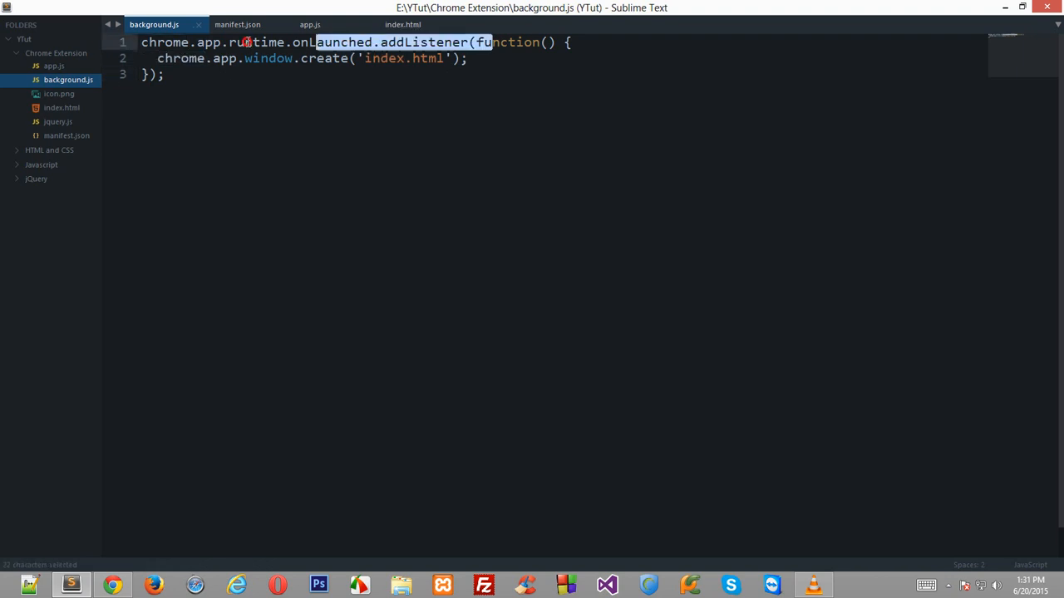
pyautogui.click(397, 58)
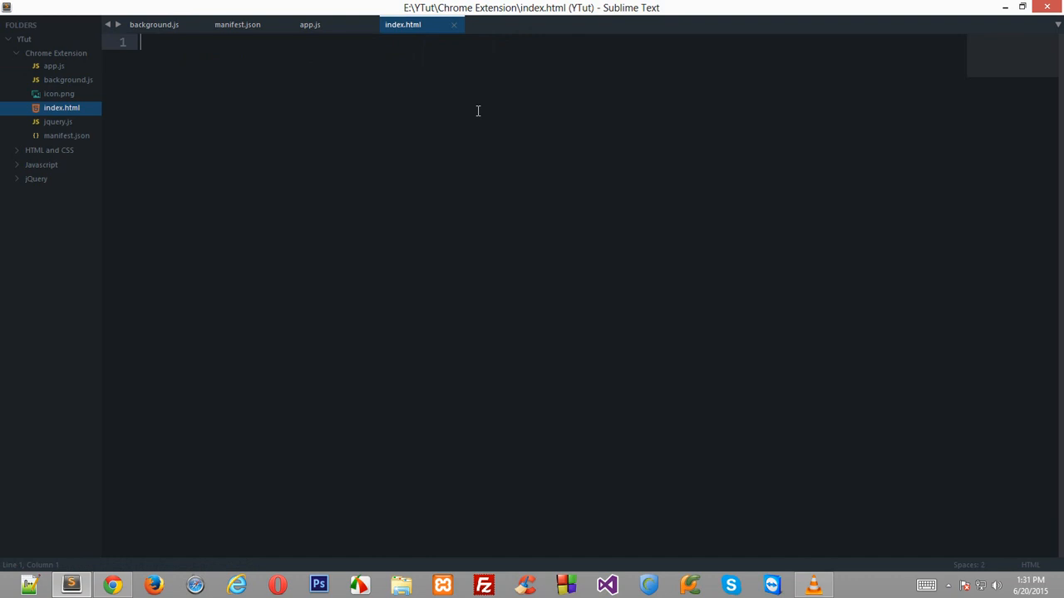
# Type <b>Hello</b> into index.html, then switch to Chrome to test.
pyautogui.write('<b>')
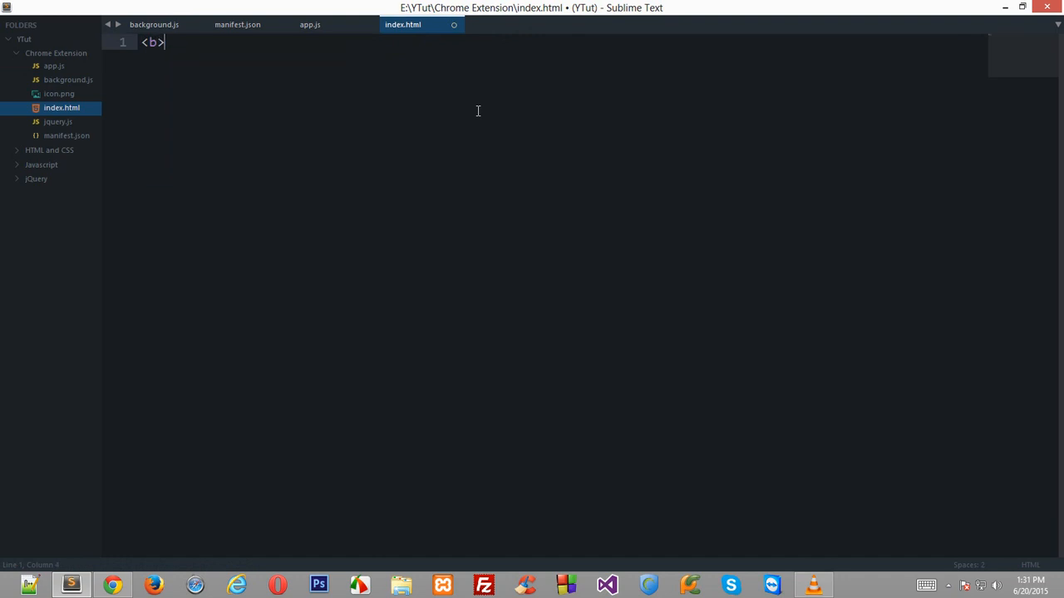
pyautogui.write('Hello</b>')
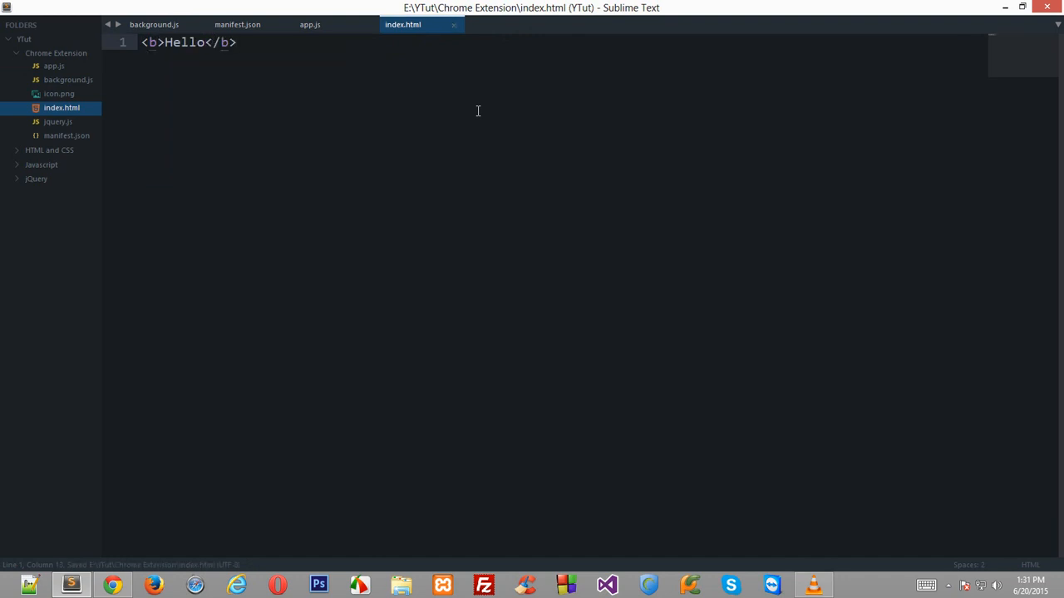
pyautogui.click(112, 585)
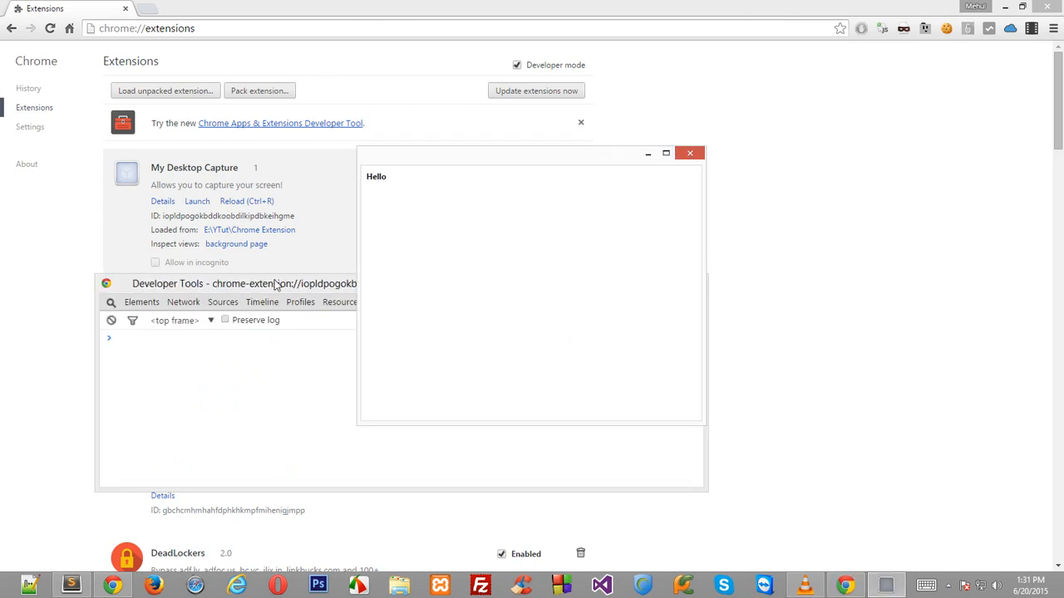
# Close the old DevTools and relaunch My Desktop Capture so its Hello window reappears.
pyautogui.click(689, 153)
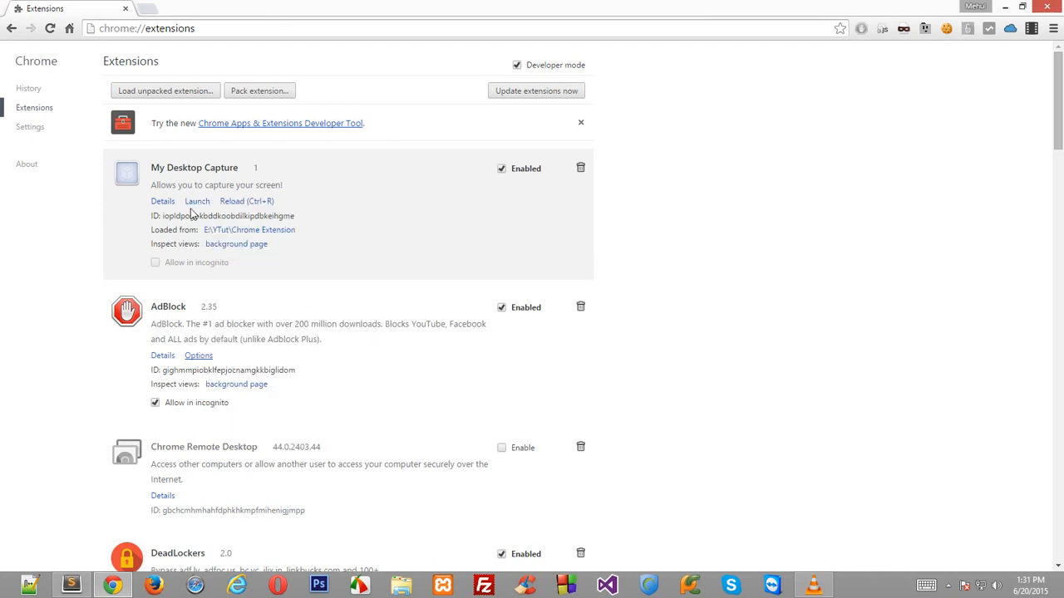
pyautogui.click(197, 201)
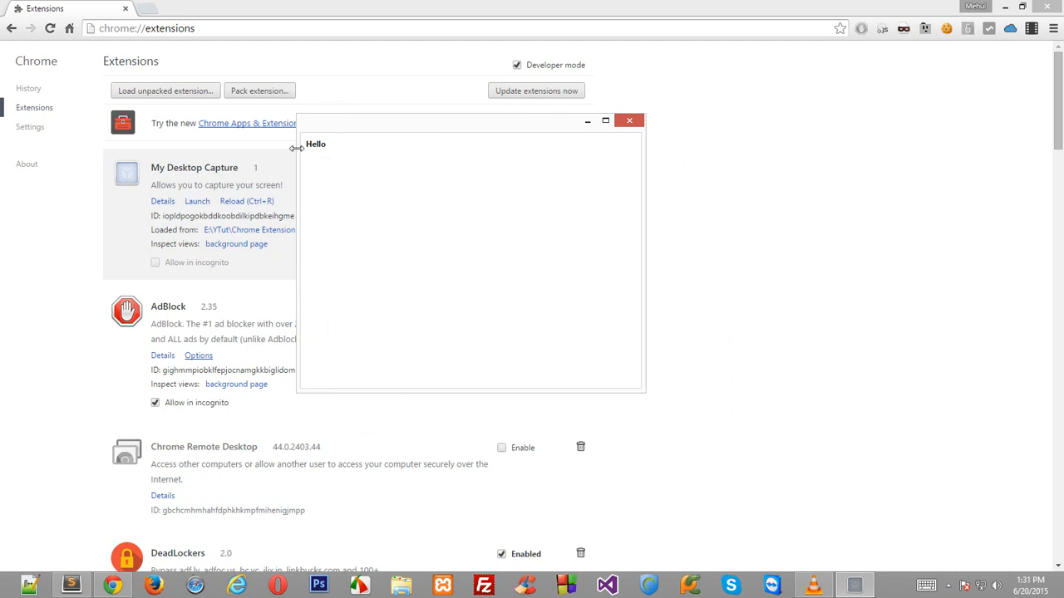
pyautogui.rightClick(374, 176)
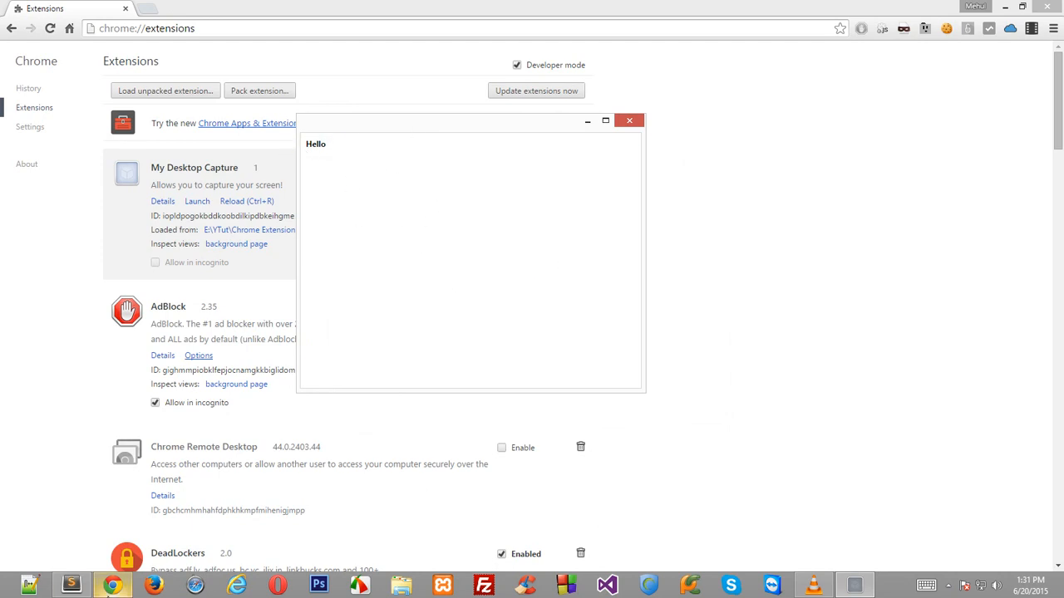
pyautogui.click(629, 120)
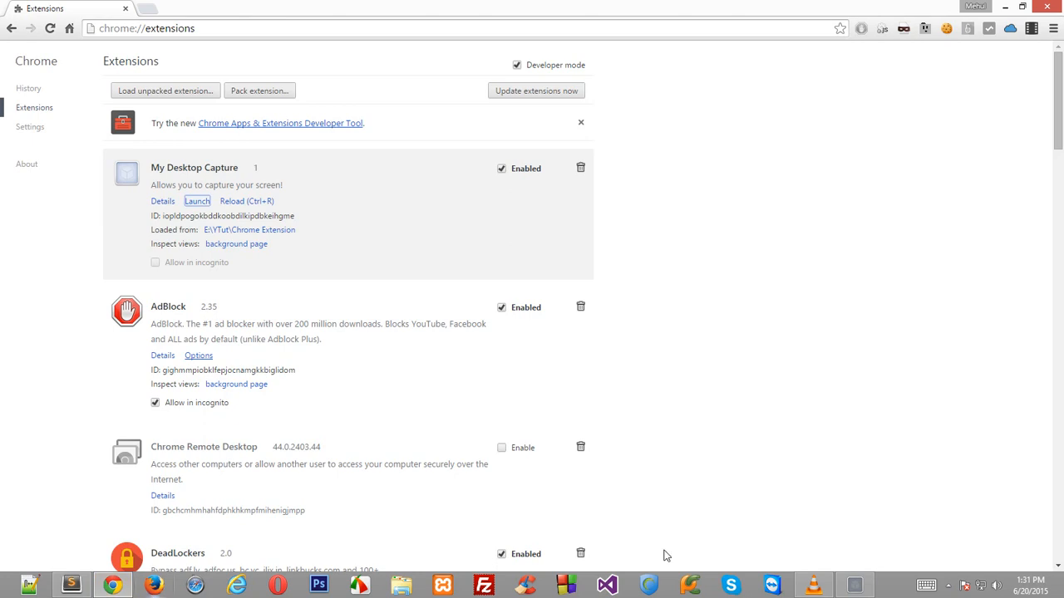
pyautogui.click(197, 202)
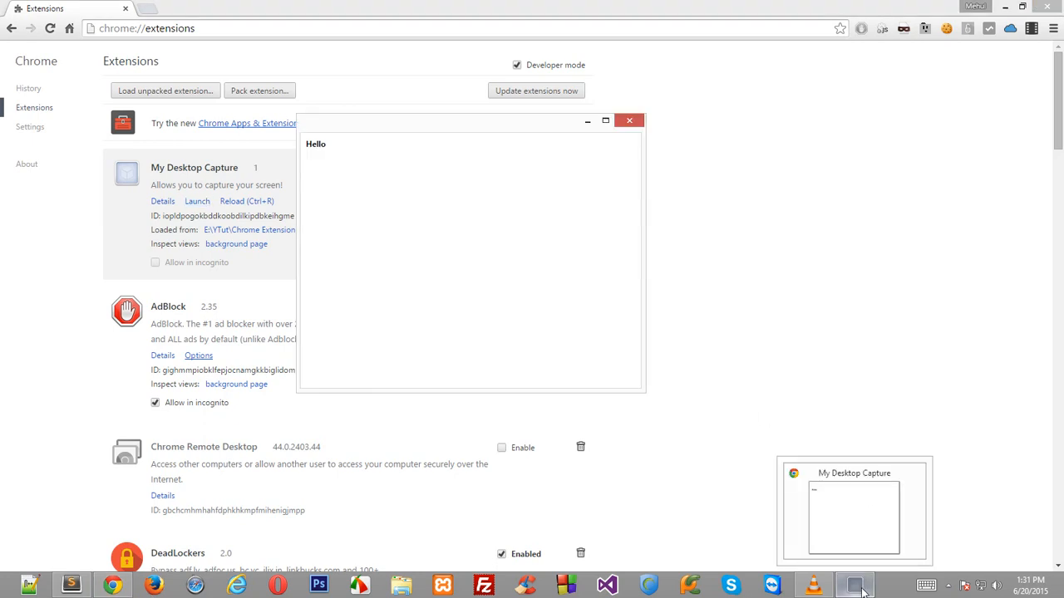
pyautogui.moveTo(862, 593)
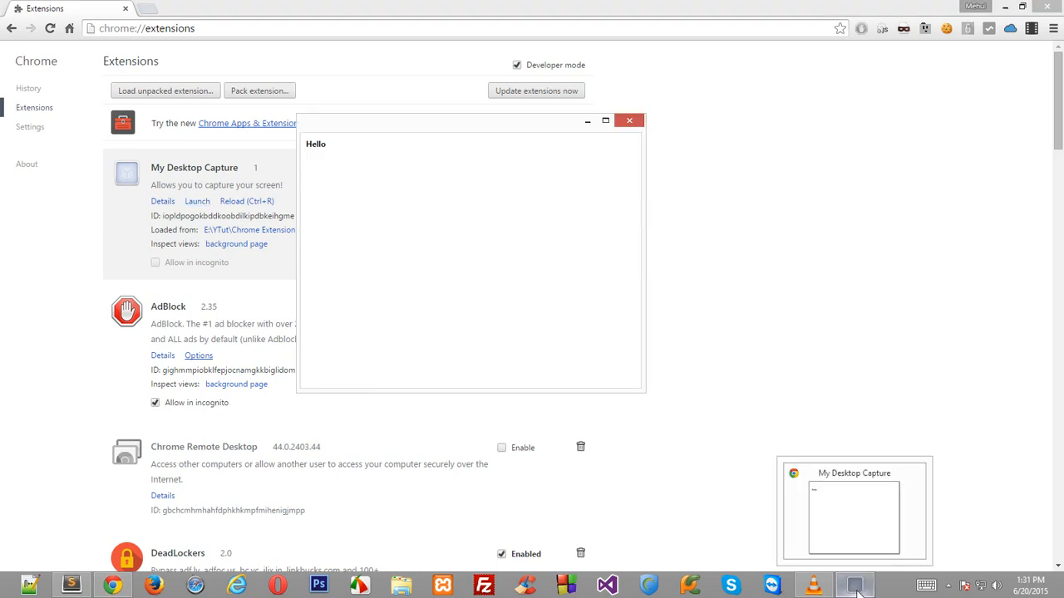
# Inspect the app's background page, then close the inspector and the app window.
pyautogui.rightClick(457, 258)
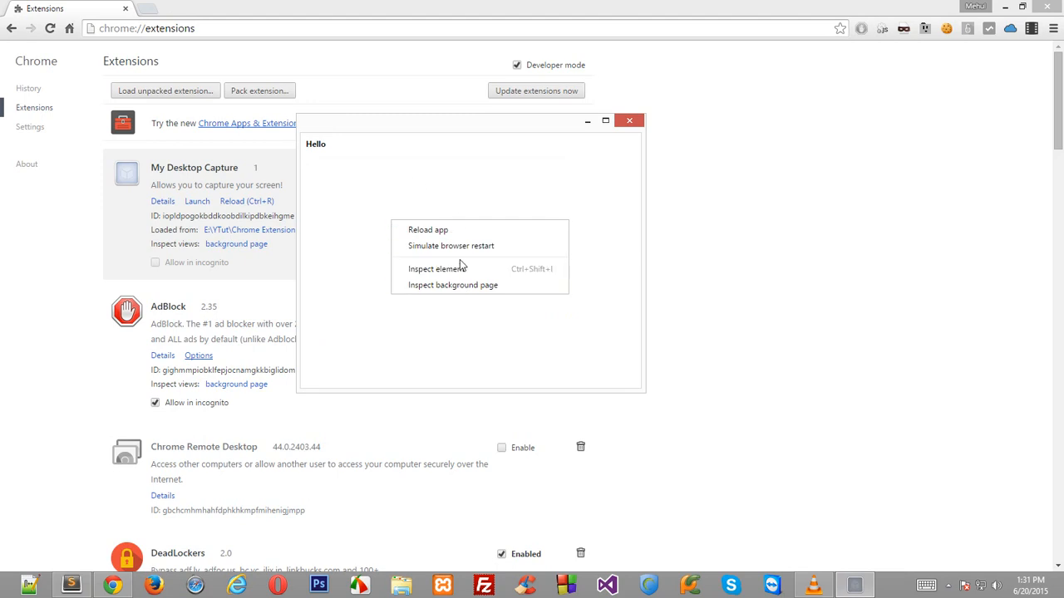
pyautogui.moveTo(428, 230)
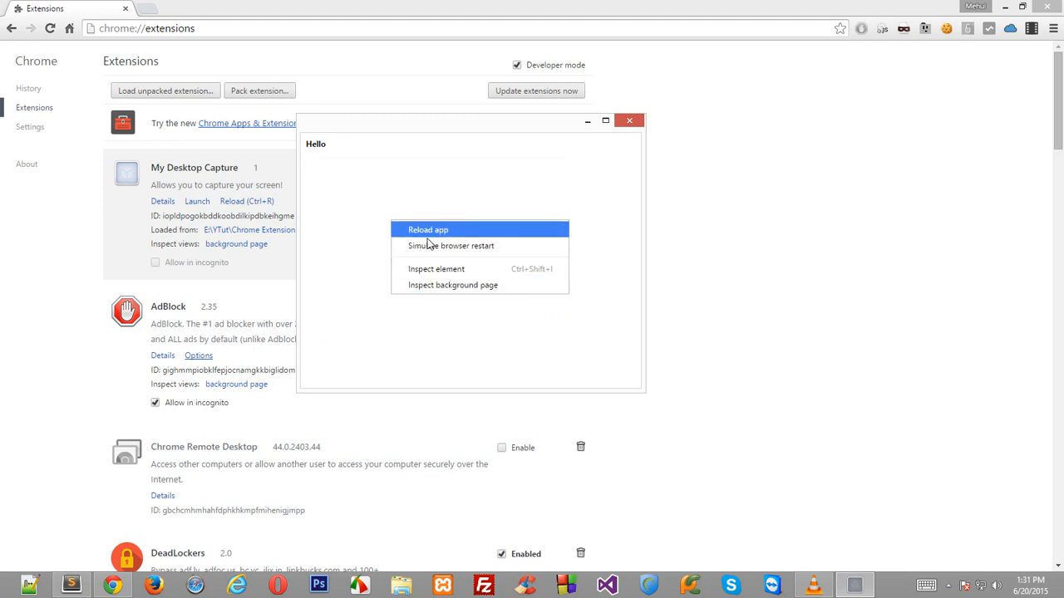
pyautogui.moveTo(479, 245)
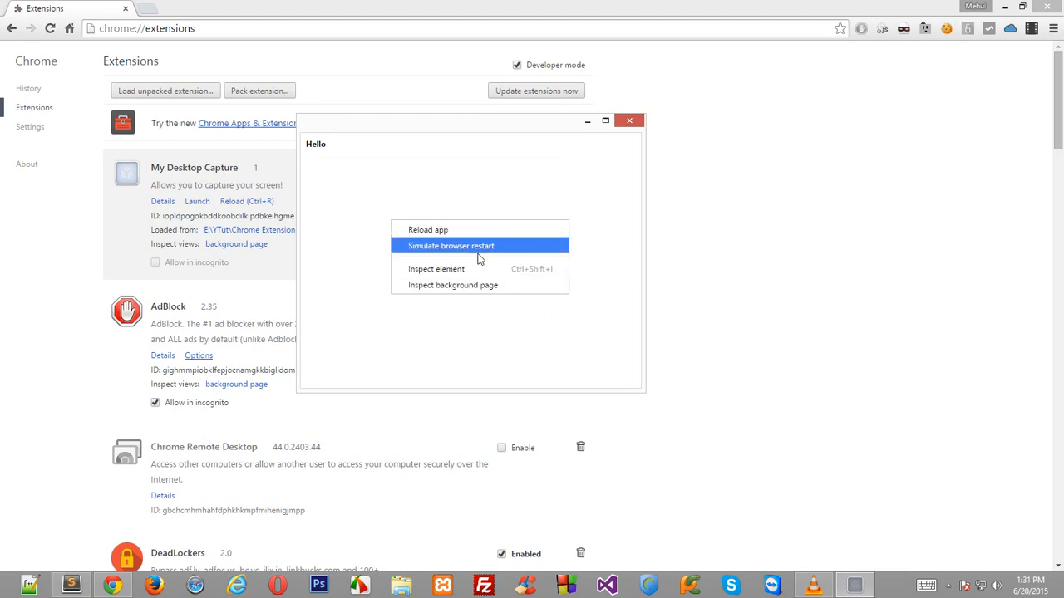
pyautogui.moveTo(453, 285)
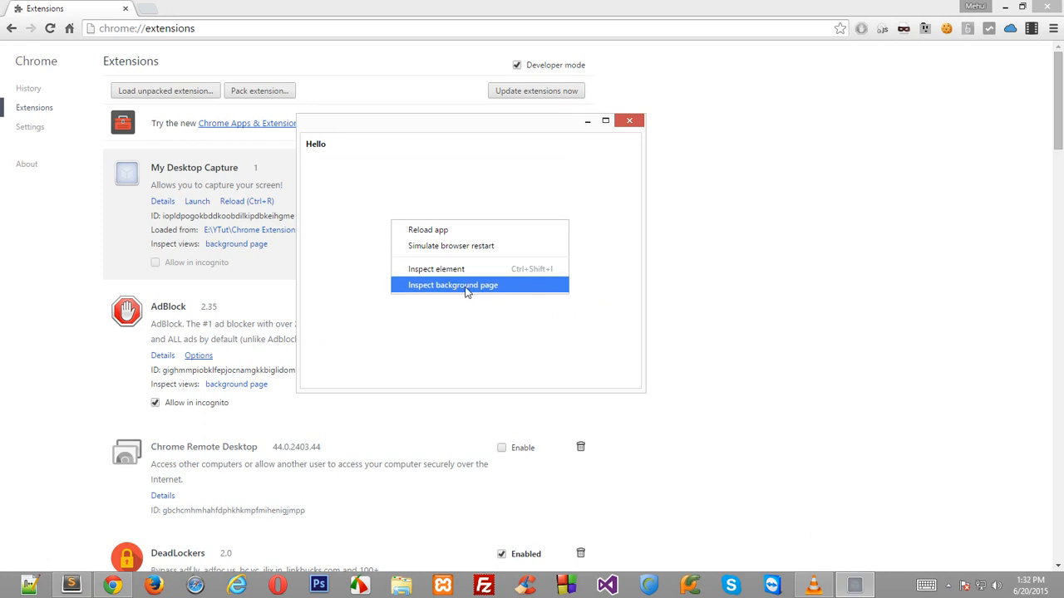
pyautogui.click(453, 285)
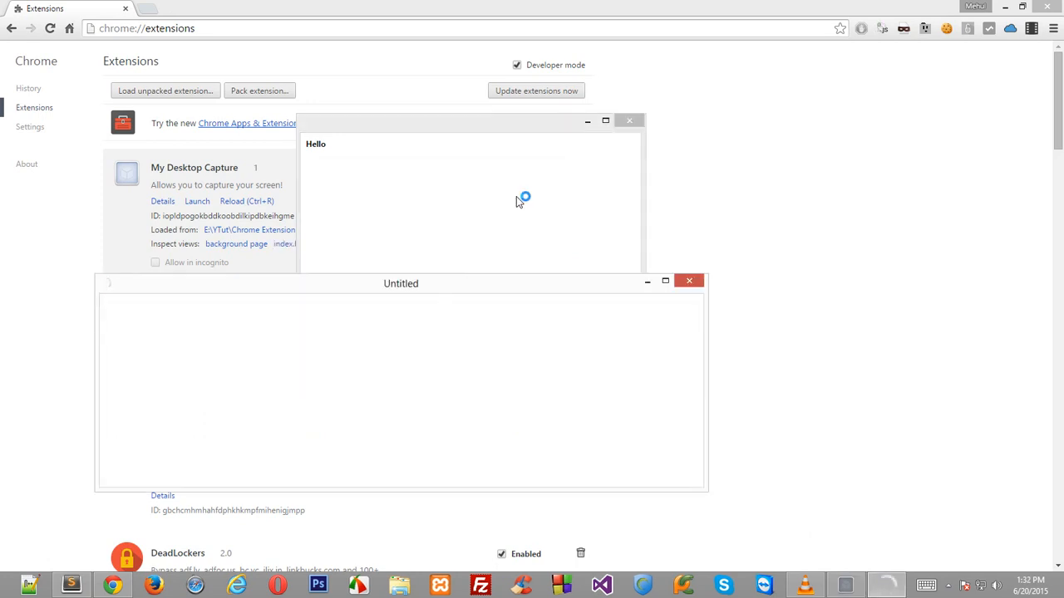
pyautogui.click(689, 280)
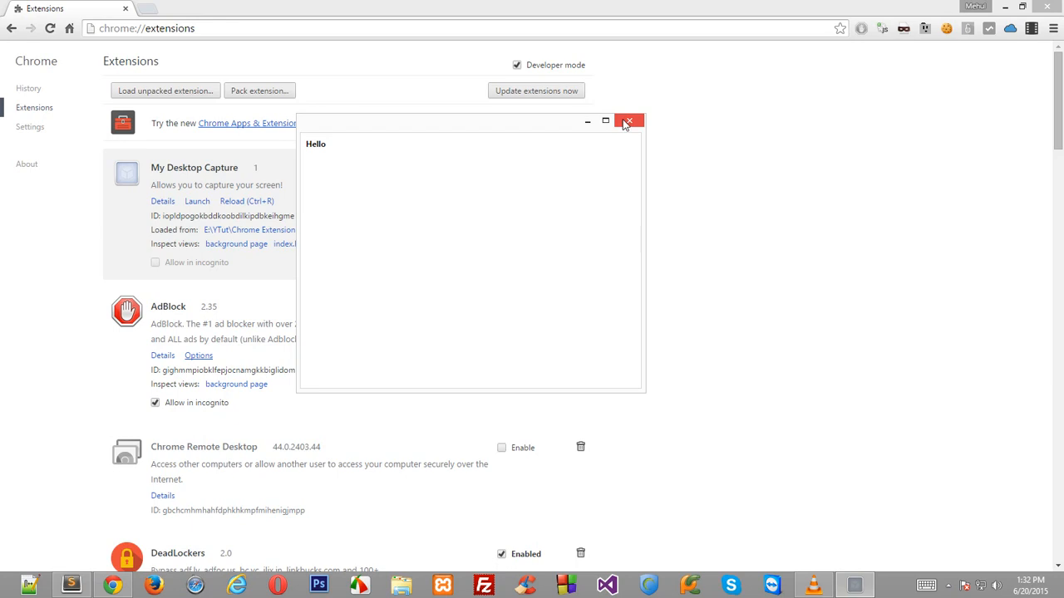
pyautogui.moveTo(628, 122)
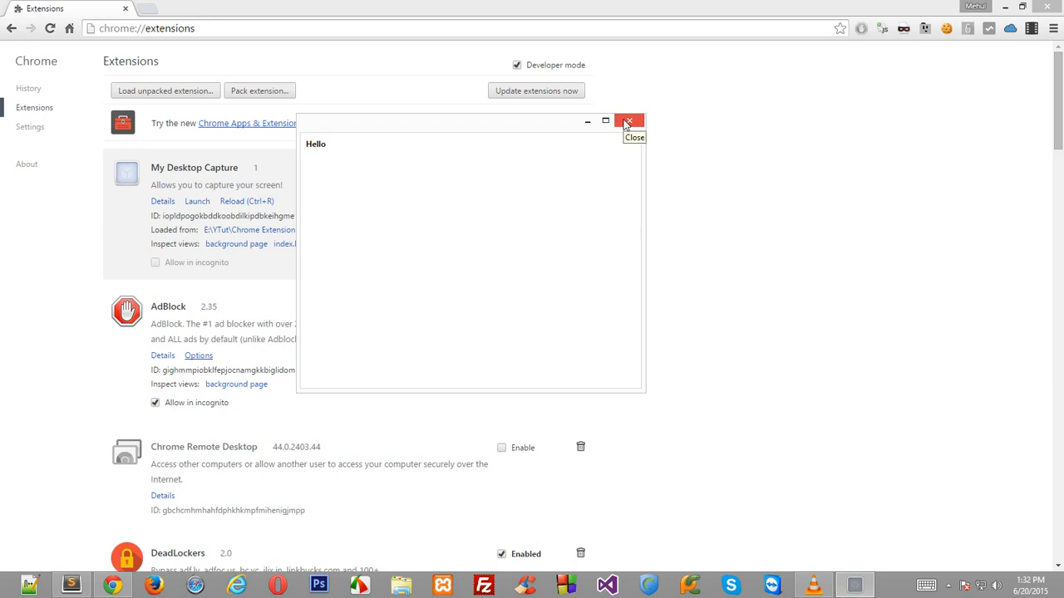
pyautogui.click(628, 121)
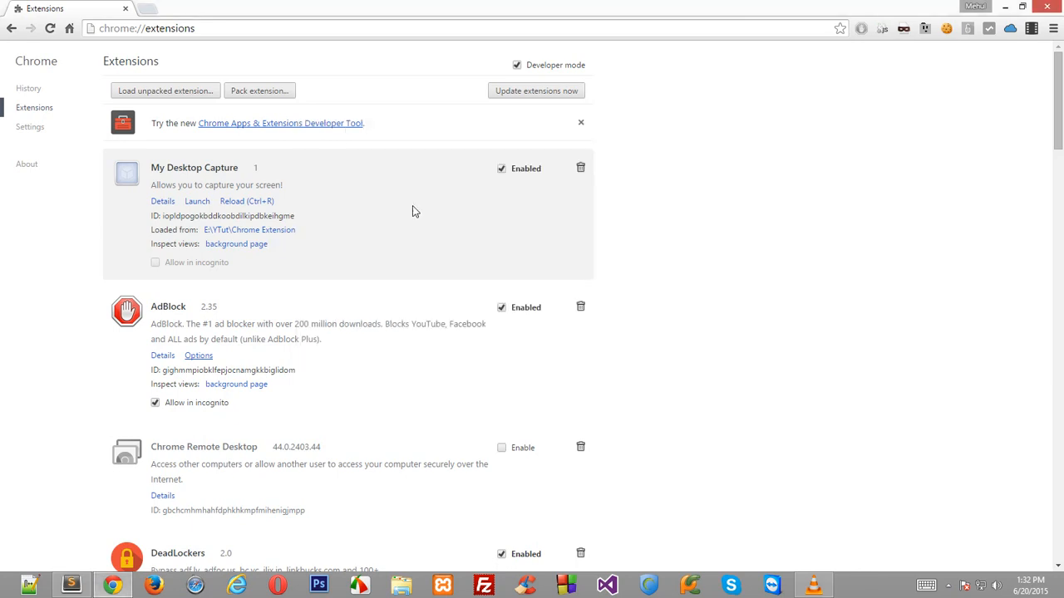
pyautogui.click(71, 584)
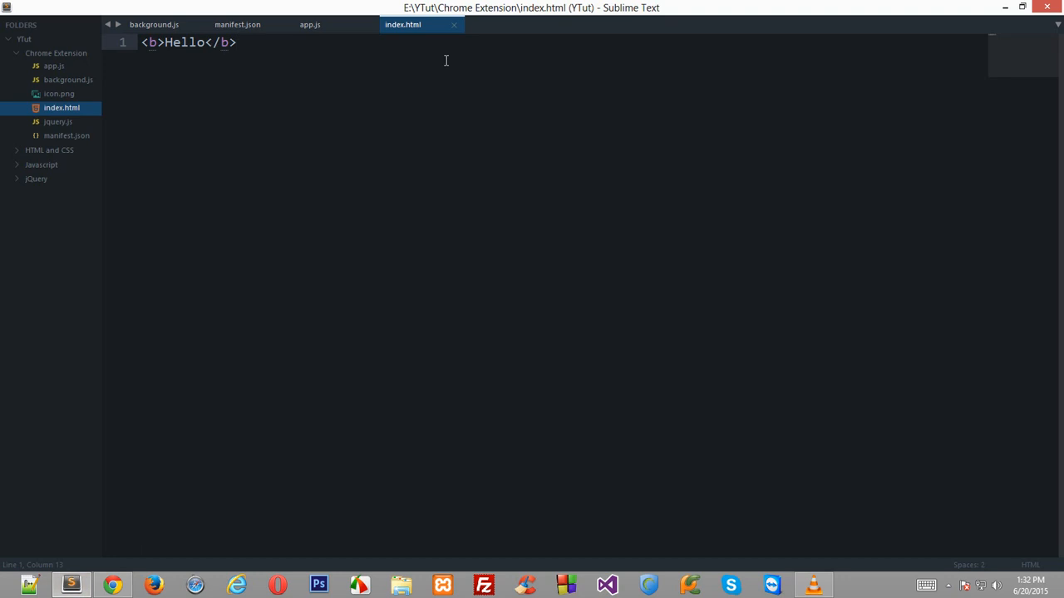
# In background.js, start a second argument to chrome.app.window.create with ', {' and save.
pyautogui.click(309, 24)
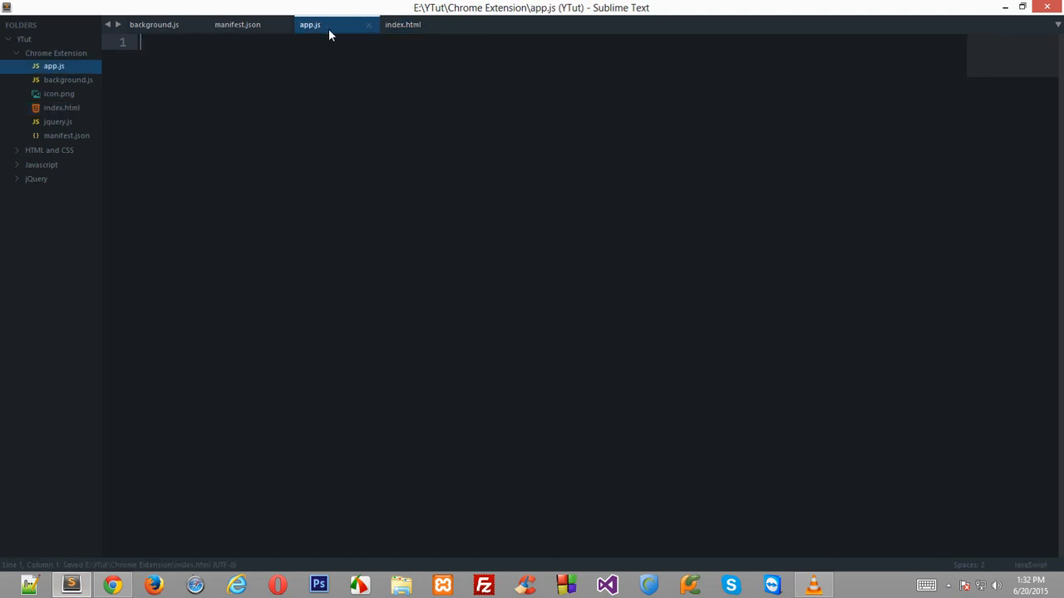
pyautogui.click(154, 24)
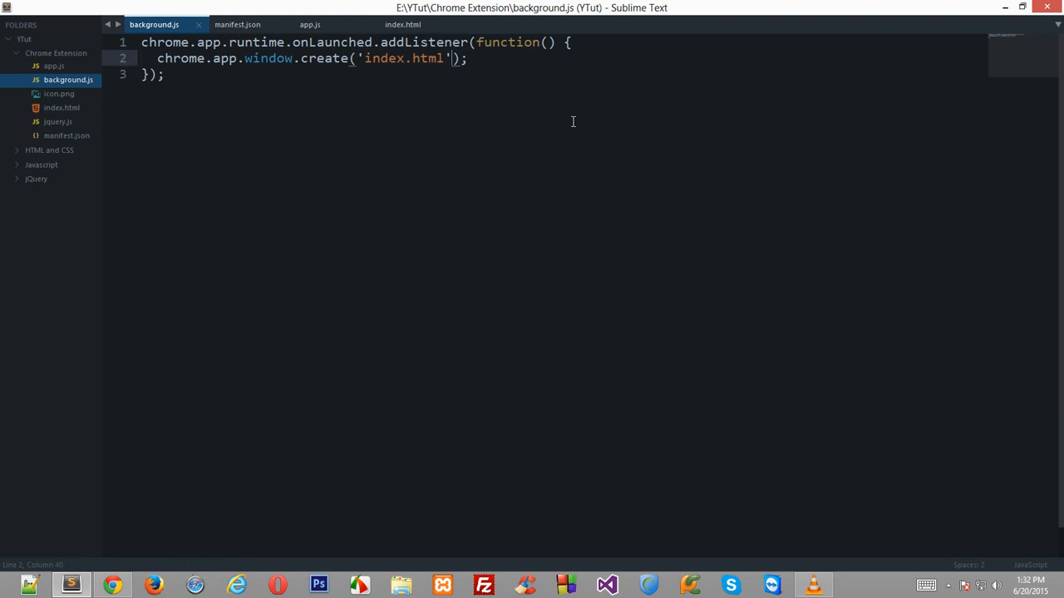
pyautogui.write(',')
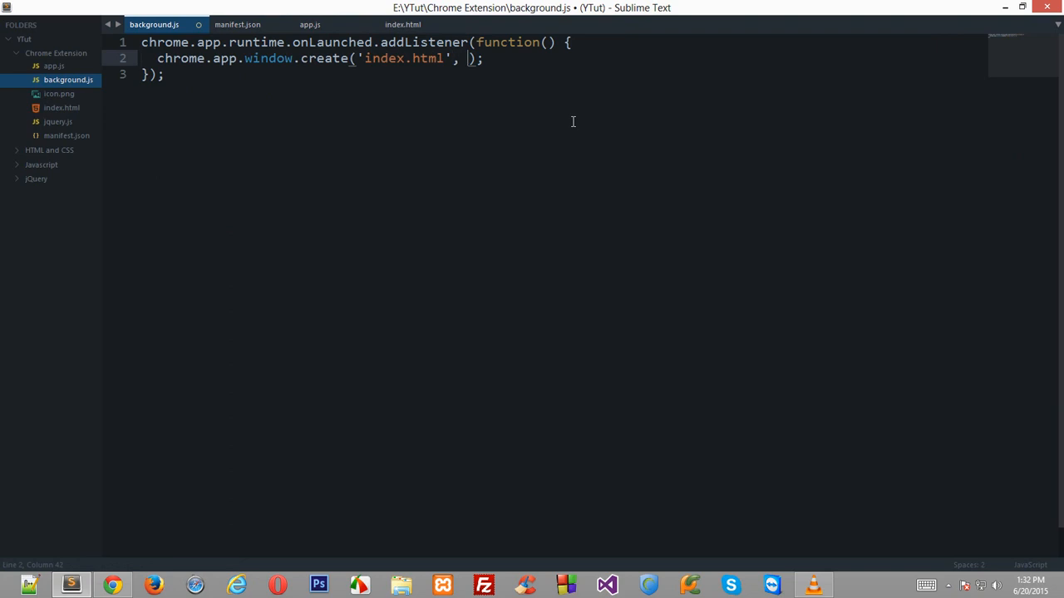
pyautogui.moveTo(381, 58); pyautogui.dragTo(463, 58)
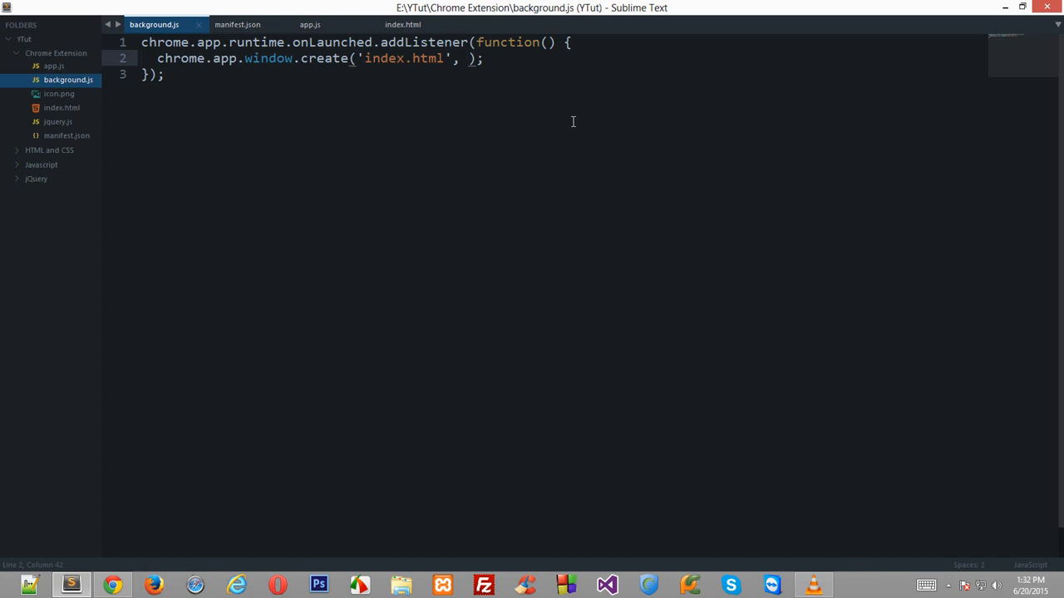
pyautogui.write('{')
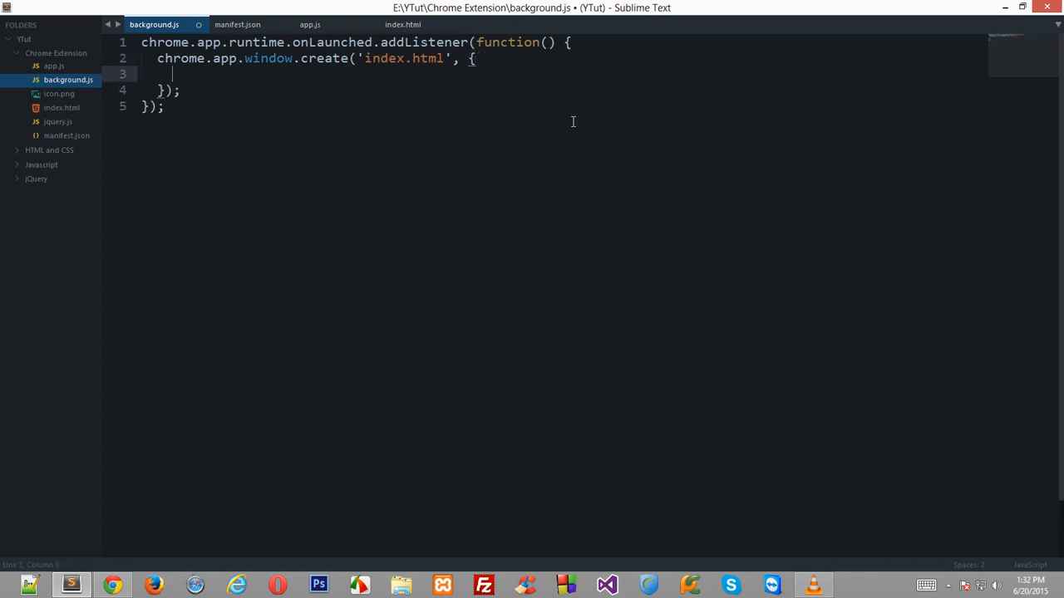
pyautogui.press('ctrl+s')
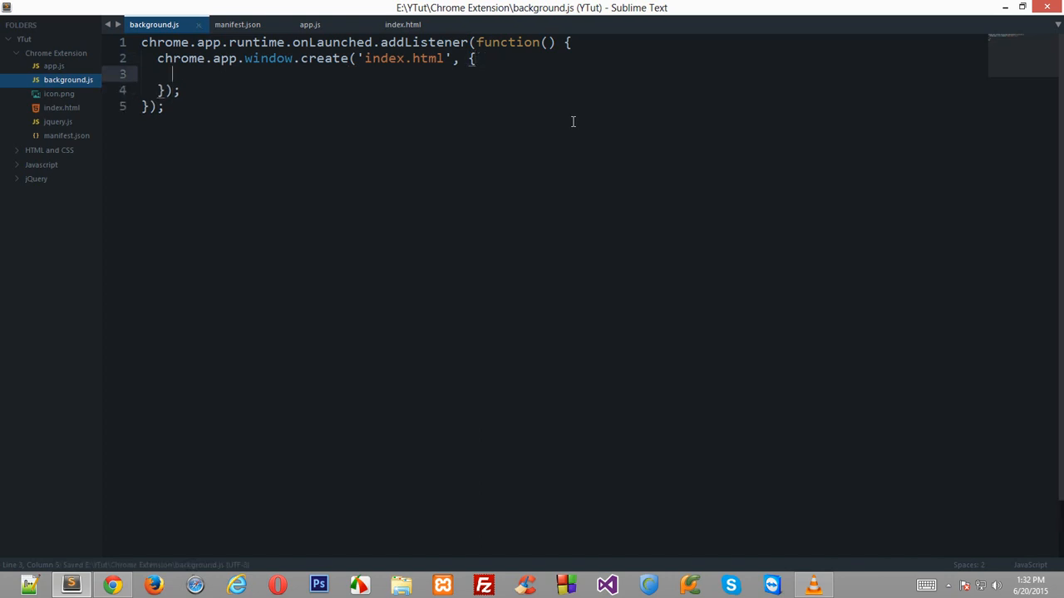
# Fill in the argument as bounds: { width: 500, height: 500 } and check the values.
pyautogui.write('bound')
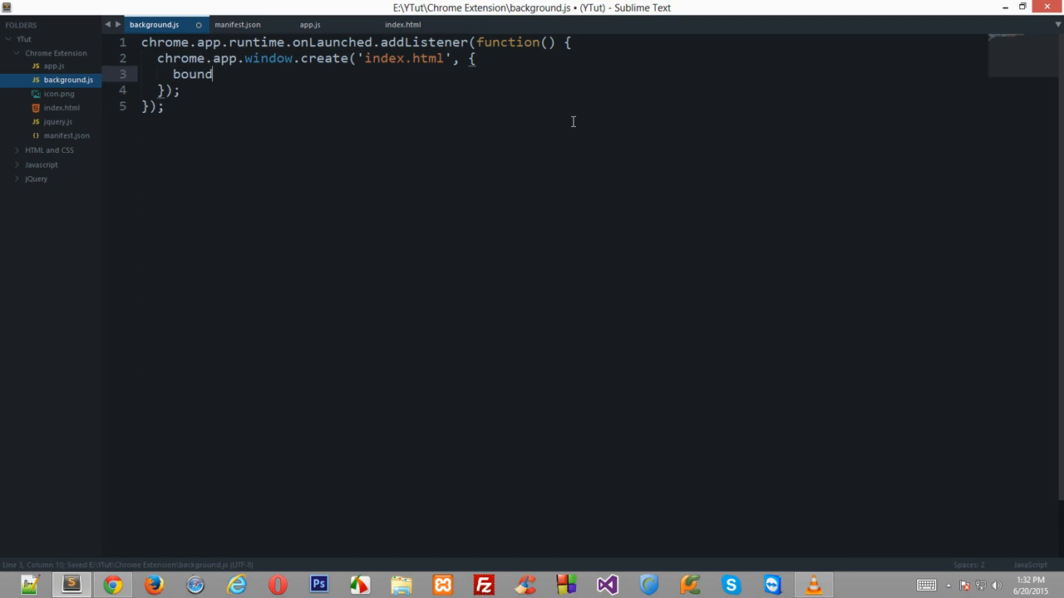
pyautogui.write('s: {')
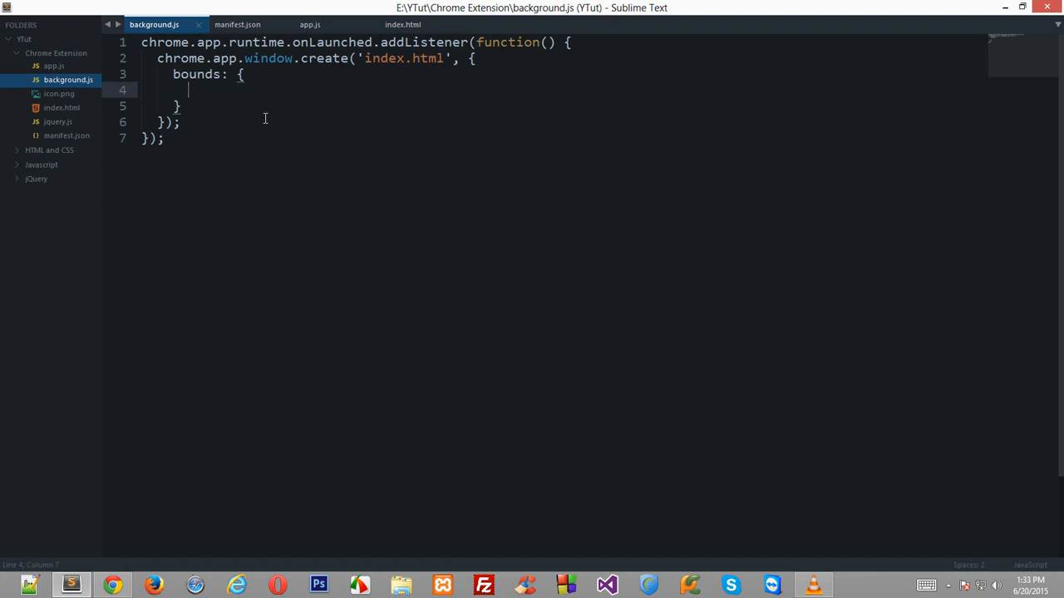
pyautogui.write('width:')
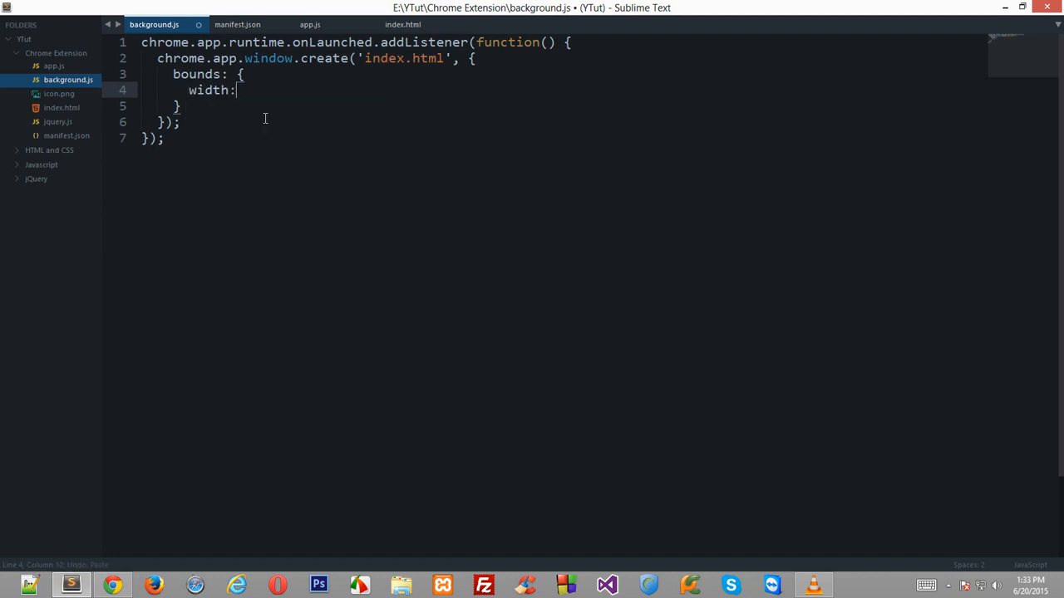
pyautogui.write('" "')
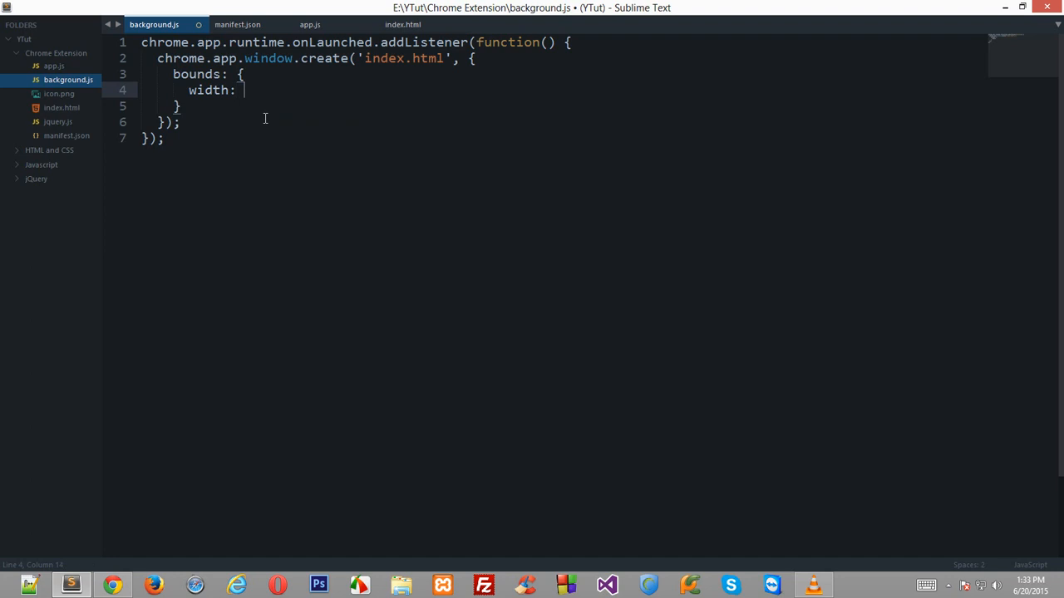
pyautogui.write('500,')
pyautogui.write('height: 5')
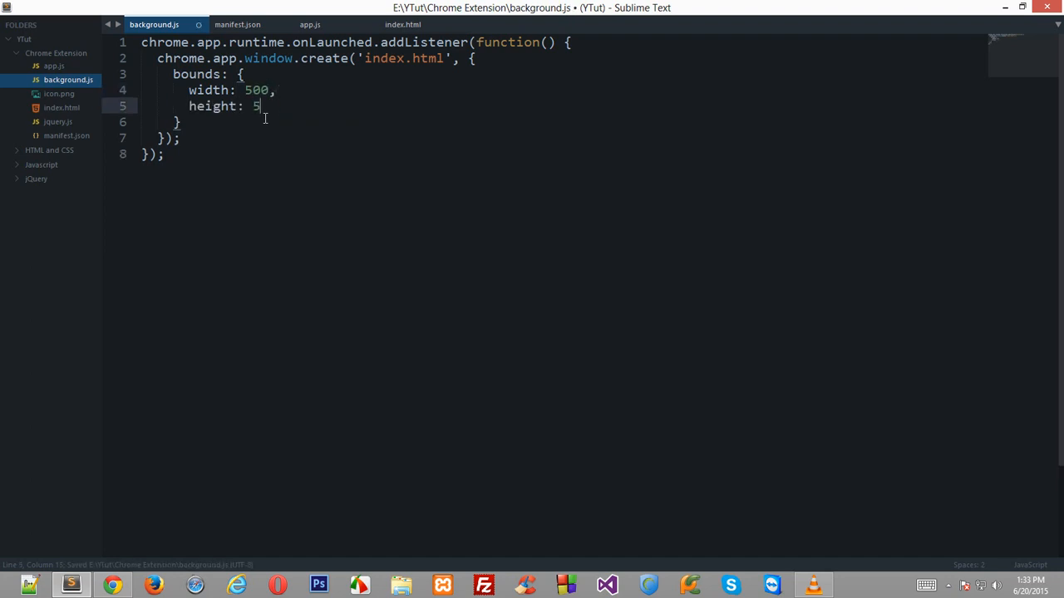
pyautogui.write('00')
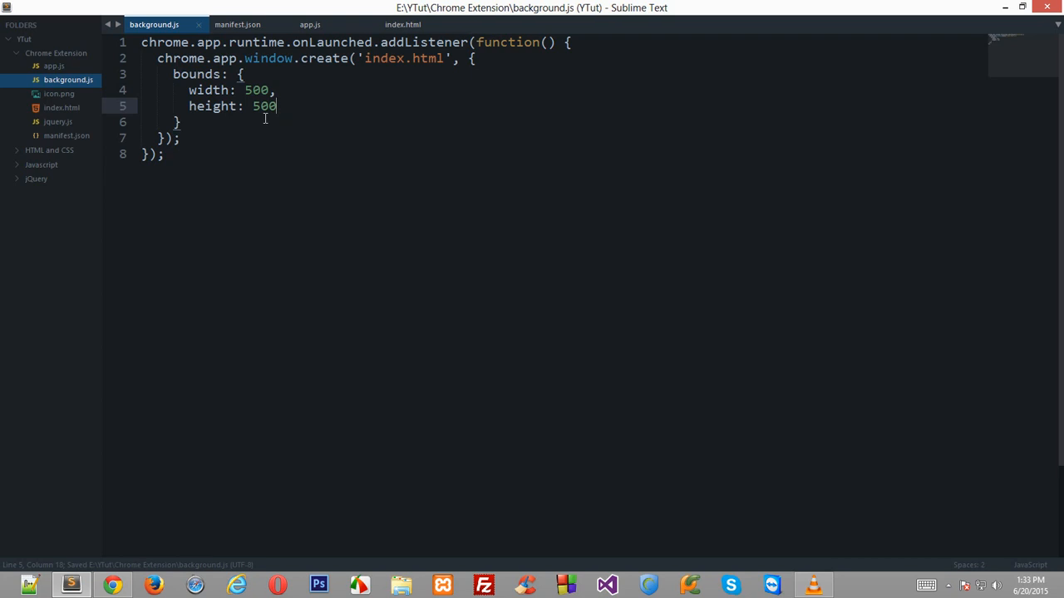
pyautogui.doubleClick(263, 105)
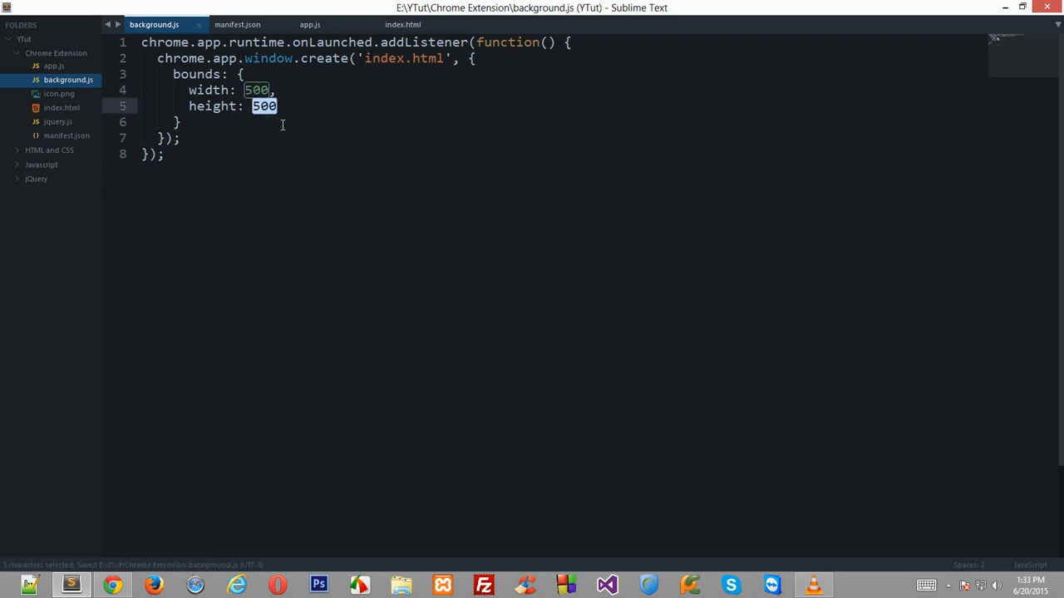
pyautogui.click(181, 122)
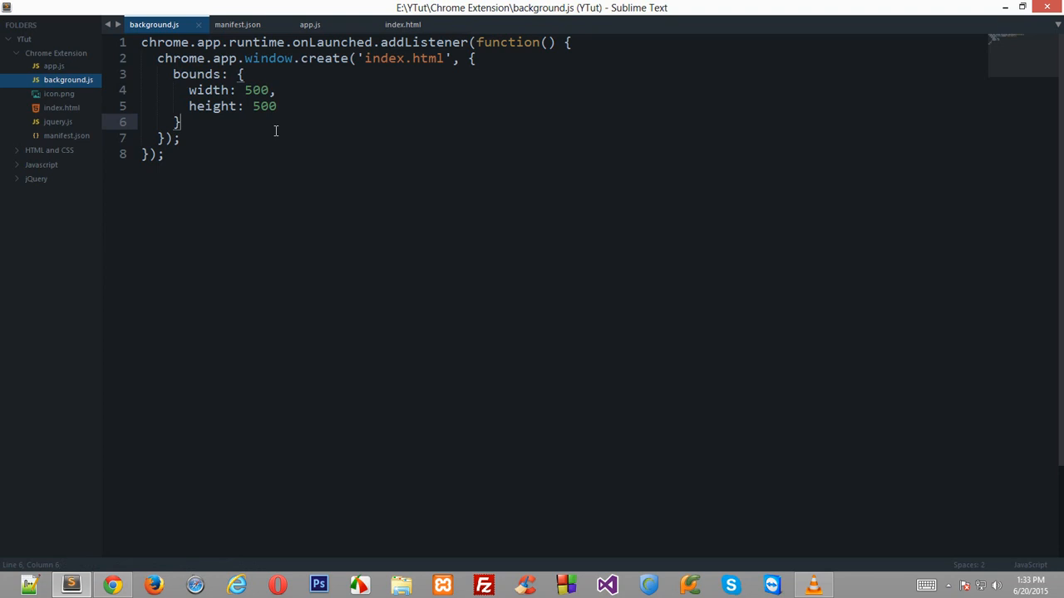
pyautogui.moveTo(256, 134)
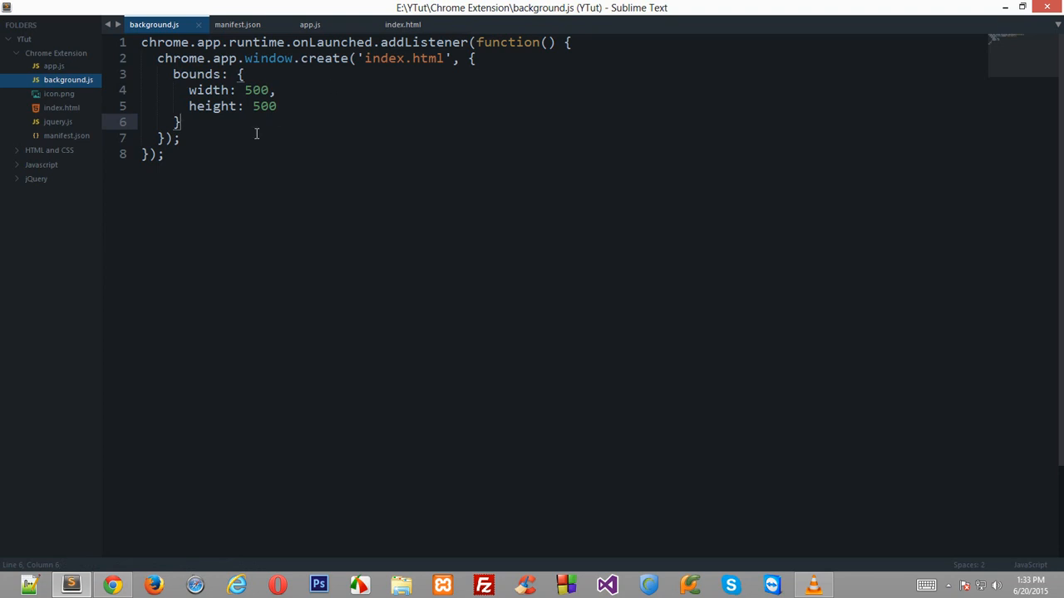
pyautogui.doubleClick(405, 59)
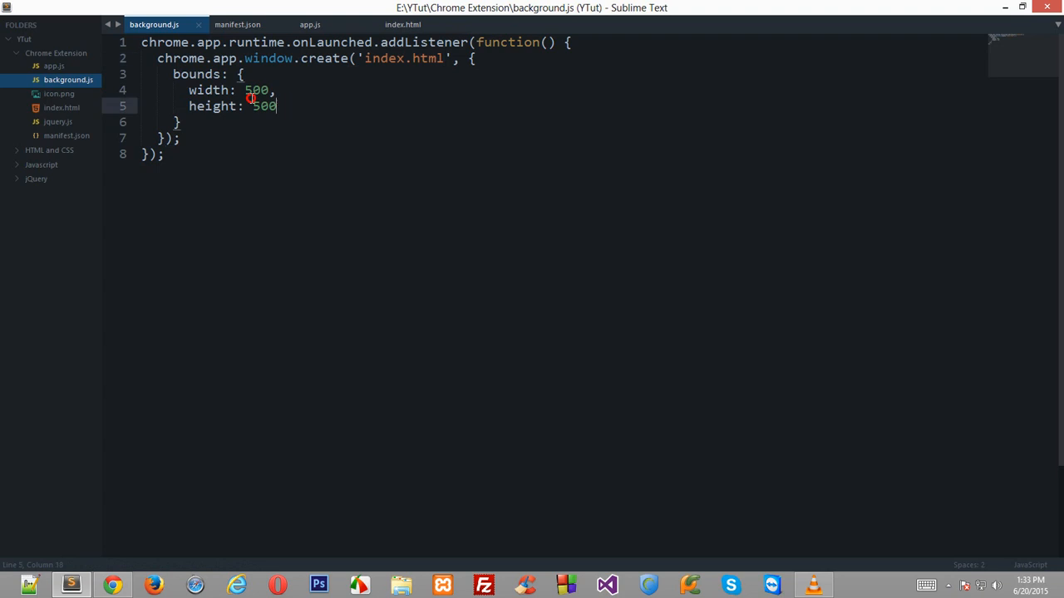
pyautogui.doubleClick(212, 105)
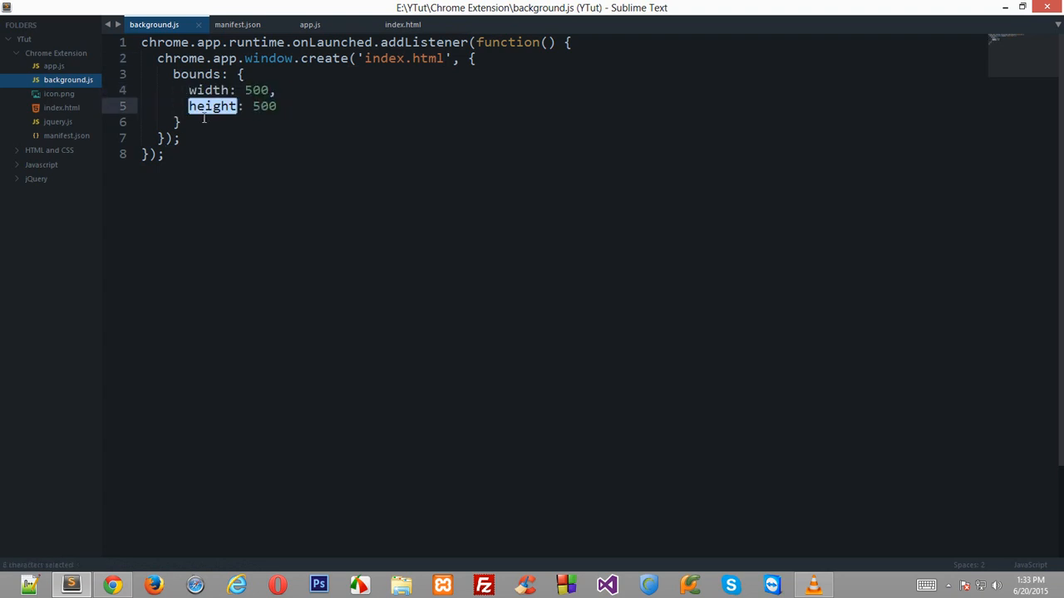
pyautogui.click(113, 585)
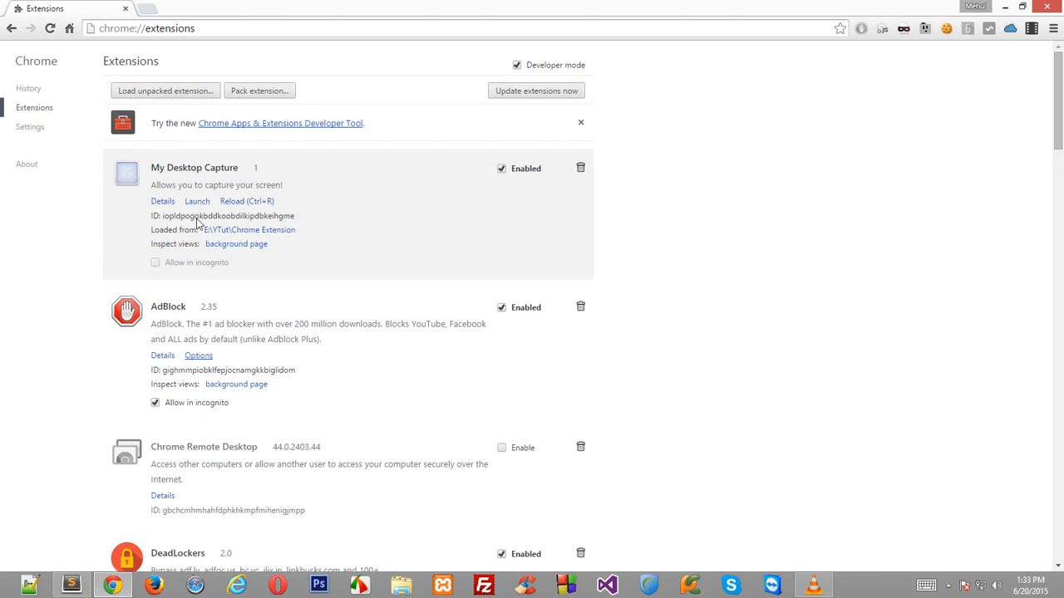
# Reload the app and check innerWidth 500, outerWidth 515 and innerHeight 500 in its console.
pyautogui.click(197, 201)
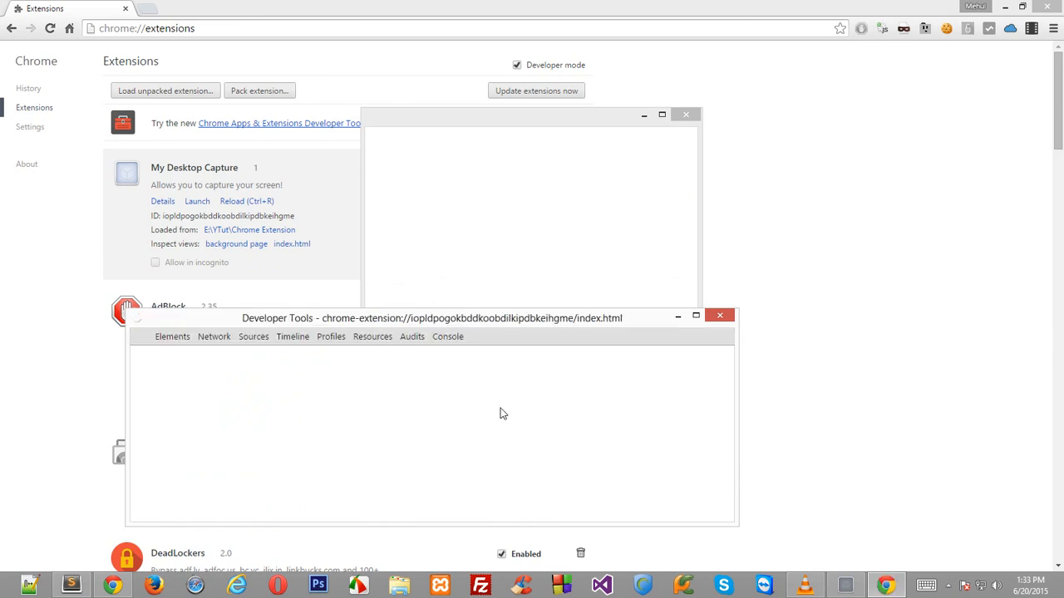
pyautogui.click(447, 336)
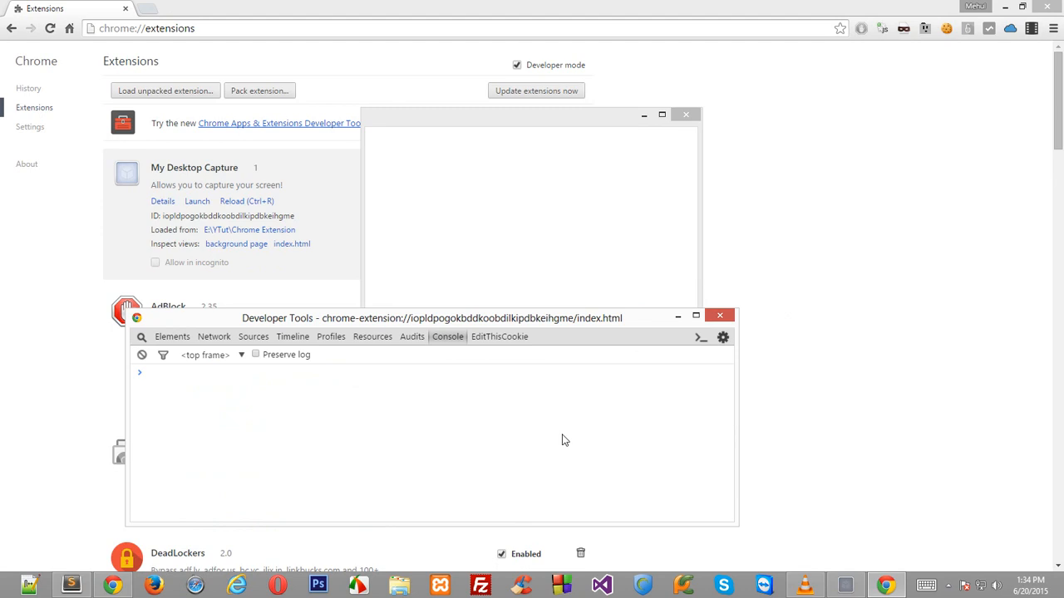
pyautogui.write('wid')
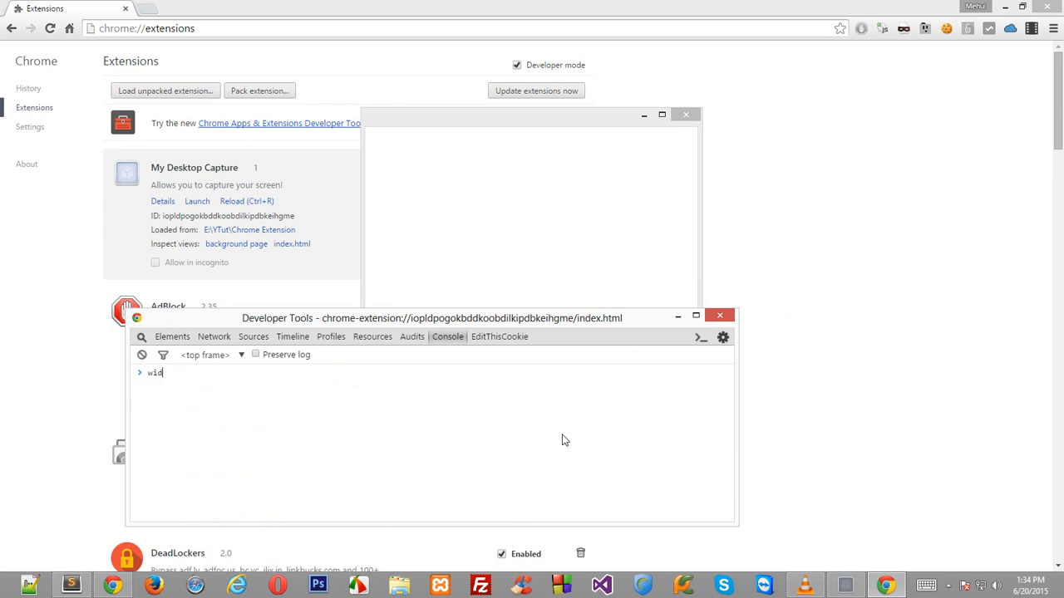
pyautogui.write('window.innerWidth')
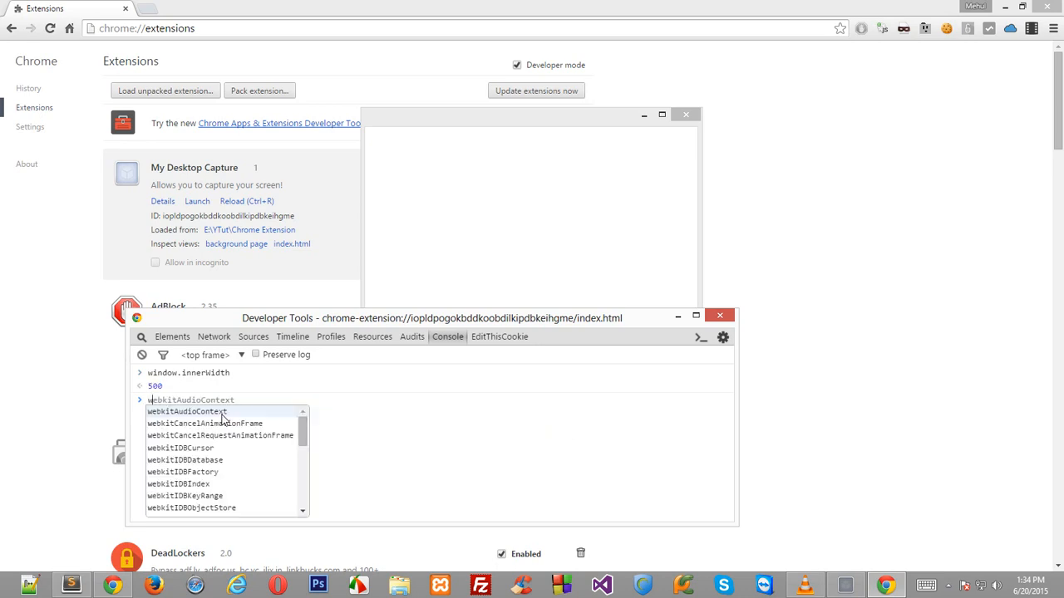
pyautogui.write('window.outerHeight')
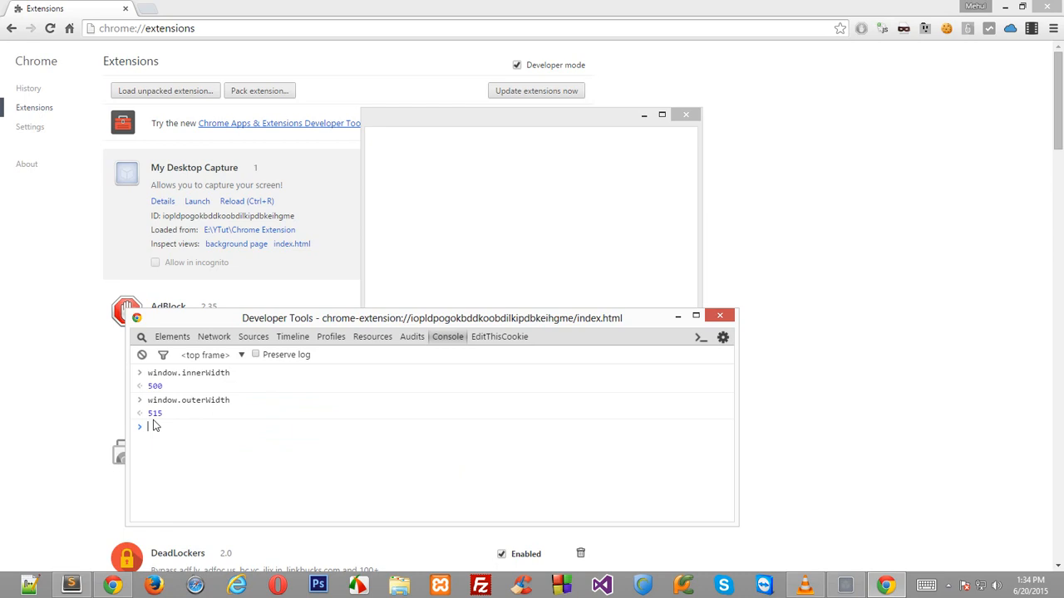
pyautogui.write('window.outer')
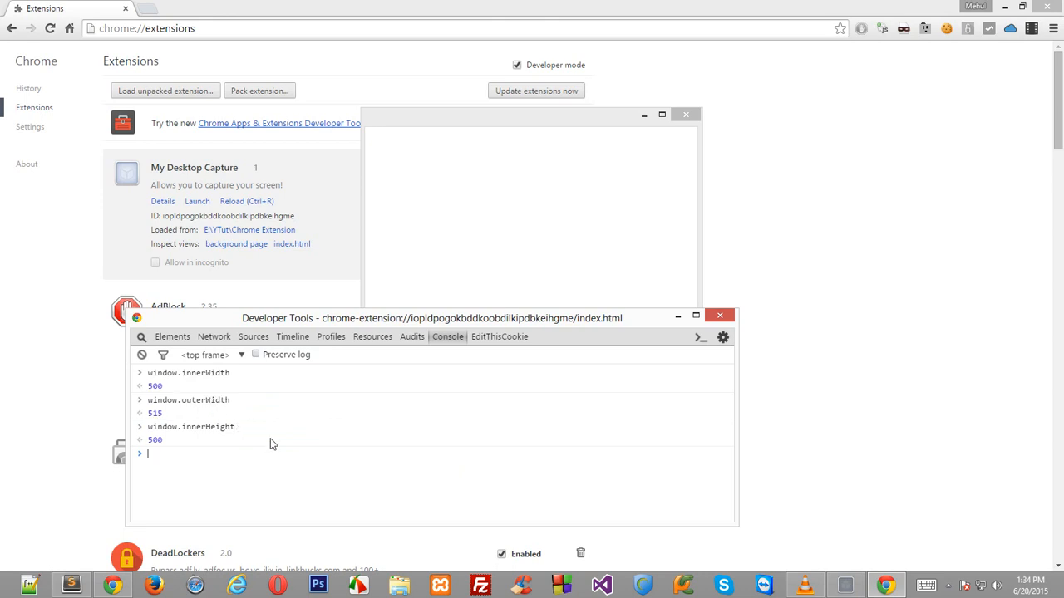
pyautogui.doubleClick(204, 400)
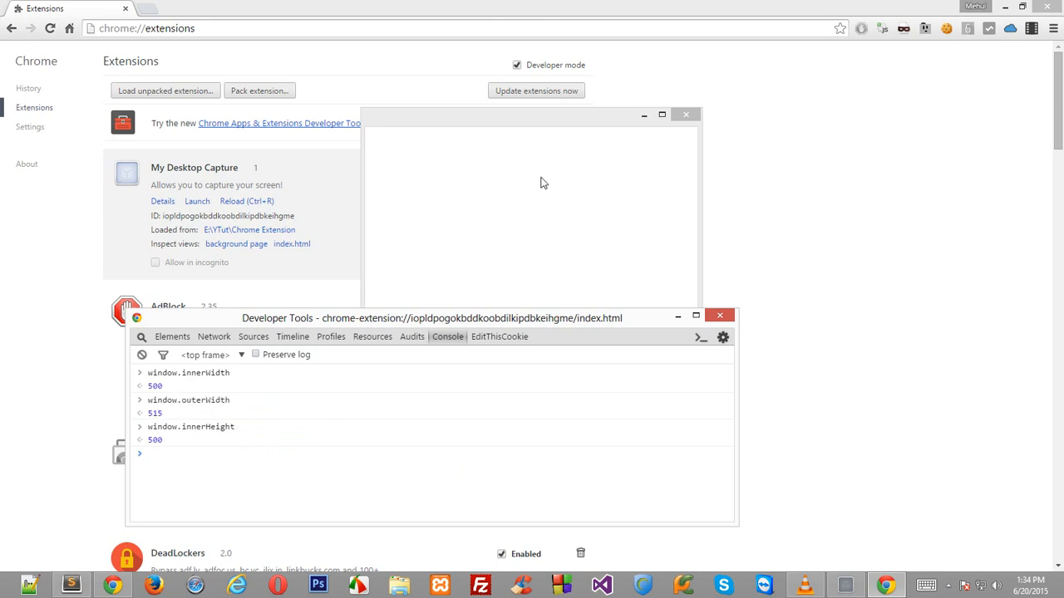
pyautogui.moveTo(174, 505)
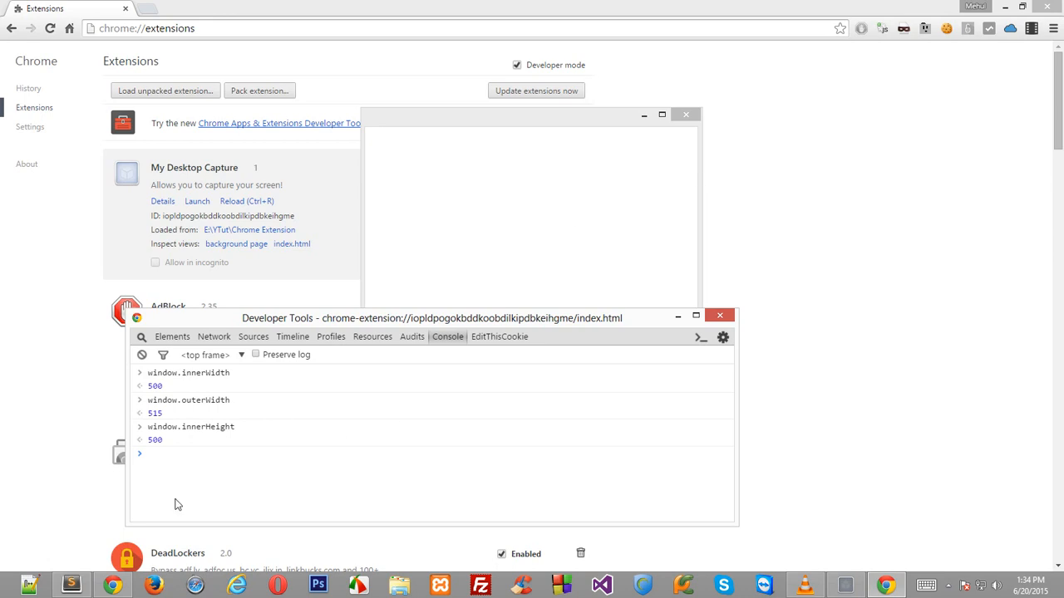
pyautogui.moveTo(360, 135)
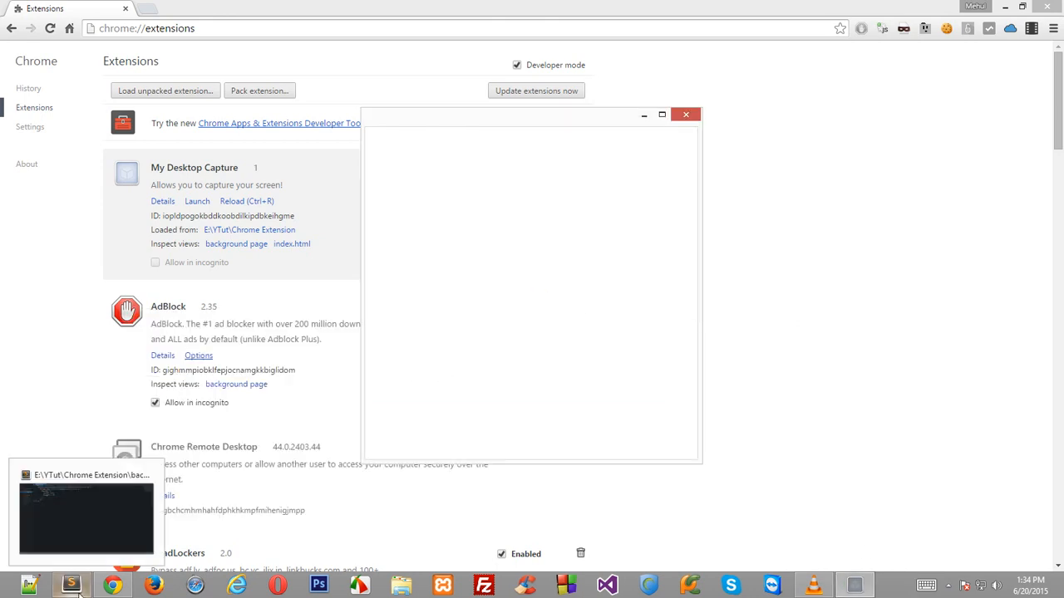
# Switch through the Sublime Text editor back to the Chrome extensions page.
pyautogui.click(71, 586)
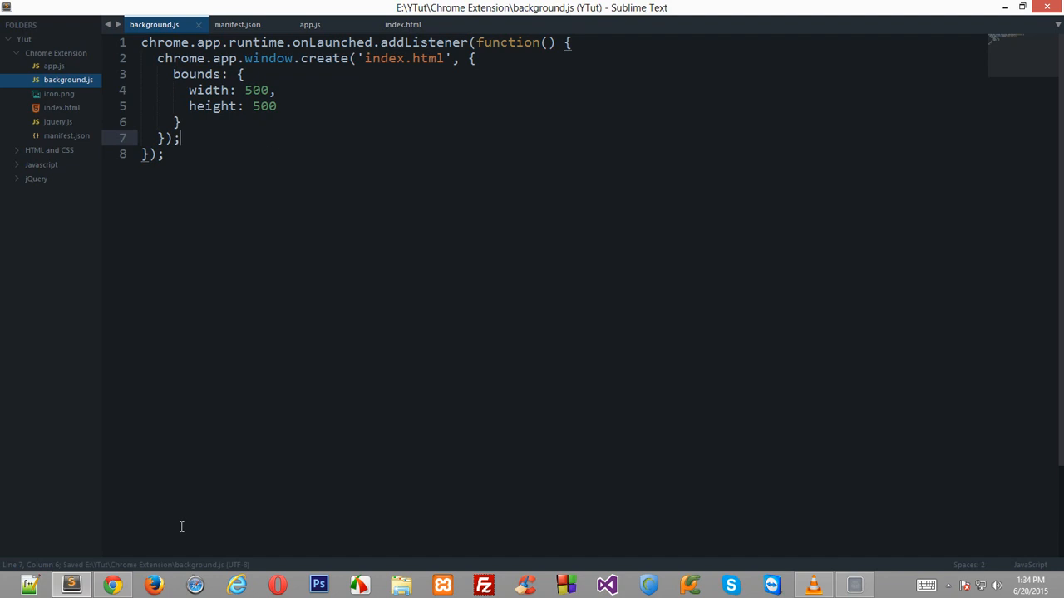
pyautogui.click(112, 585)
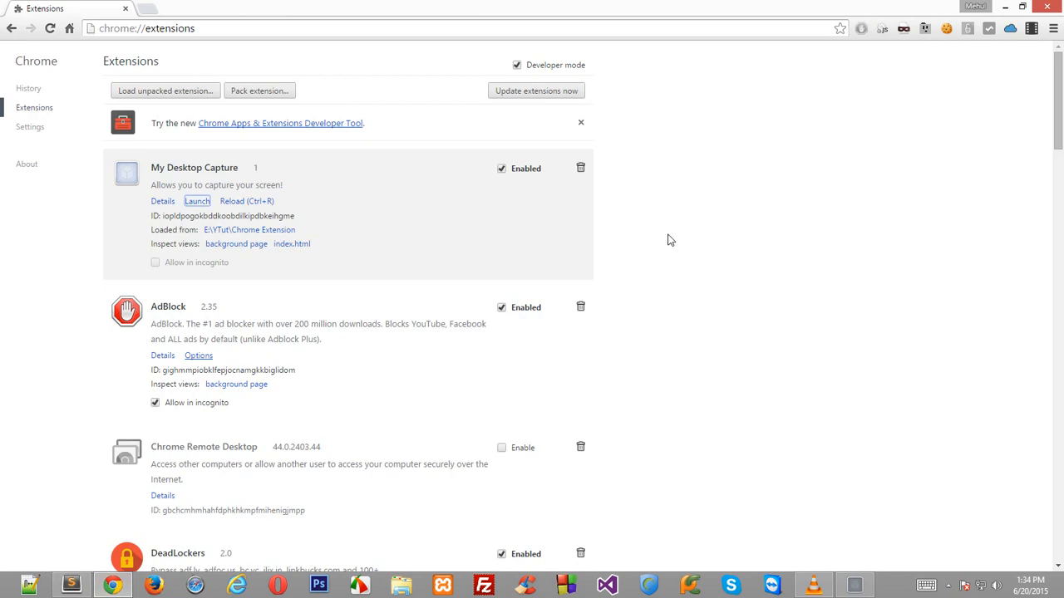